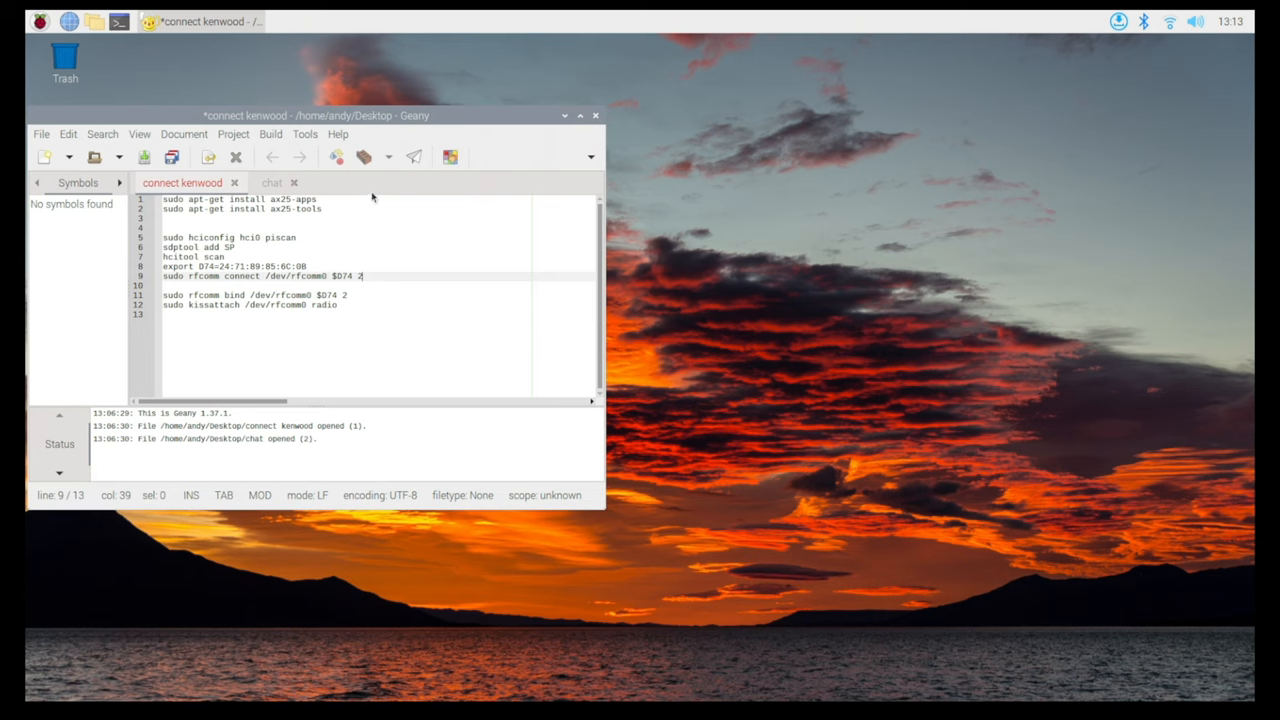
{"action": "mouse_move", "coordinate": [702, 263]}
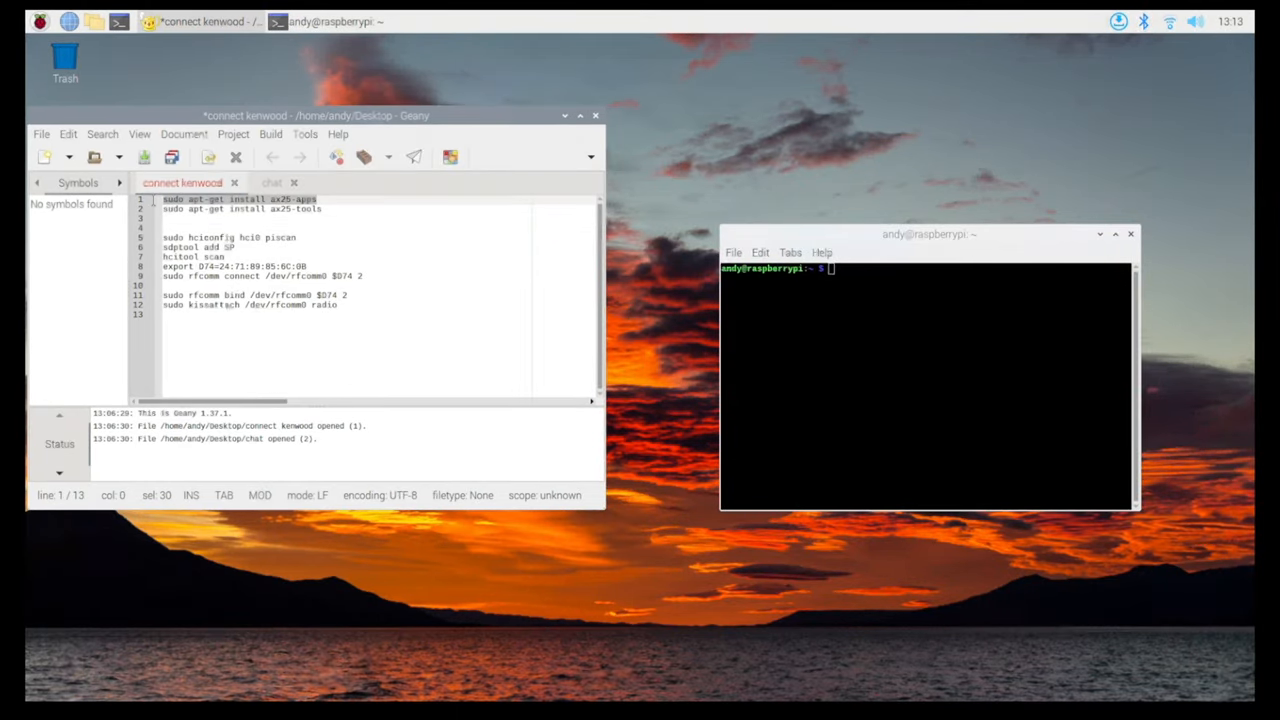
Run 'sudo apt-get install ax25-apps' in the terminal, confirming ax25-apps is already newest.
{"action": "right_click", "coordinate": [225, 205]}
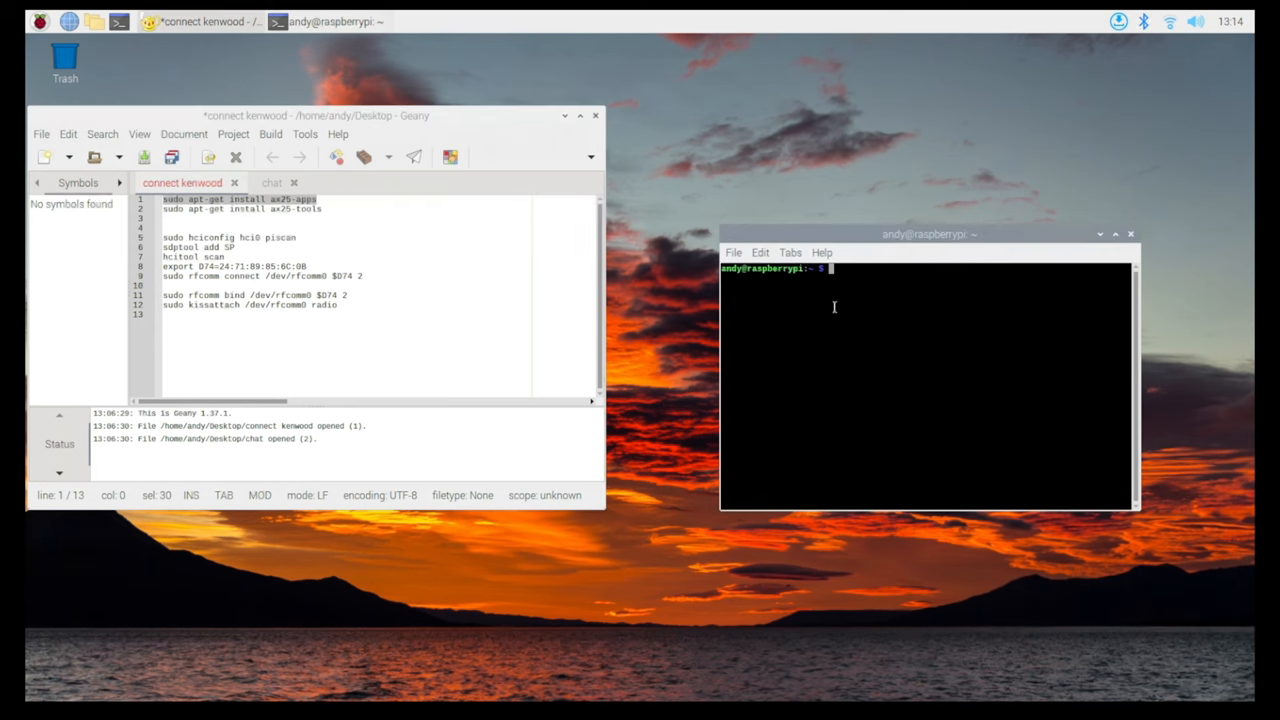
{"action": "type", "text": "sudo apt-get install ax25-apps"}
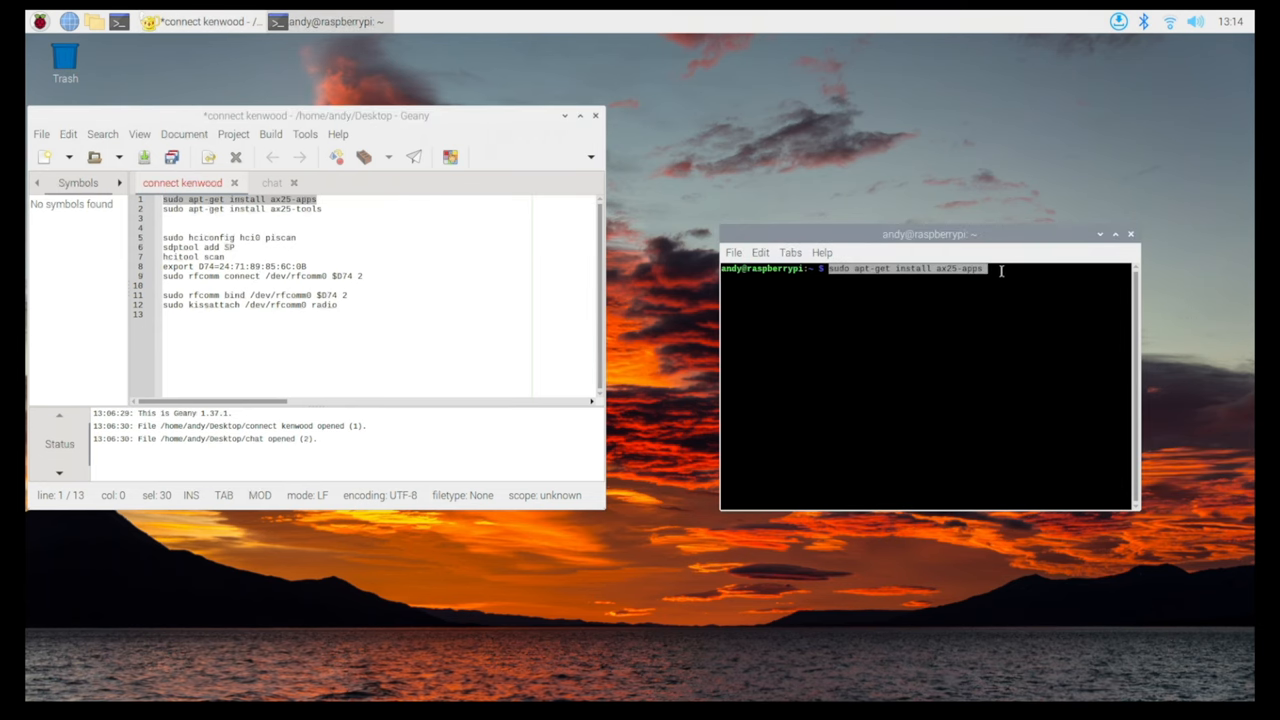
{"action": "key", "text": "Return"}
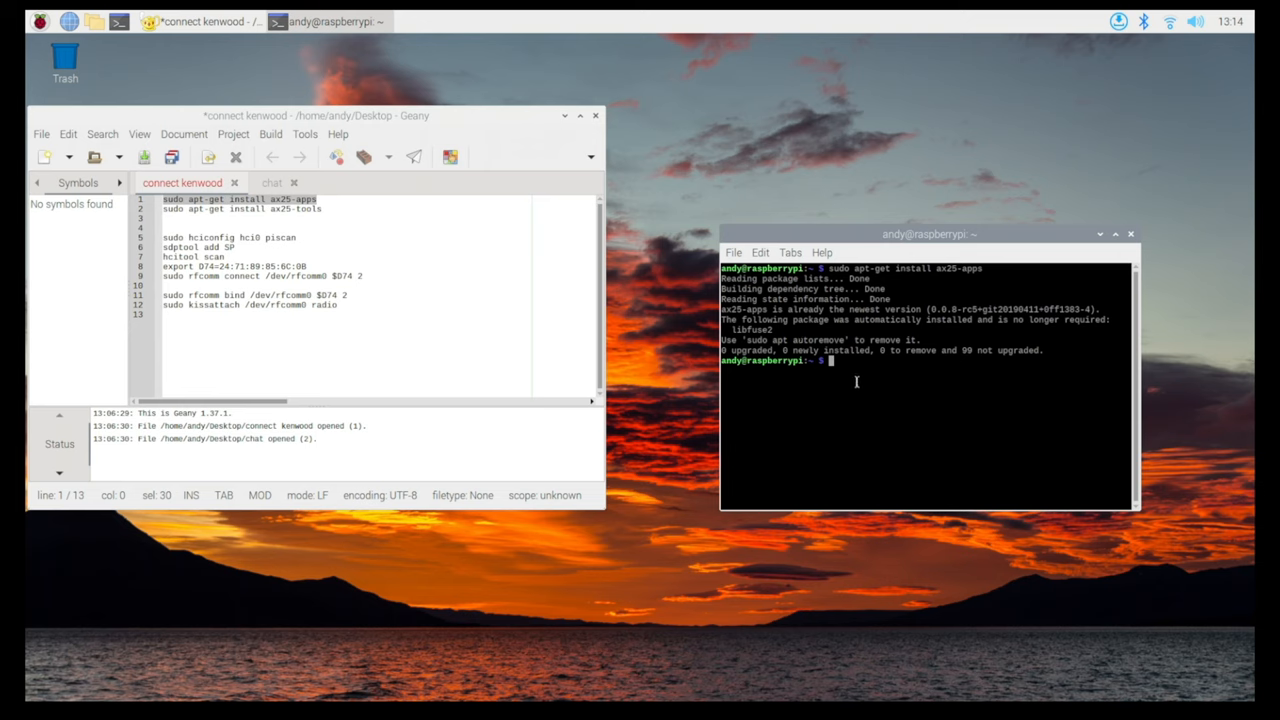
{"action": "mouse_move", "coordinate": [332, 218]}
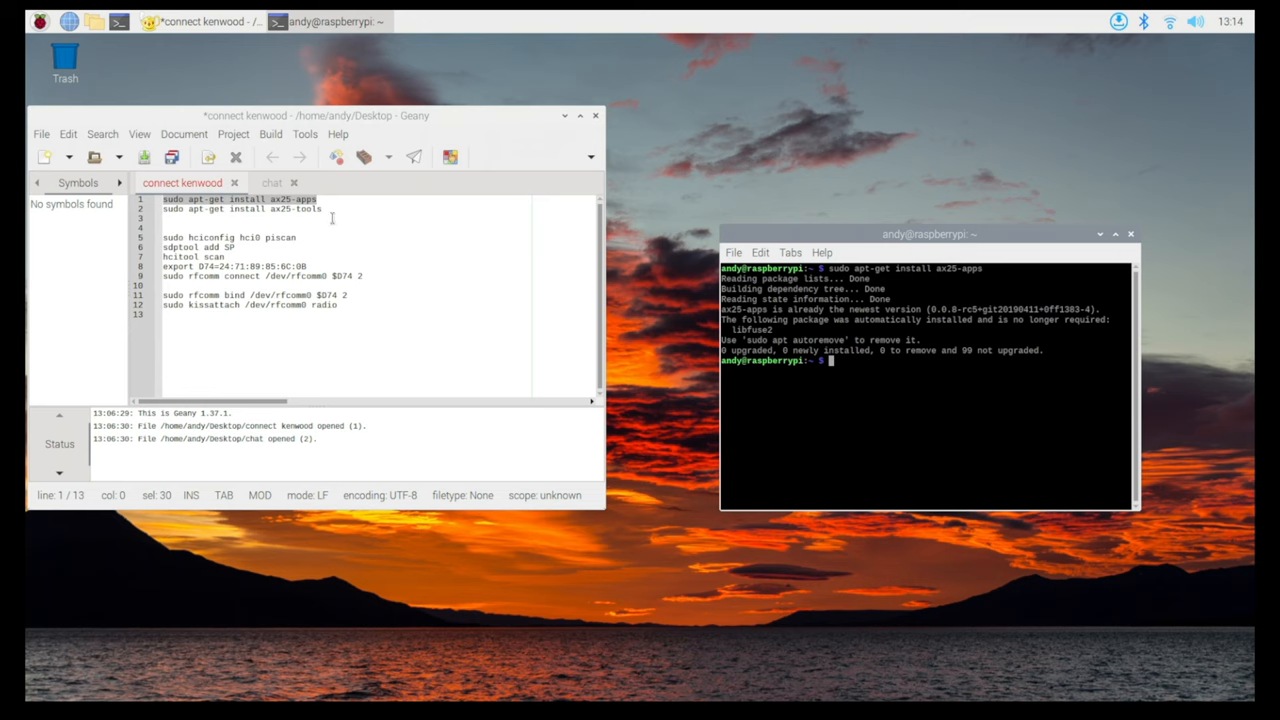
{"action": "mouse_move", "coordinate": [427, 244]}
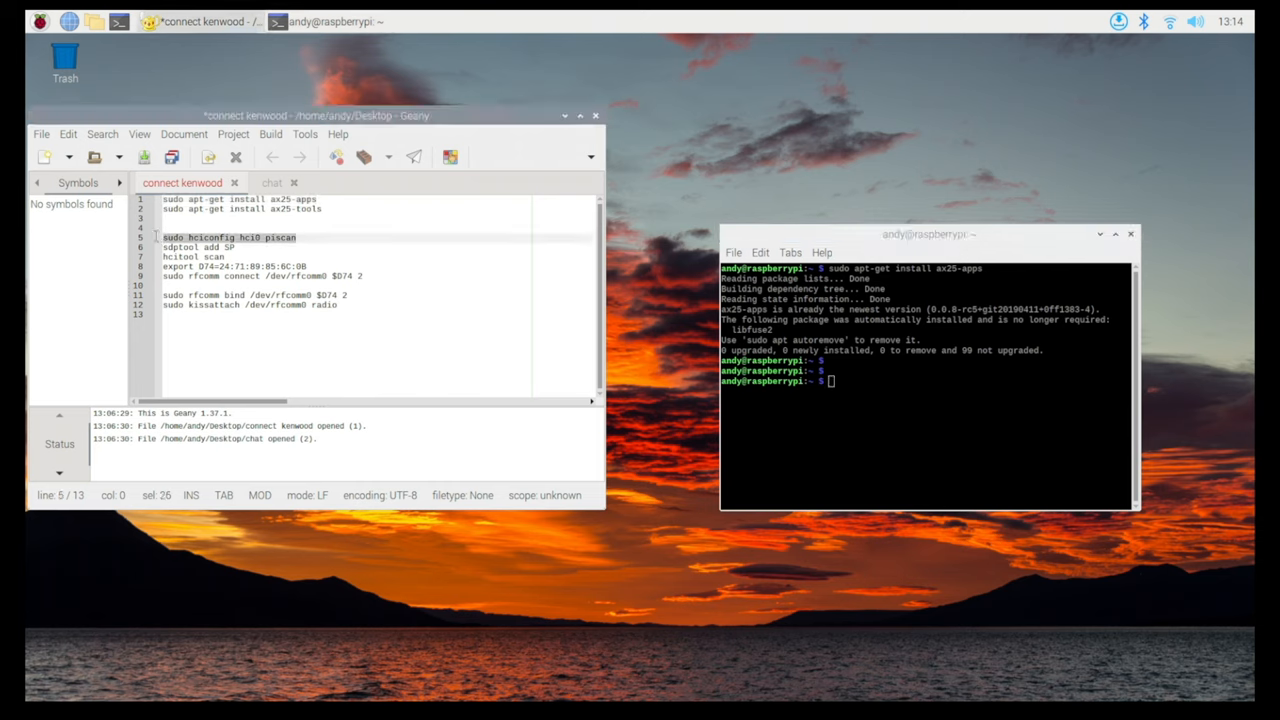
Copy 'hciconfig hci0 piscan' from the Geany notes and run it to make Bluetooth discoverable.
{"action": "right_click", "coordinate": [240, 237]}
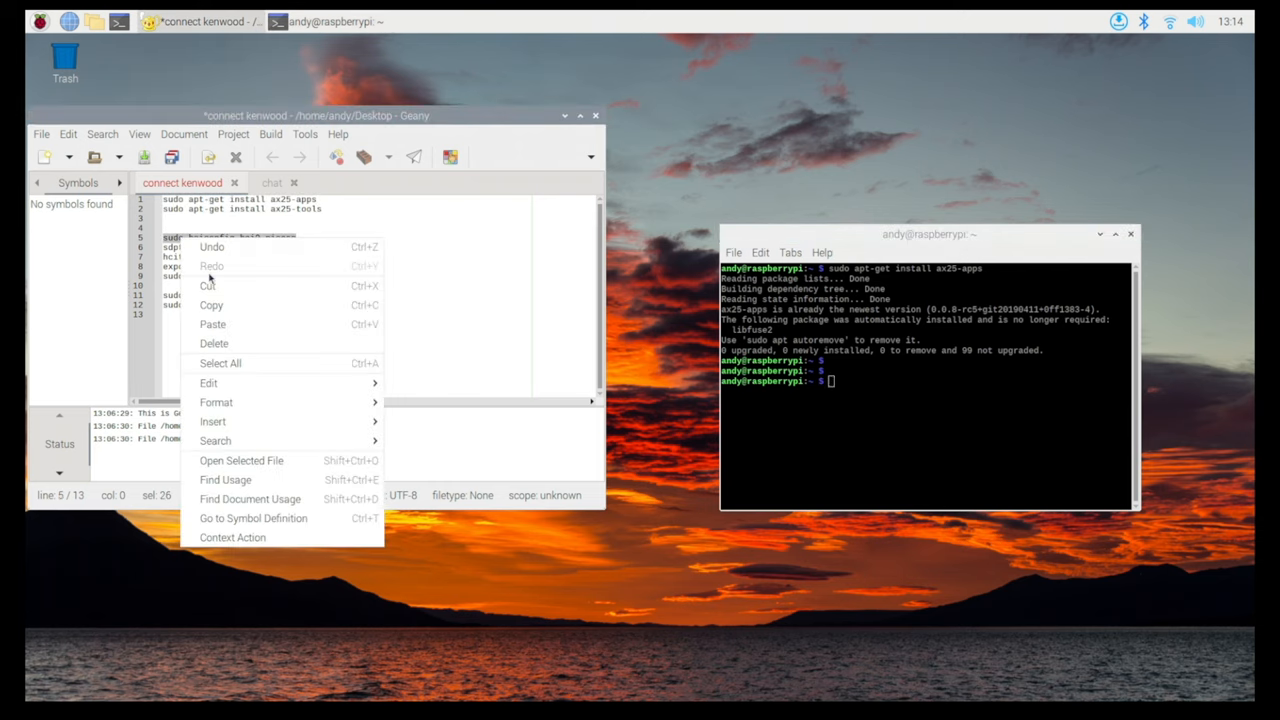
{"action": "left_click", "coordinate": [849, 387]}
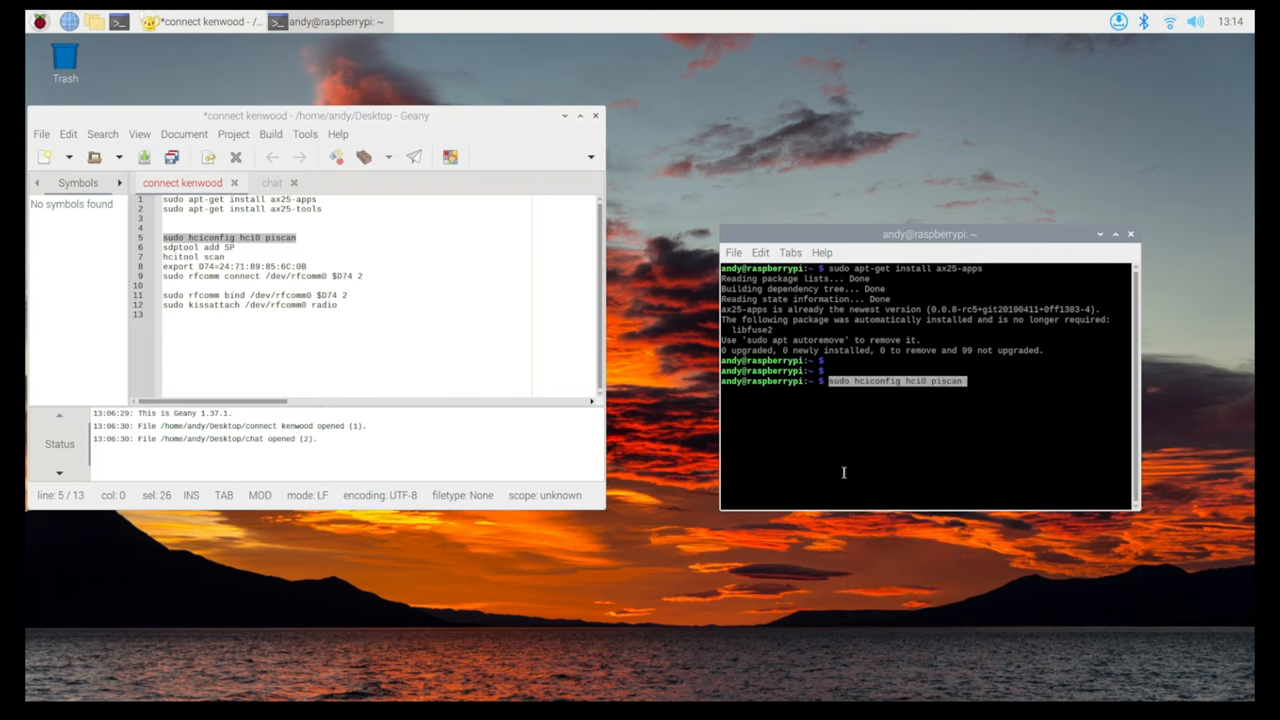
{"action": "mouse_move", "coordinate": [938, 394]}
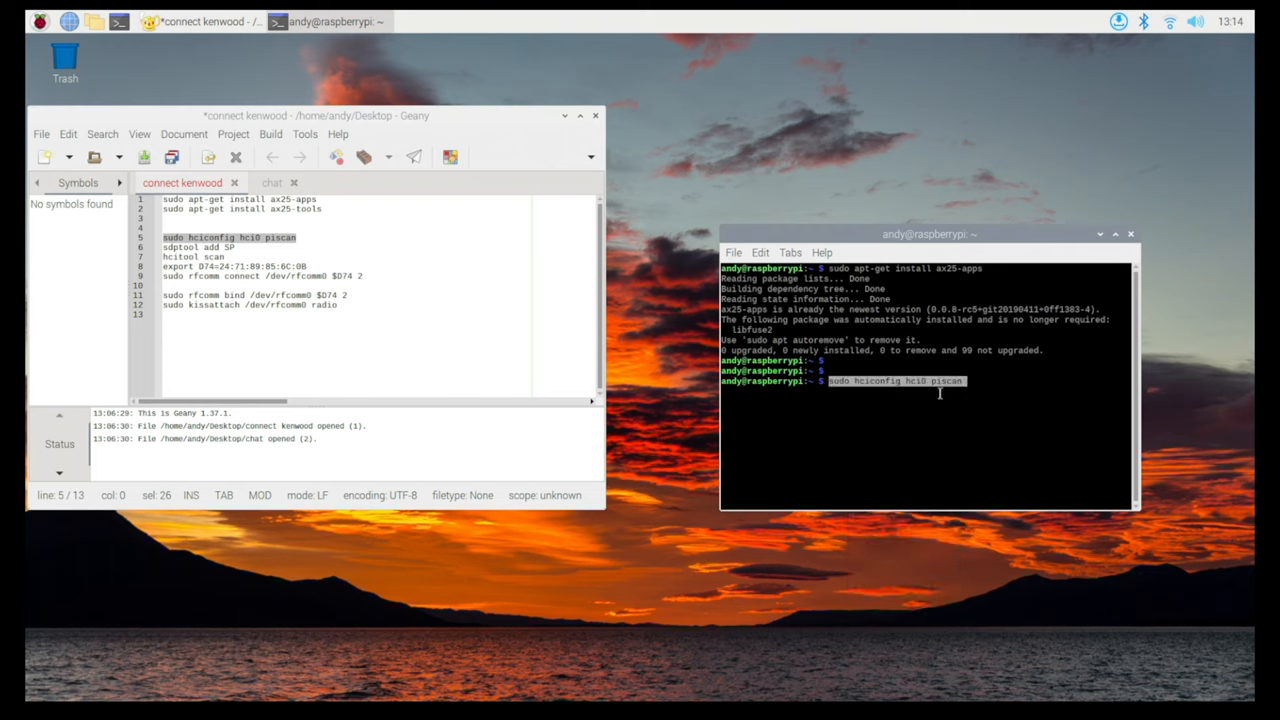
{"action": "key", "text": "Return"}
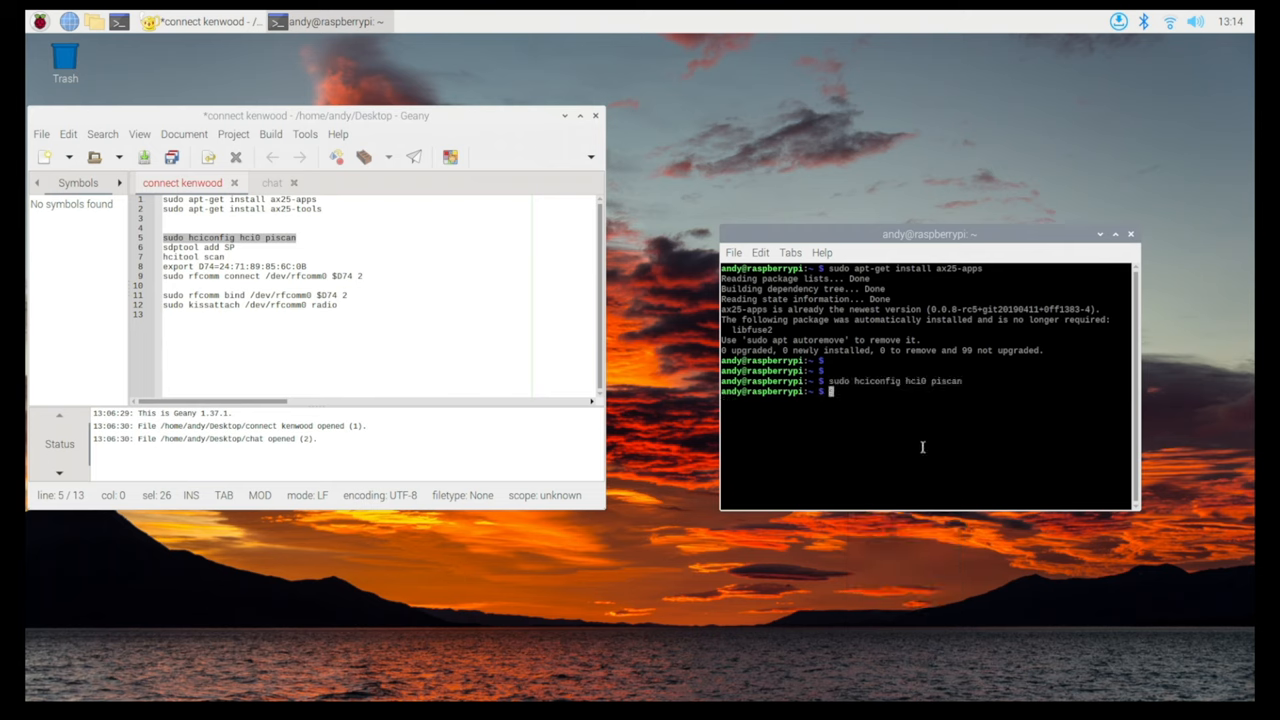
{"action": "mouse_move", "coordinate": [1096, 54]}
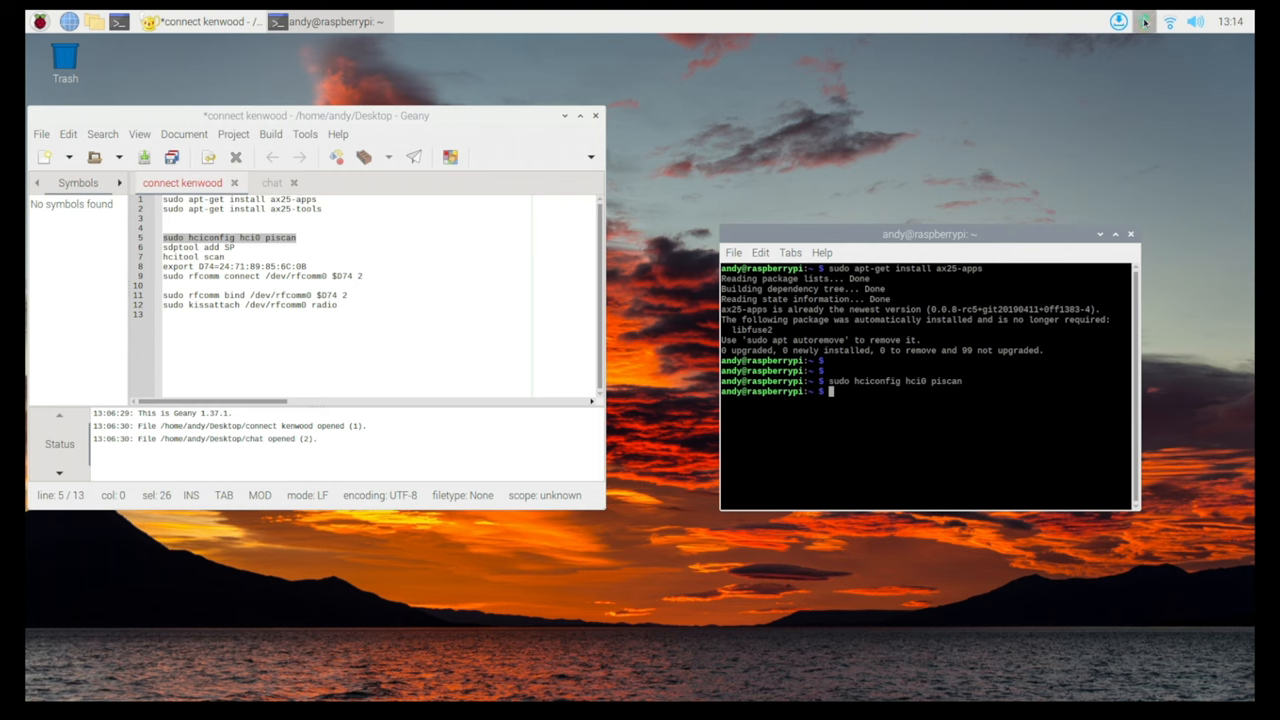
{"action": "left_click", "coordinate": [1142, 21]}
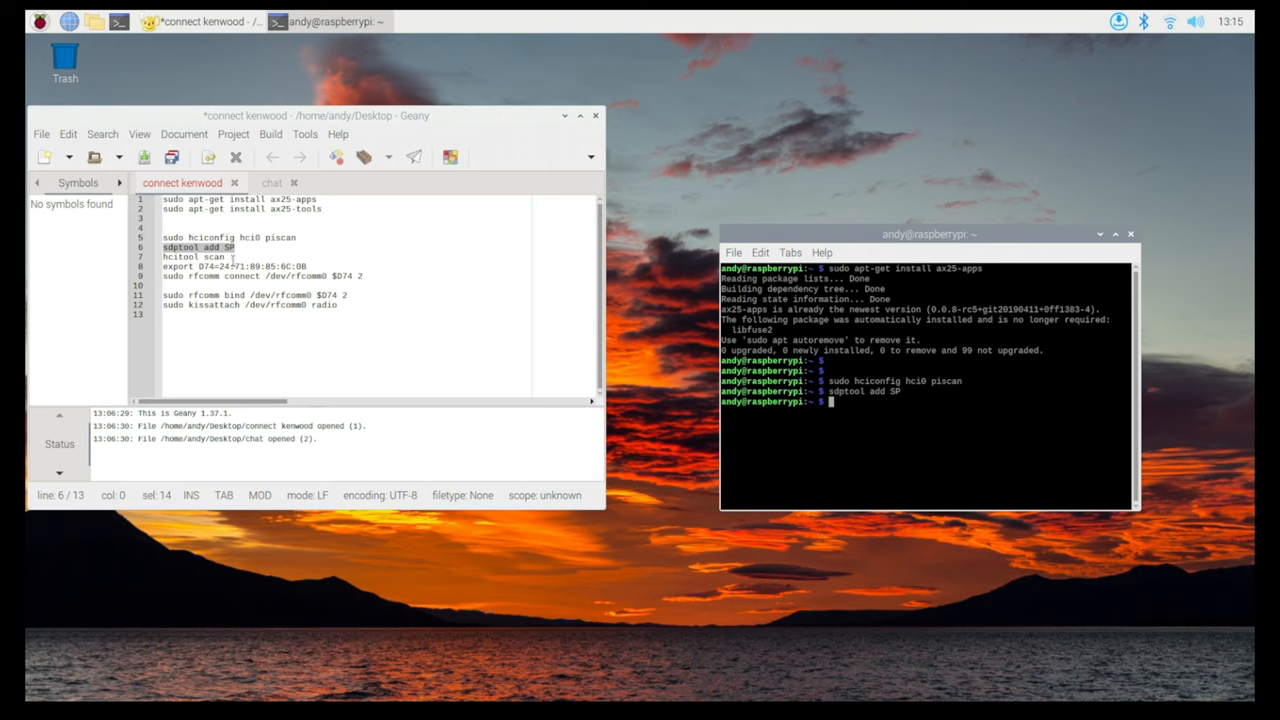
Copy 'hcitool scan' from the notes and run it to scan for Bluetooth devices.
{"action": "right_click", "coordinate": [185, 257]}
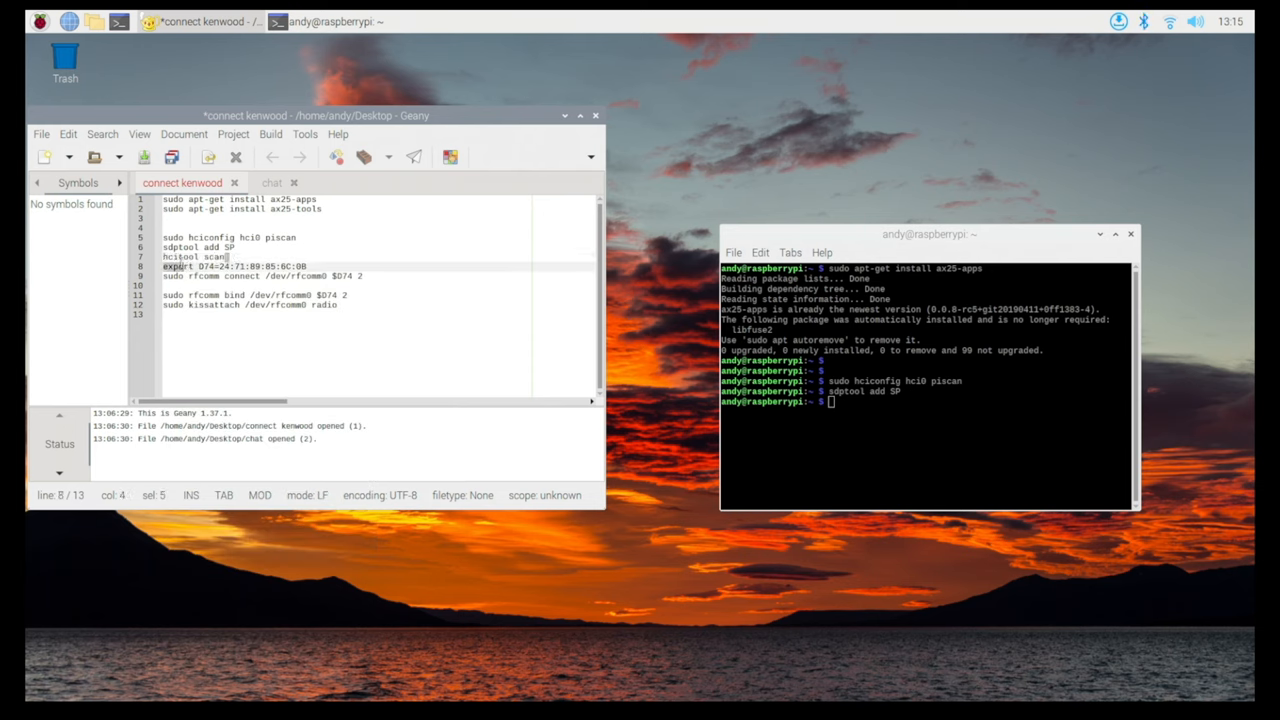
{"action": "right_click", "coordinate": [200, 258]}
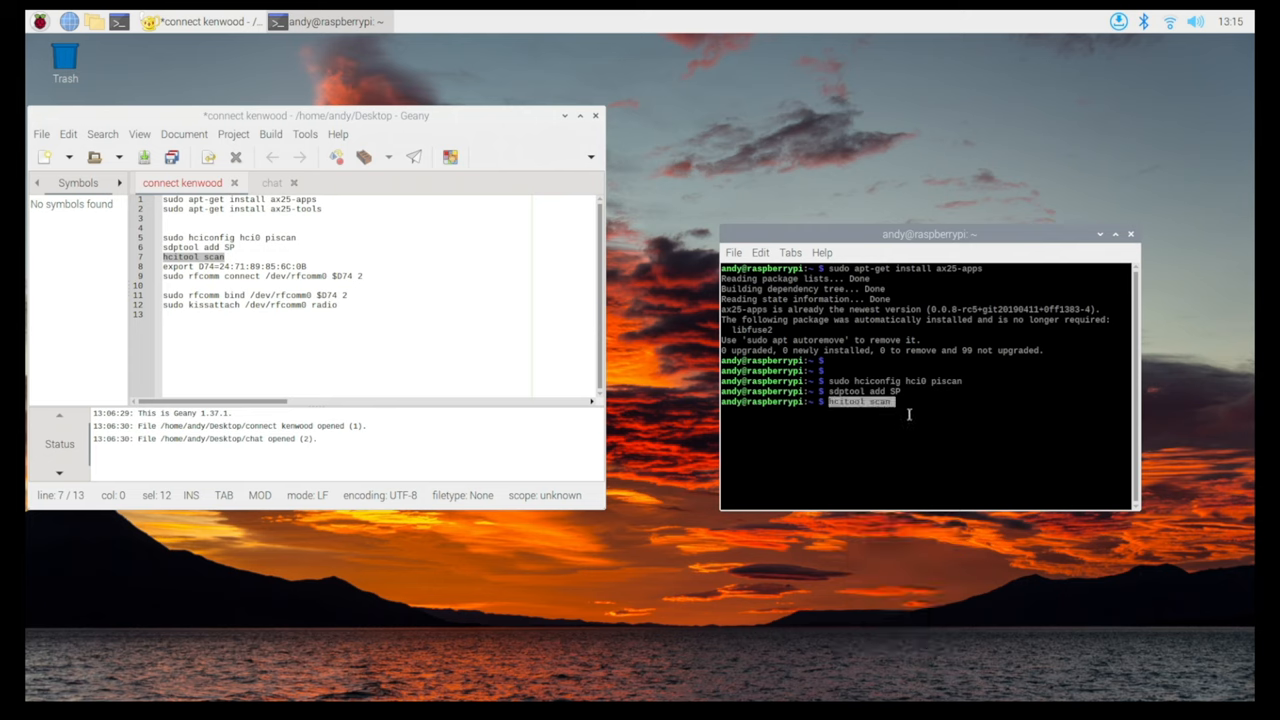
{"action": "key", "text": "Return"}
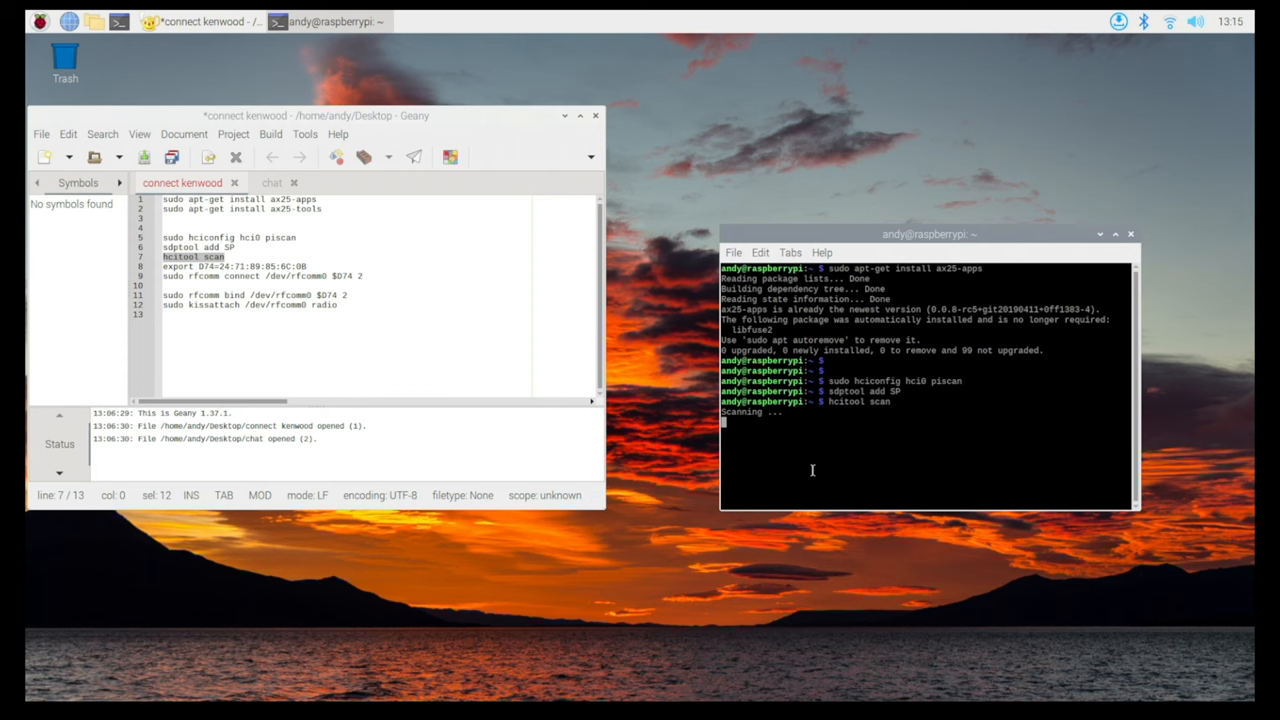
{"action": "mouse_move", "coordinate": [783, 451]}
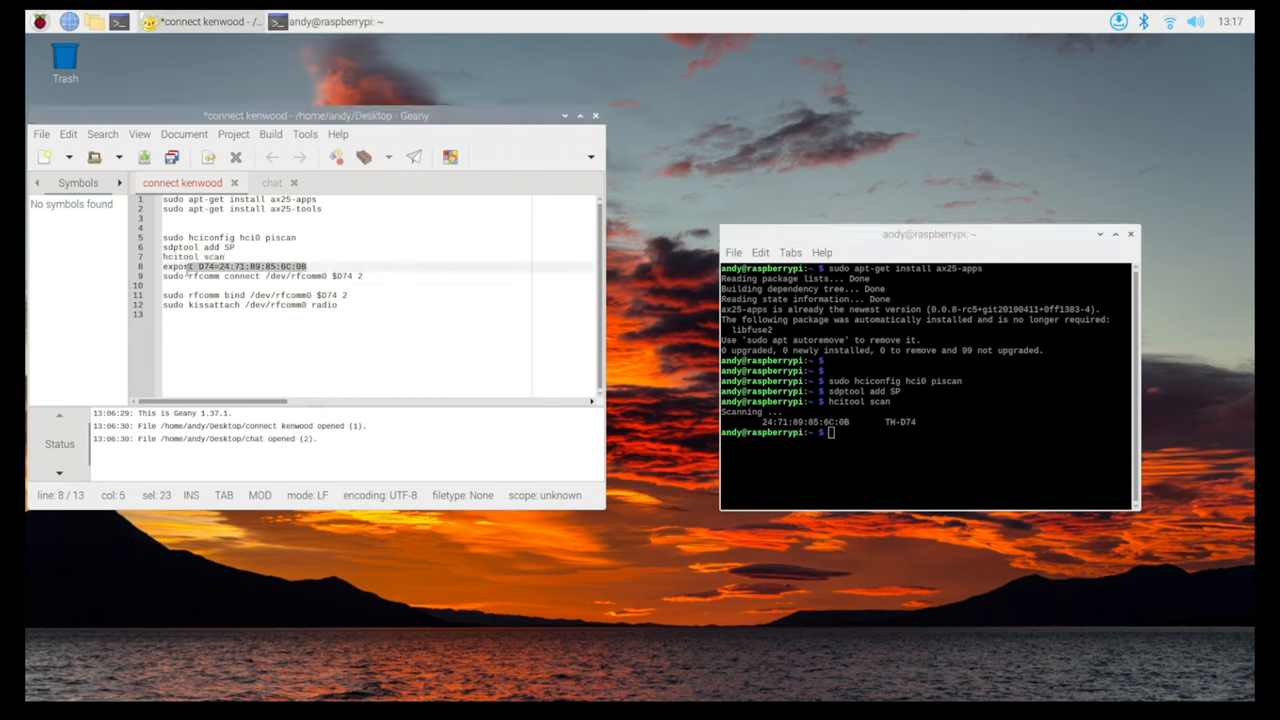
Paste and run the export line storing the radio's address in D74.
{"action": "right_click", "coordinate": [174, 272]}
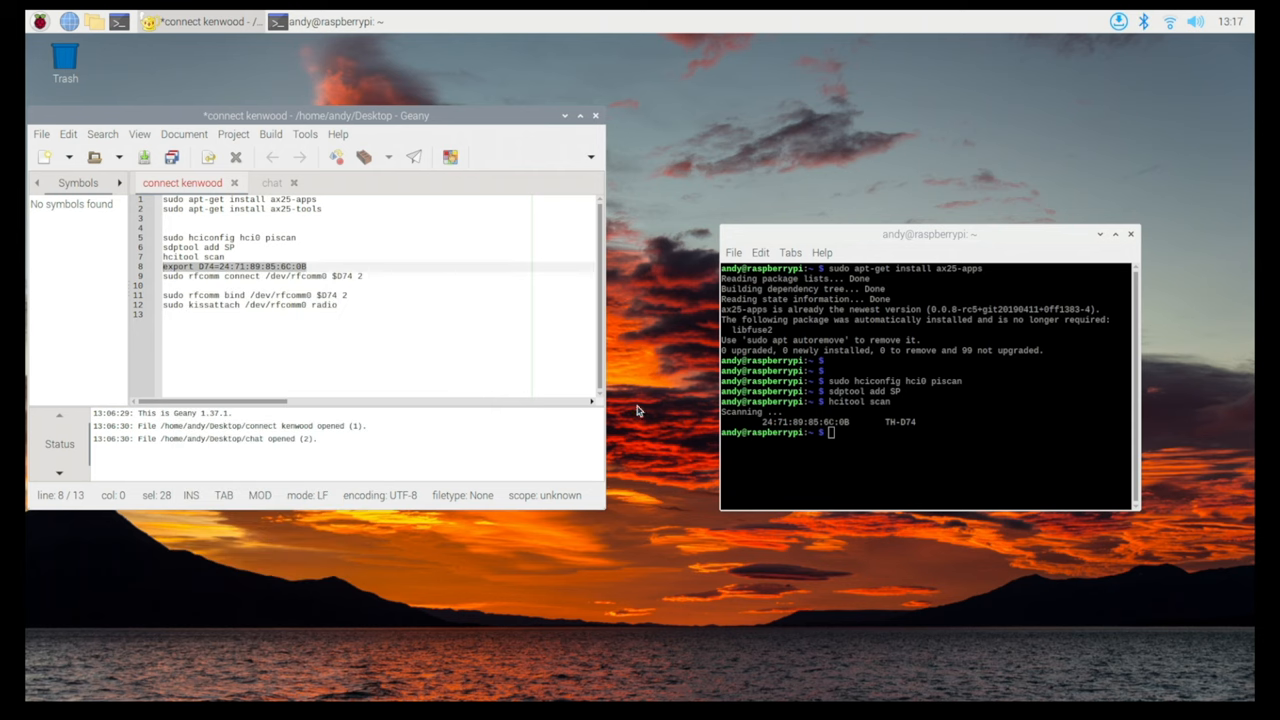
{"action": "right_click", "coordinate": [839, 435]}
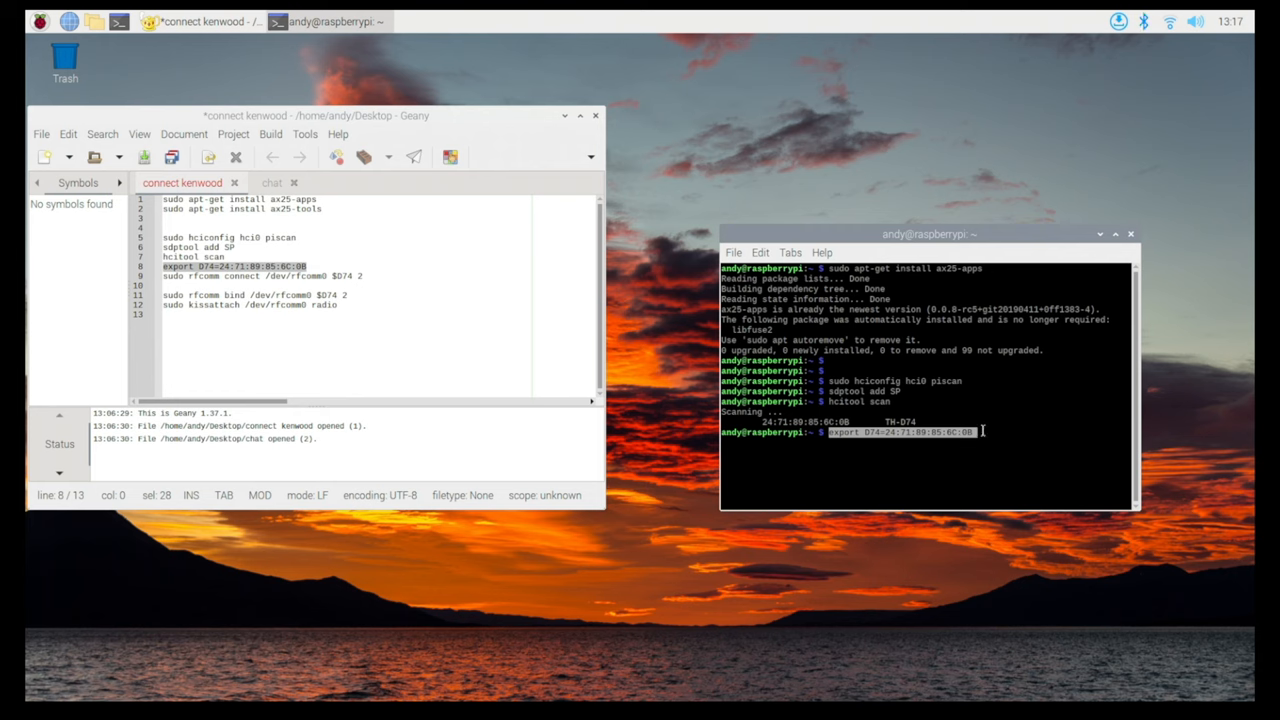
{"action": "key", "text": "Return"}
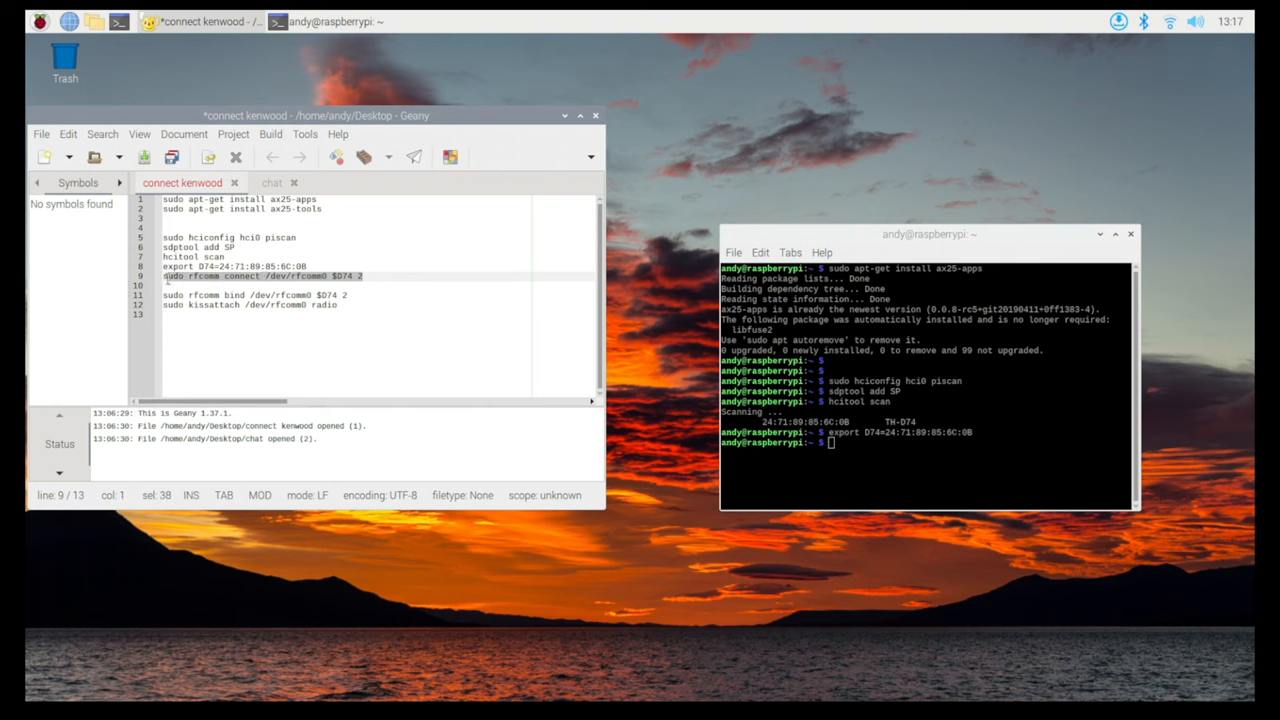
Run 'sudo rfcomm connect /dev/rfcomm0 $D74 2' and dismiss the connection successful notice.
{"action": "right_click", "coordinate": [270, 276]}
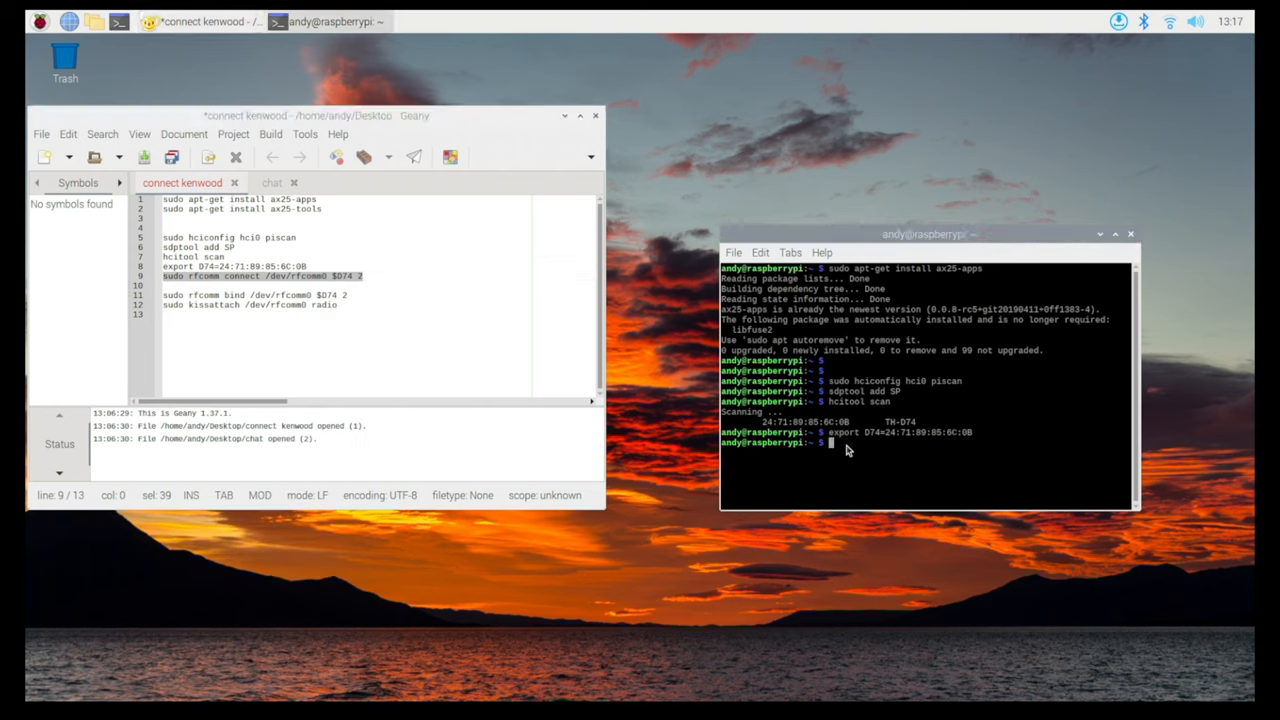
{"action": "type", "text": "sudo rfcomm connect /dev/rfcomm0 $D74 2"}
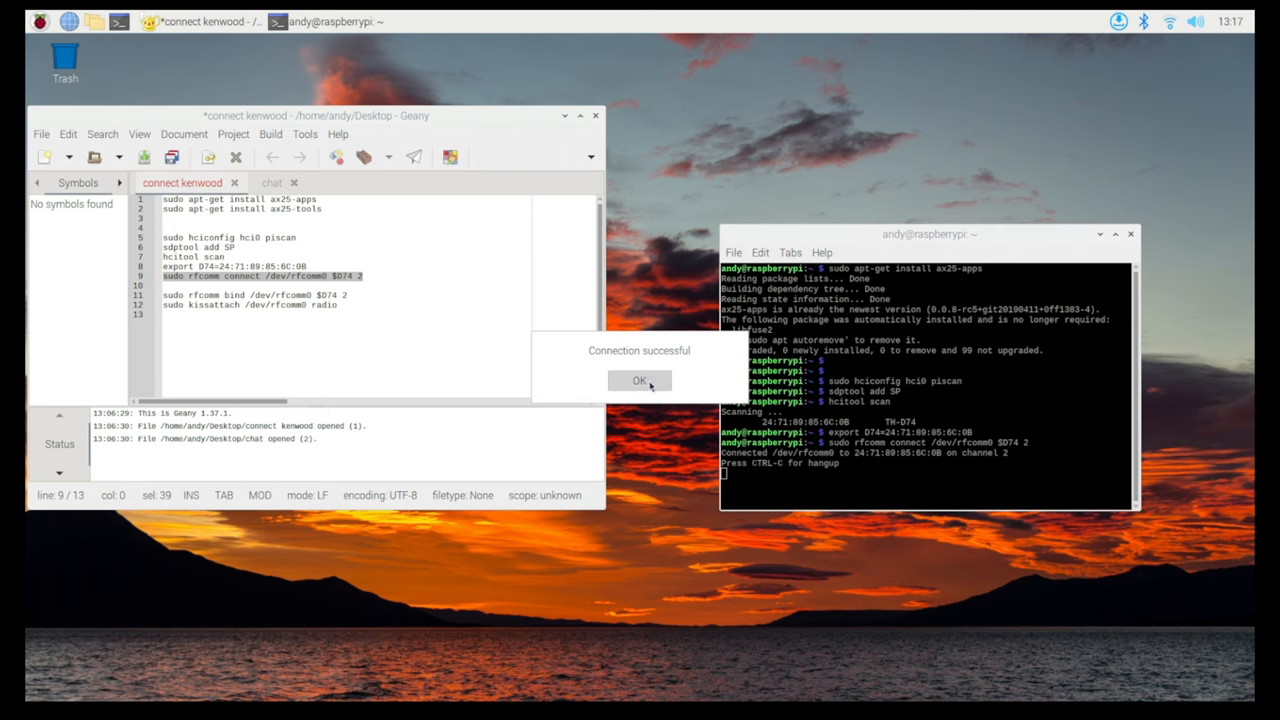
{"action": "left_click", "coordinate": [639, 380]}
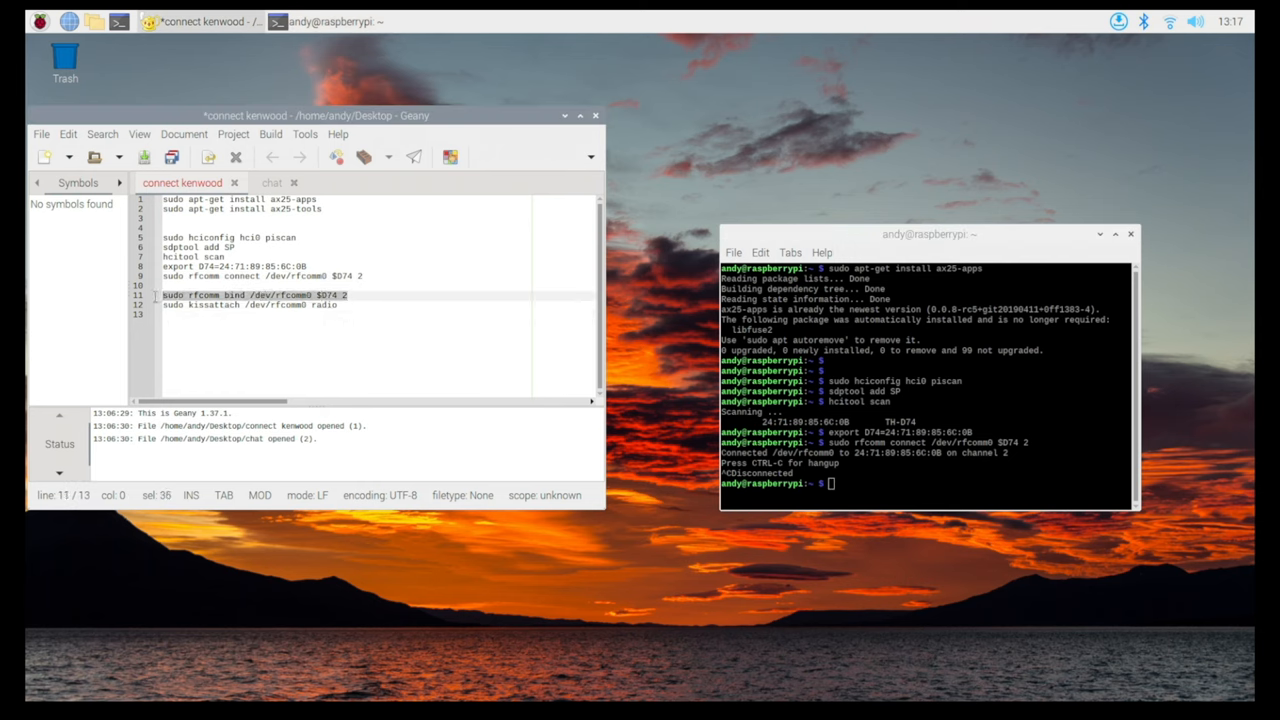
Copy the rfcomm bind command from the notes and run it, binding rfcomm0 to the radio.
{"action": "right_click", "coordinate": [250, 294]}
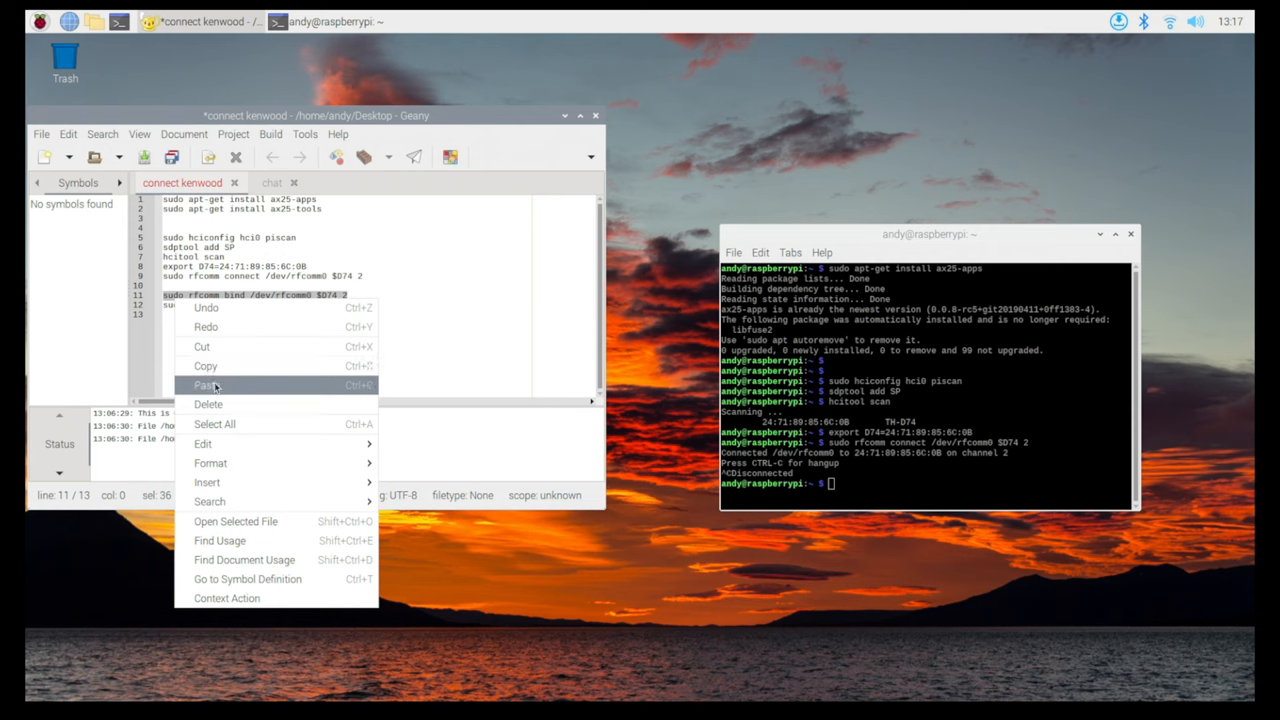
{"action": "left_click", "coordinate": [203, 384]}
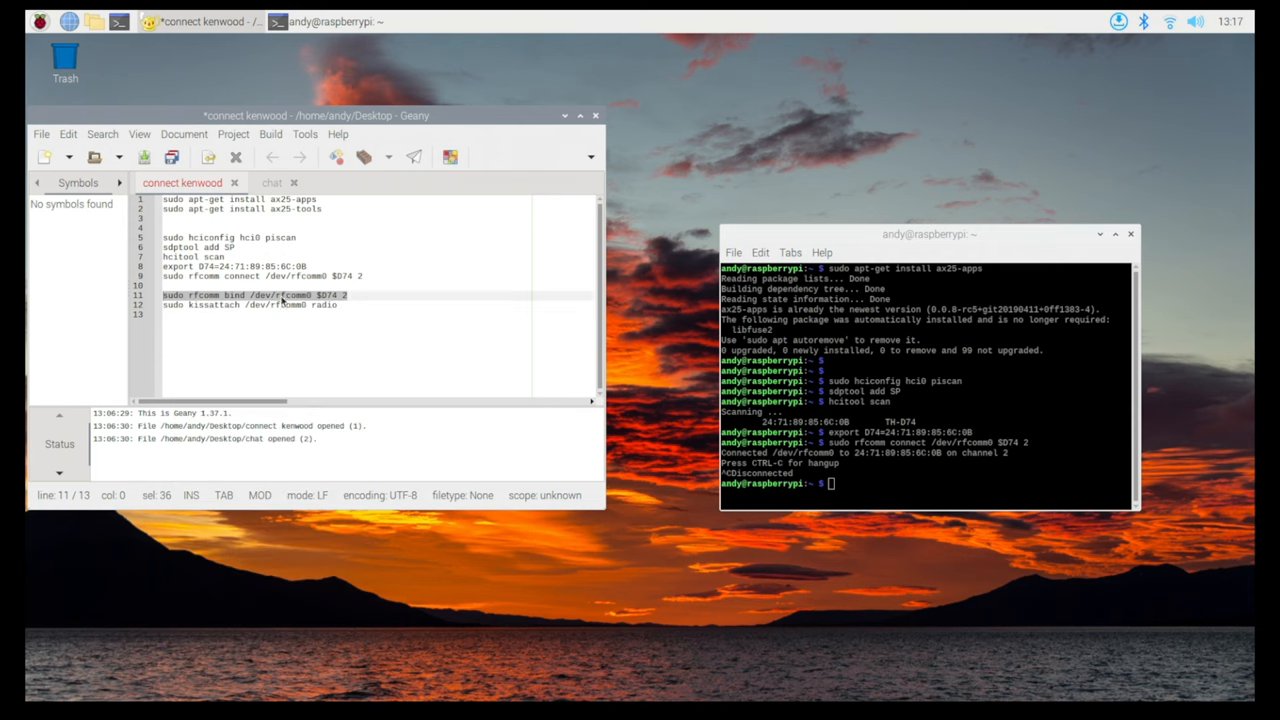
{"action": "right_click", "coordinate": [841, 486]}
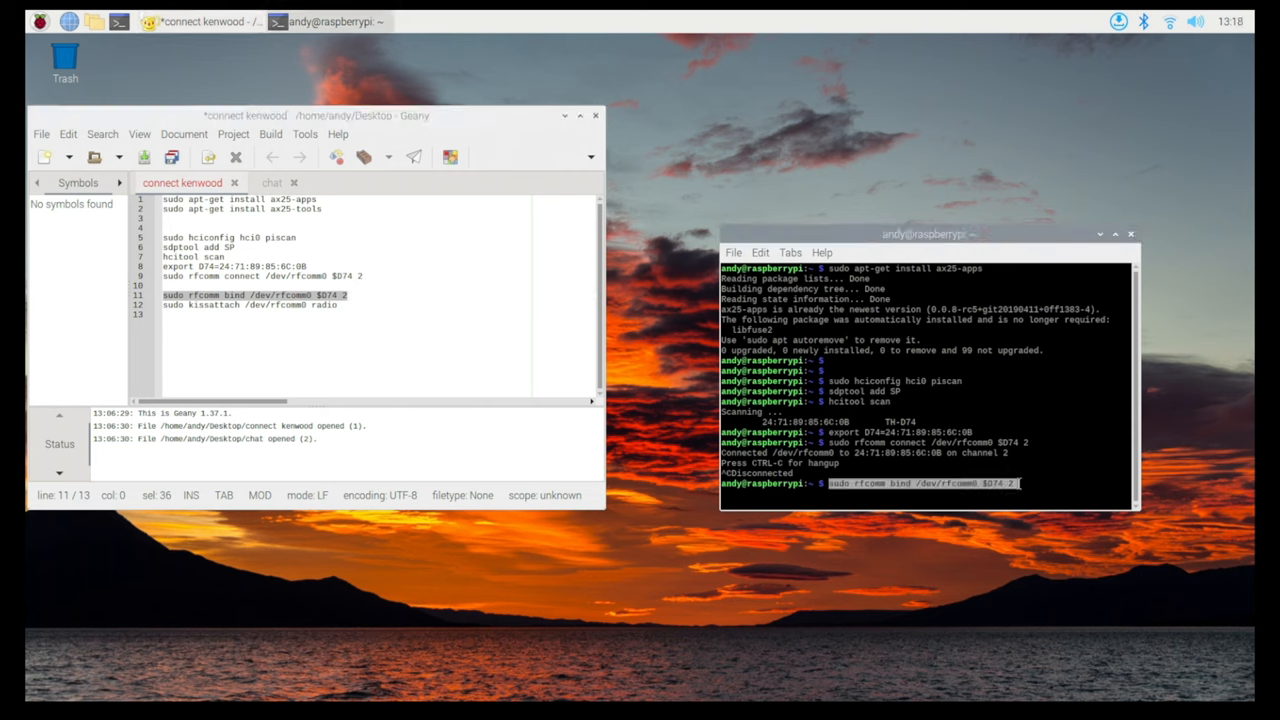
{"action": "key", "text": "Return"}
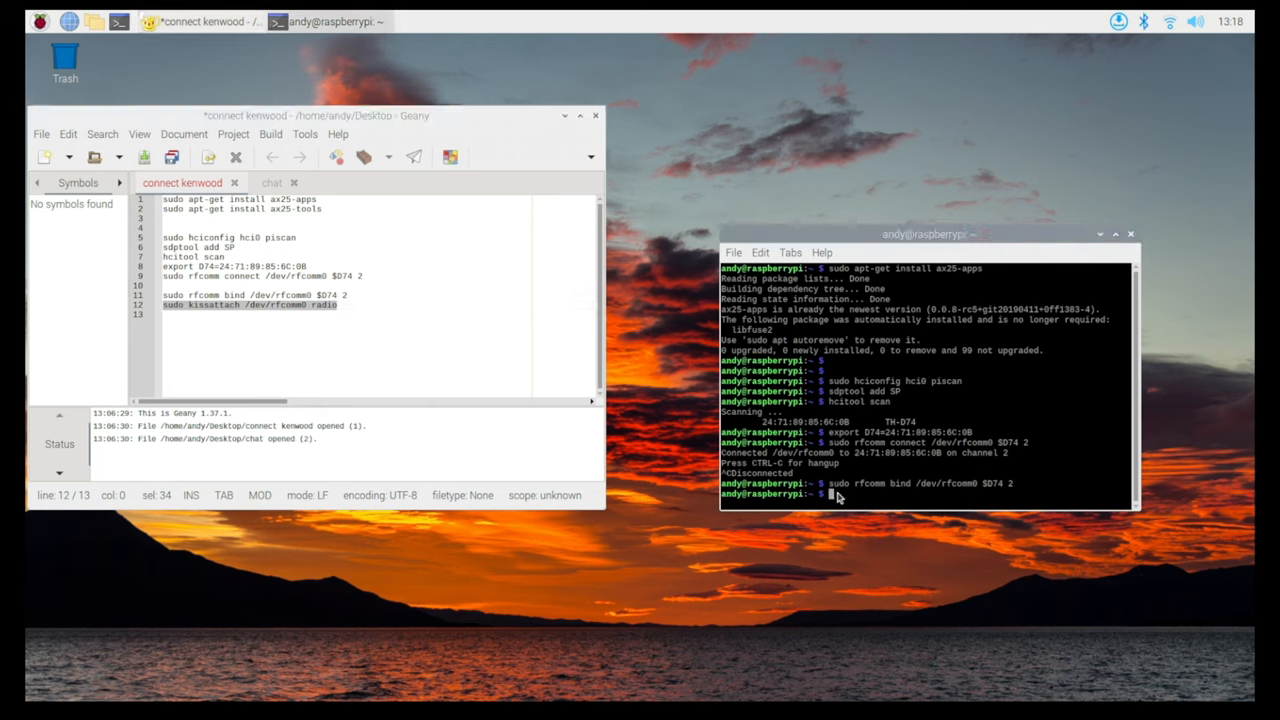
Paste the kissattach command to bind AX.25 port radio to ax0, dismissing the notice.
{"action": "right_click", "coordinate": [840, 493]}
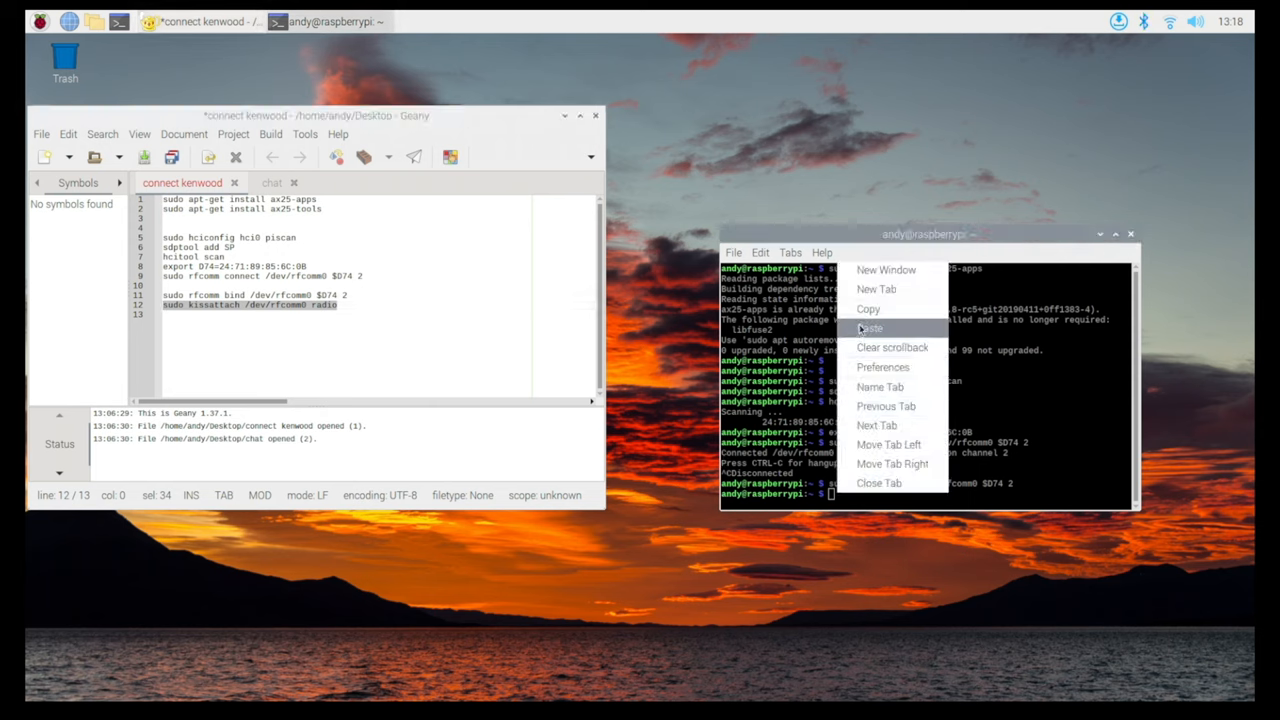
{"action": "left_click", "coordinate": [868, 328]}
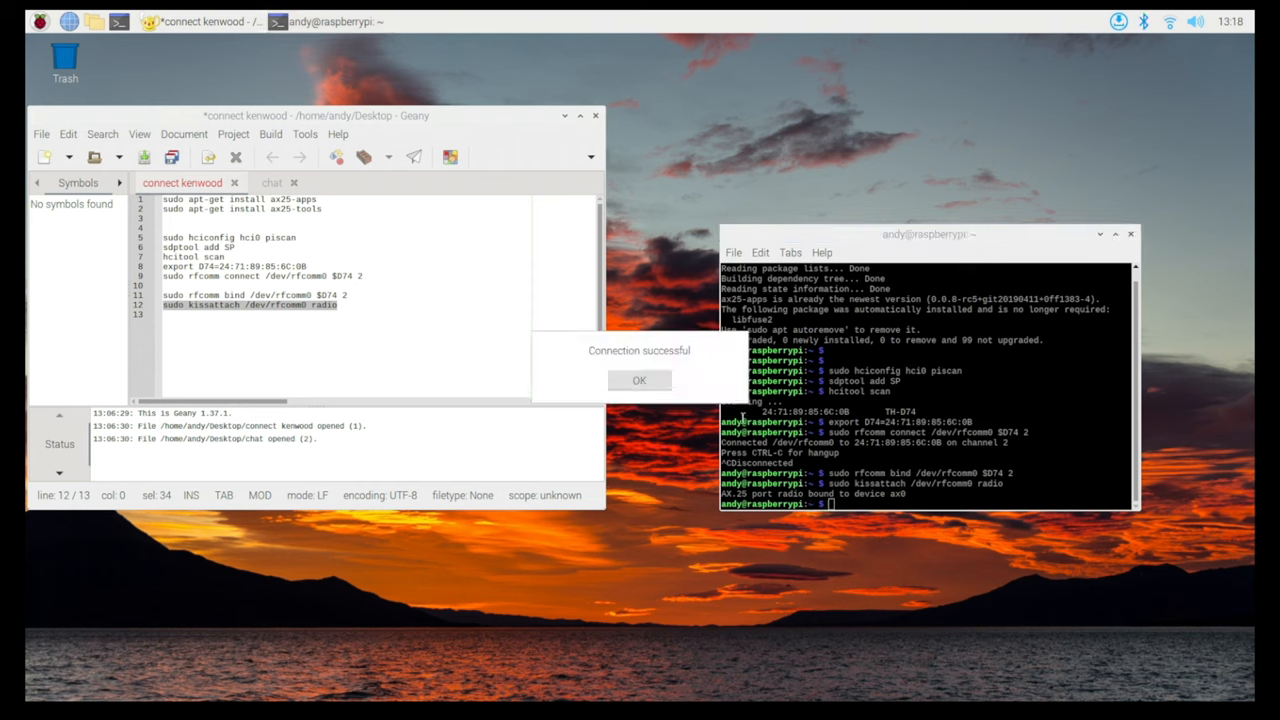
{"action": "left_click", "coordinate": [639, 380]}
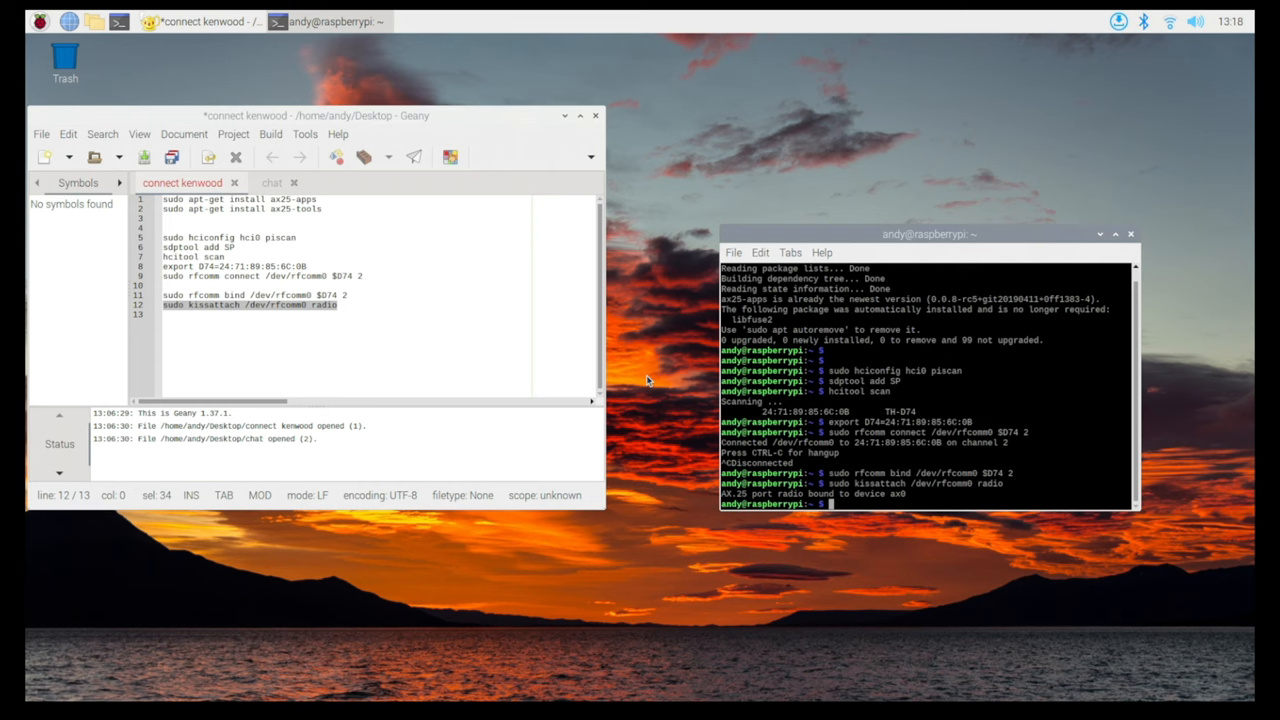
{"action": "mouse_move", "coordinate": [987, 68]}
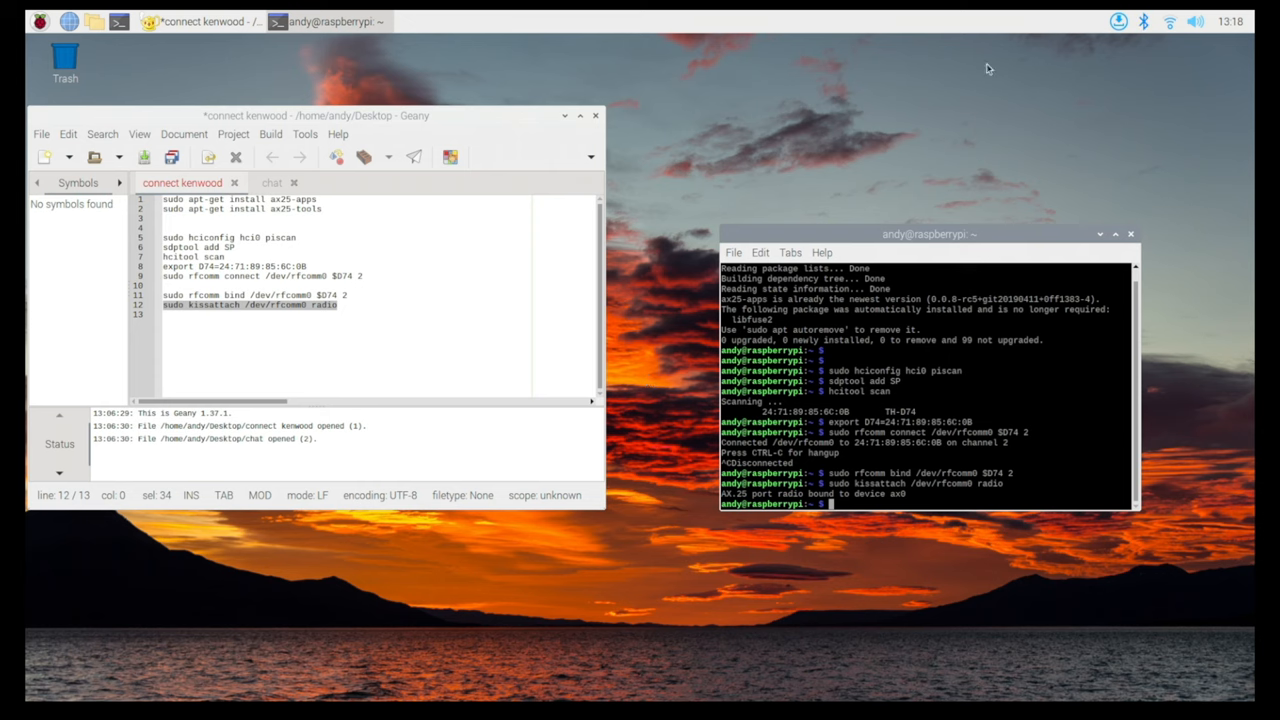
Stop Bluetooth discoverability from the tray menu and confirm TH-D74 is still connected.
{"action": "left_click", "coordinate": [1135, 21]}
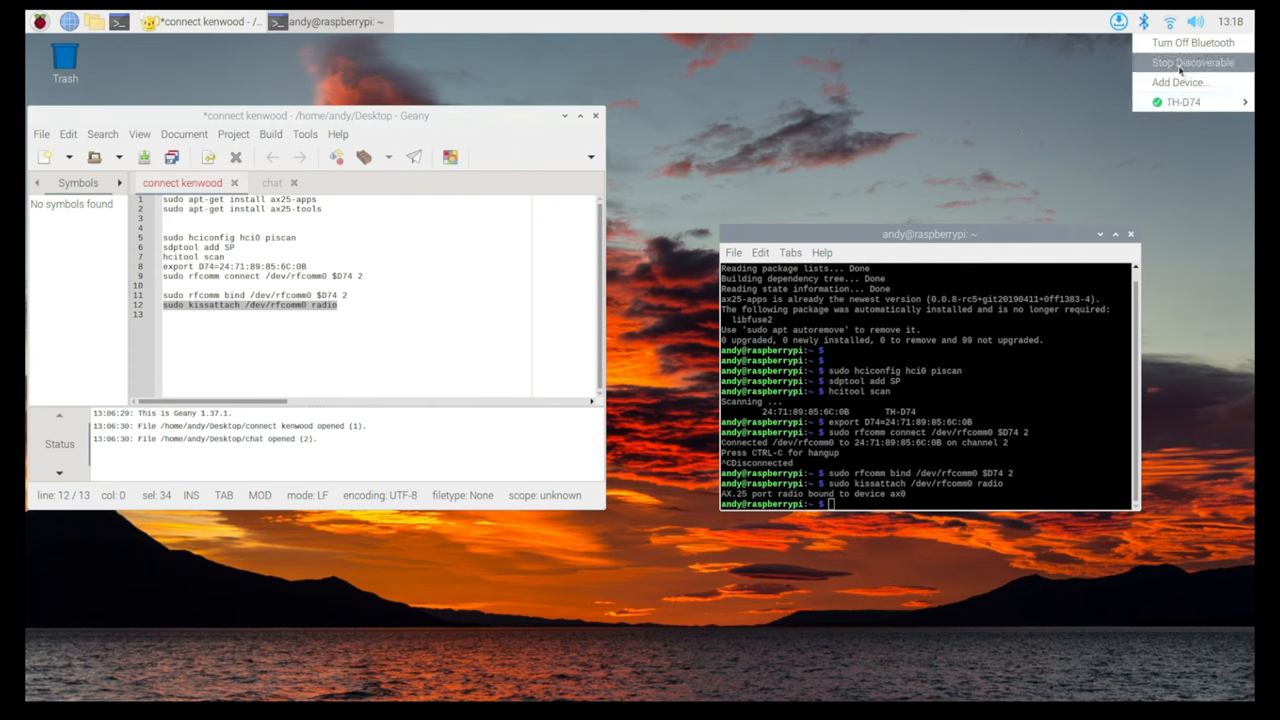
{"action": "left_click", "coordinate": [1143, 21]}
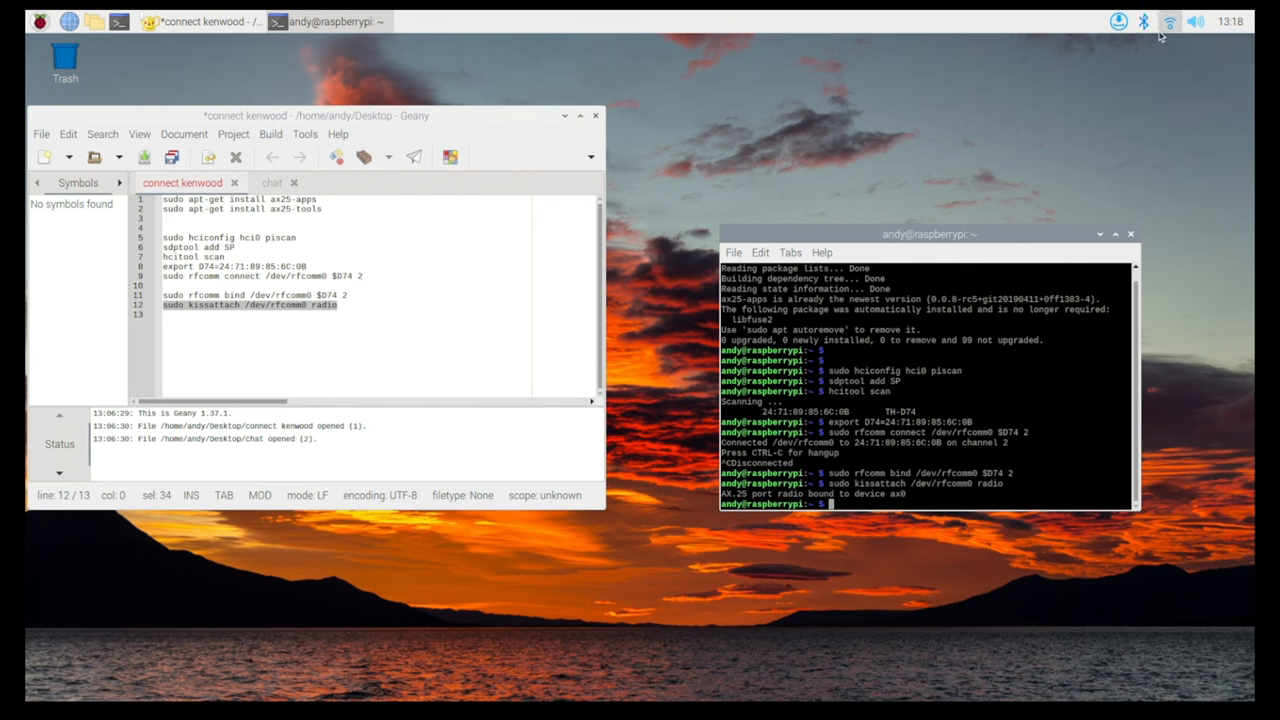
{"action": "left_click", "coordinate": [1140, 22]}
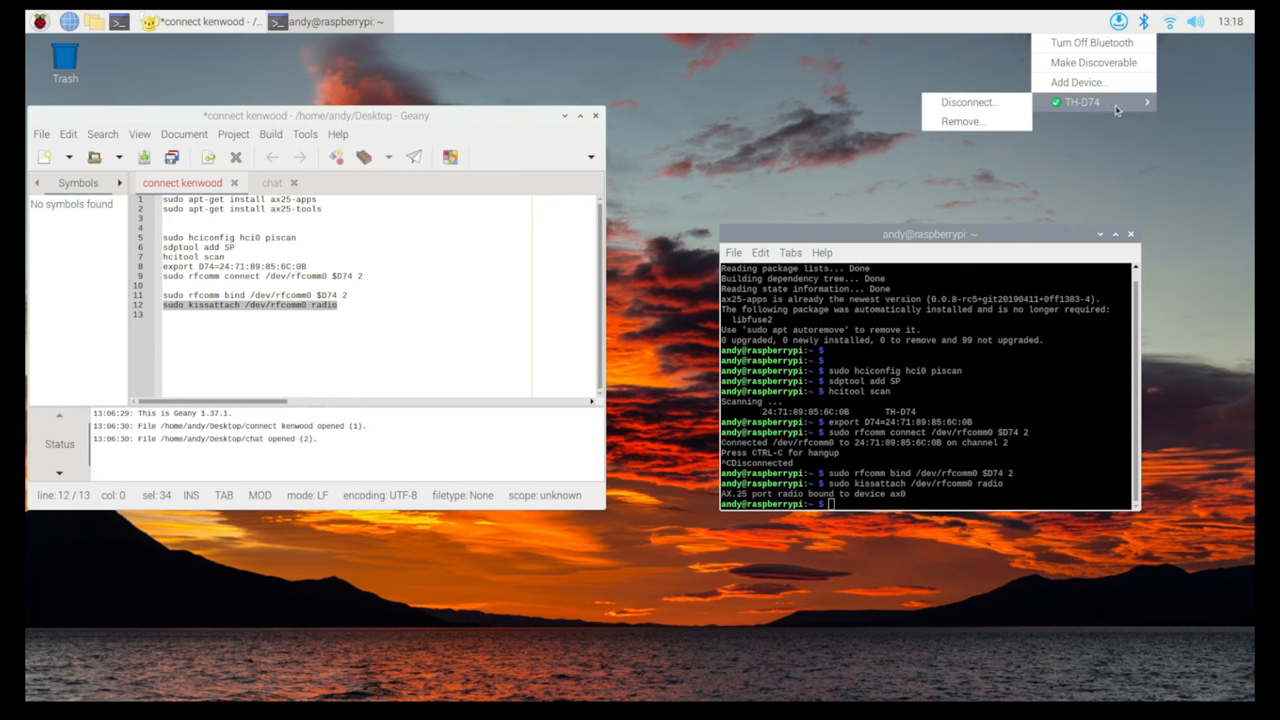
{"action": "mouse_move", "coordinate": [1032, 127]}
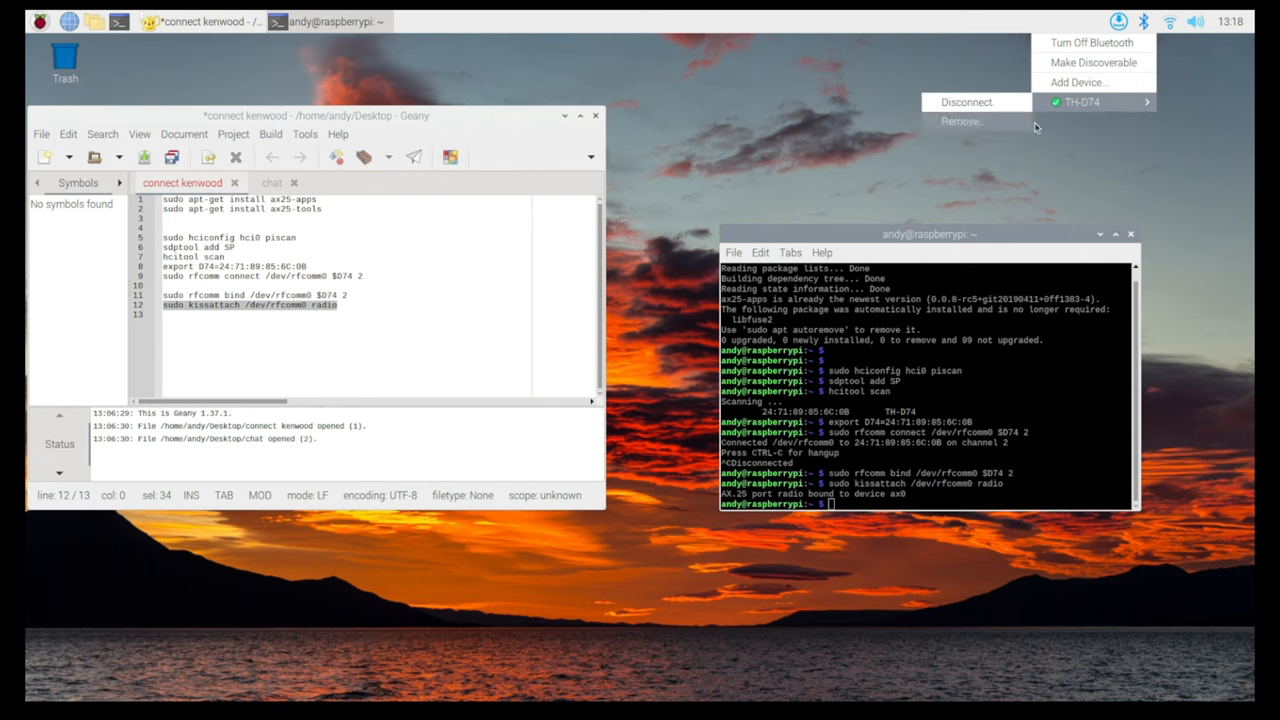
{"action": "mouse_move", "coordinate": [993, 130]}
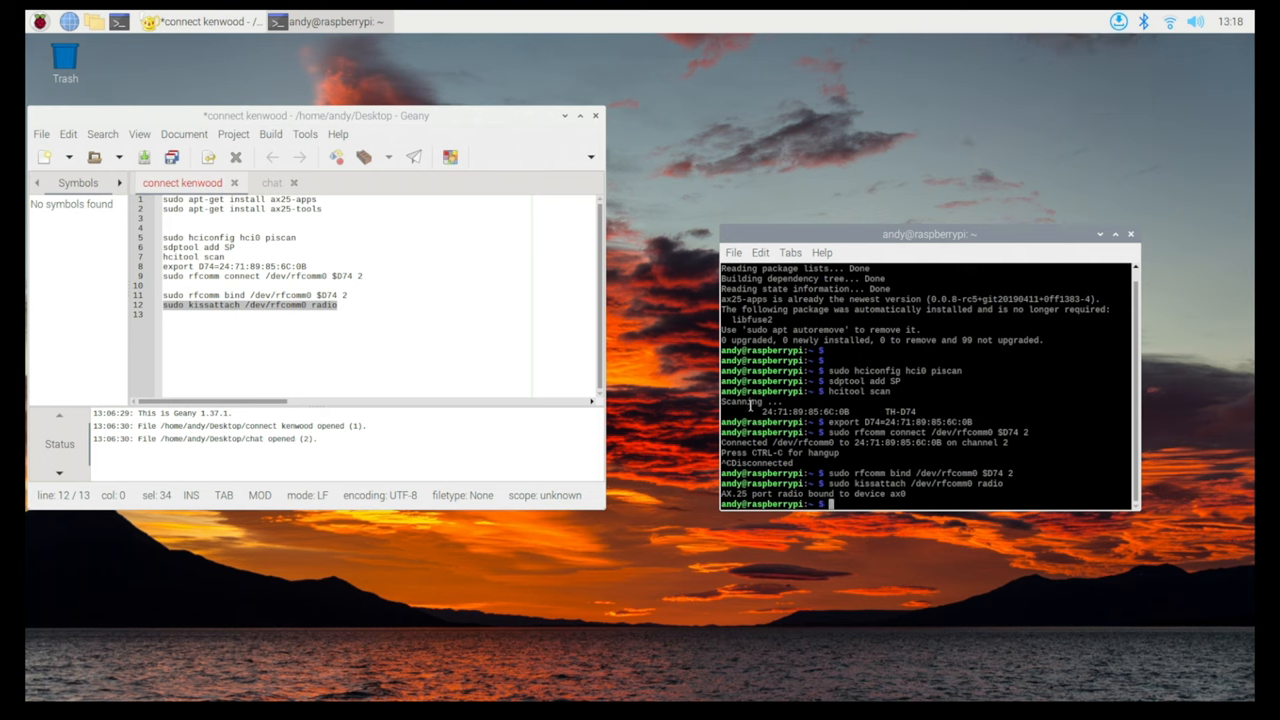
{"action": "left_click_drag", "start_coordinate": [928, 234], "coordinate": [883, 131]}
{"action": "type", "text": "axcall radio GB7KUX"}
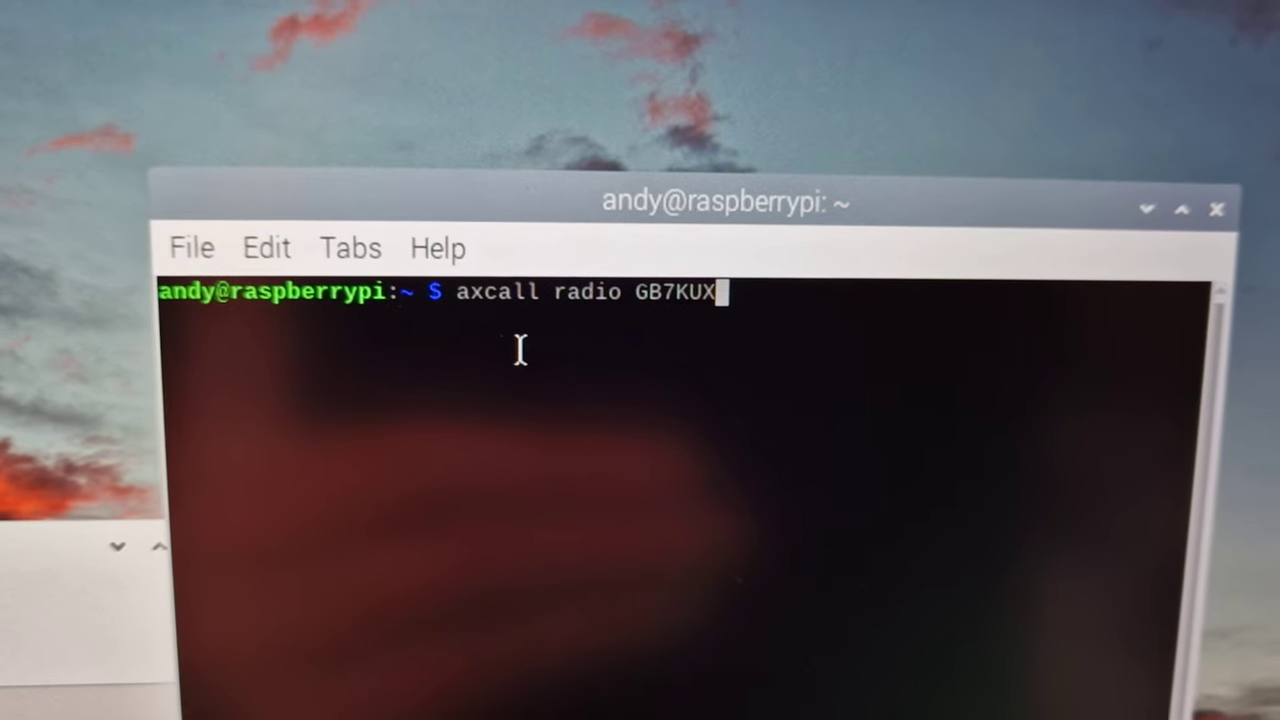
Run 'axcall radio GB7KUX' to call GB7KUX over the radio port.
{"action": "key", "text": "Return"}
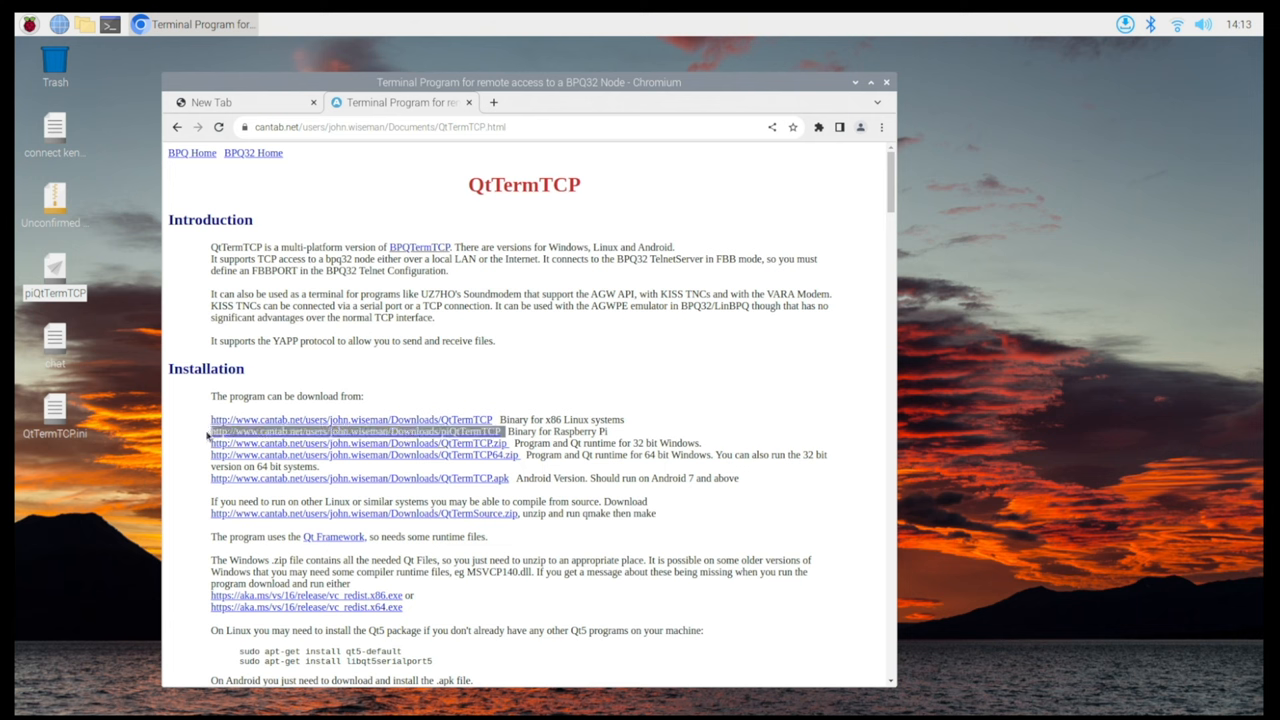
{"action": "mouse_move", "coordinate": [500, 352]}
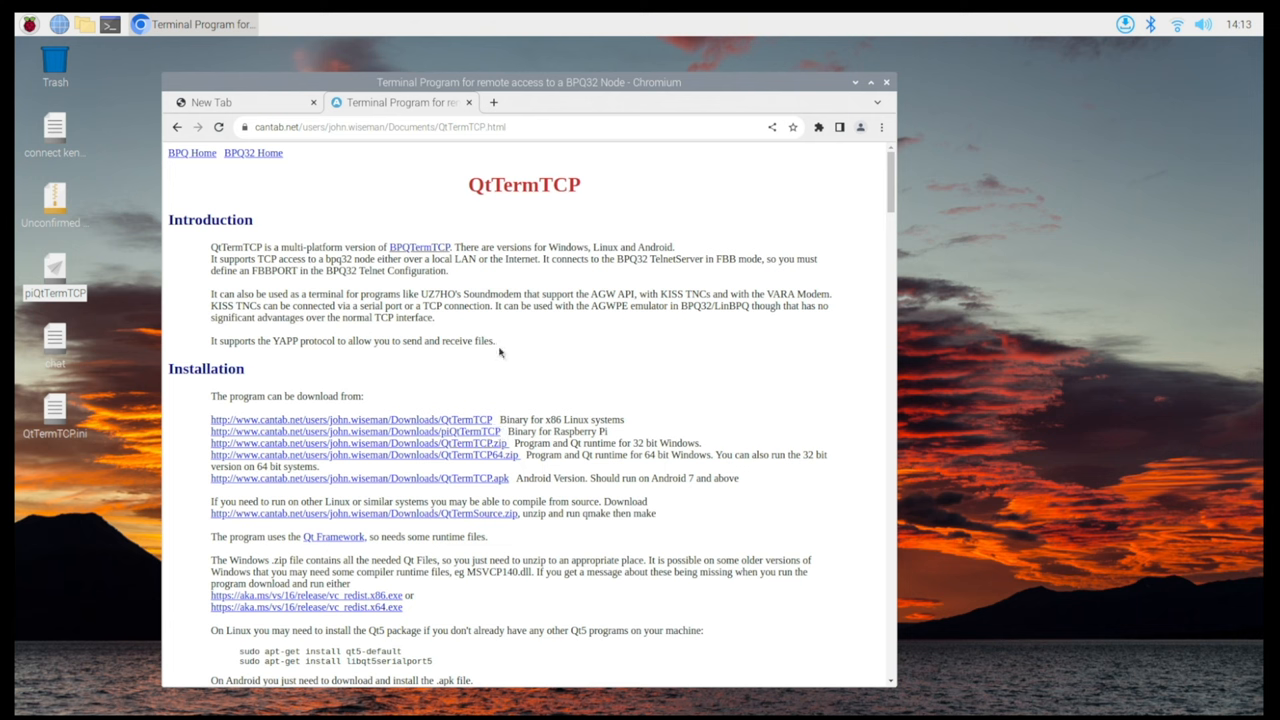
{"action": "mouse_move", "coordinate": [503, 260]}
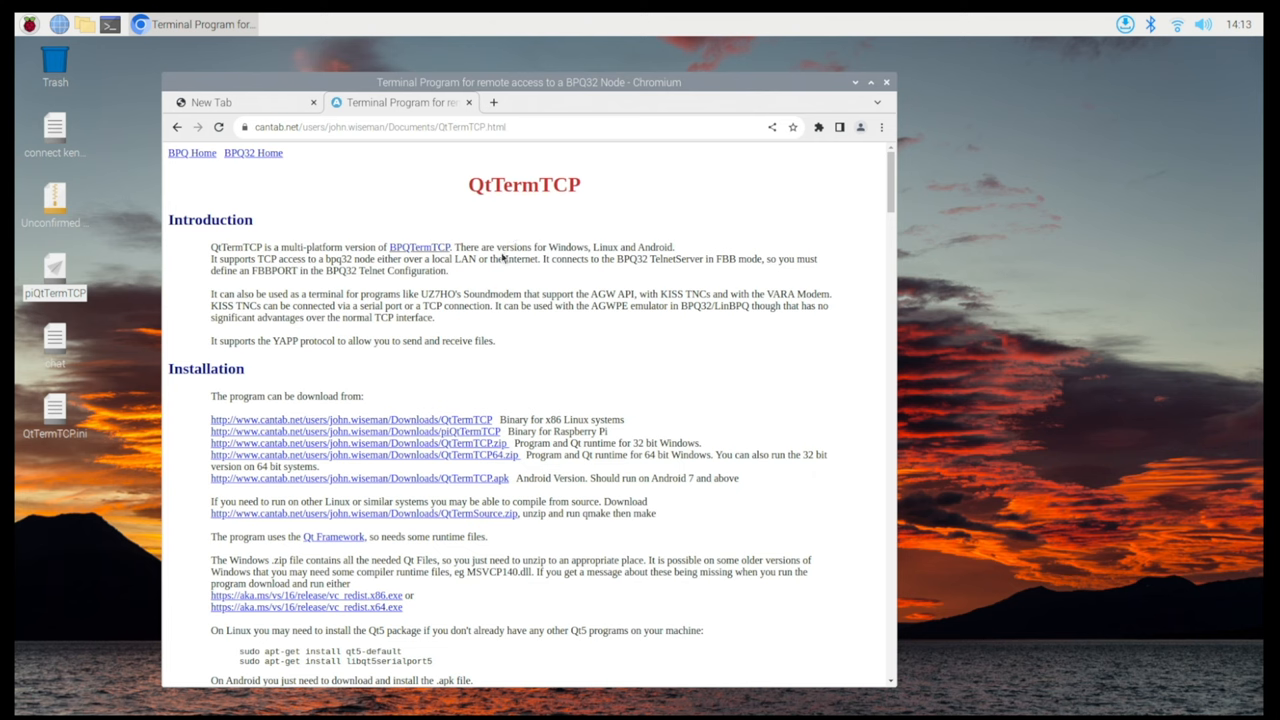
{"action": "mouse_move", "coordinate": [510, 323]}
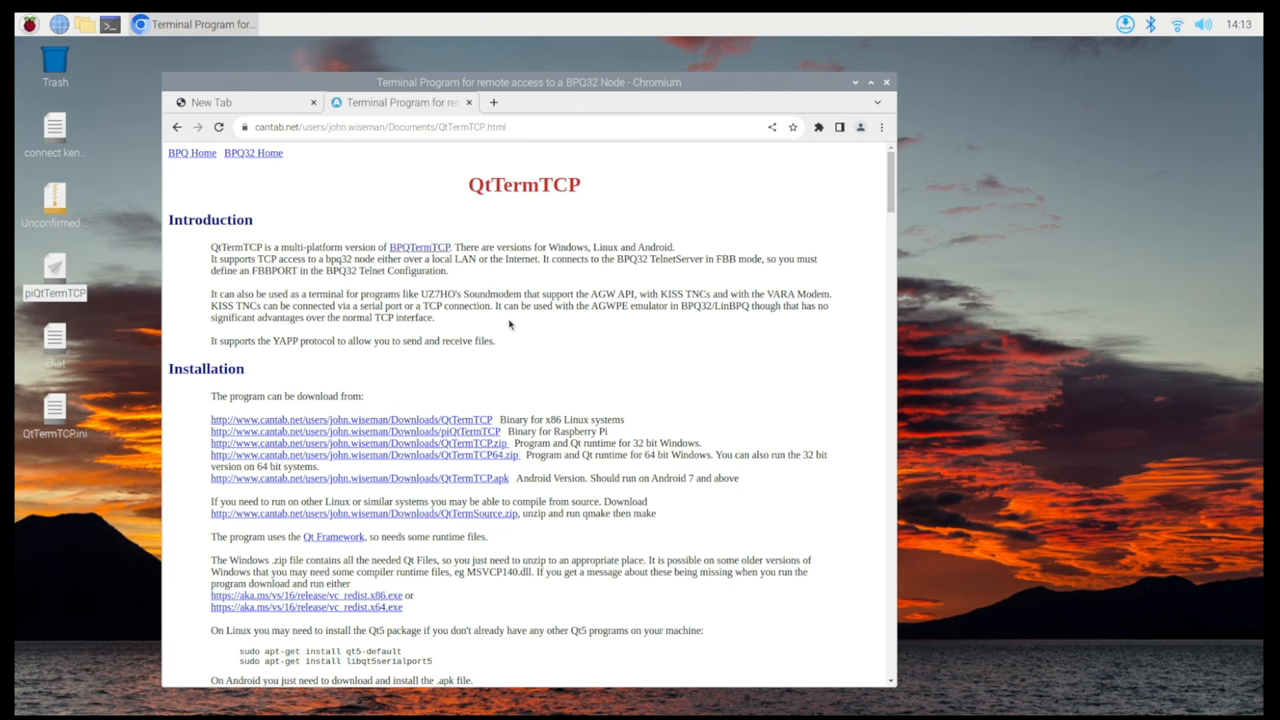
{"action": "mouse_move", "coordinate": [497, 318]}
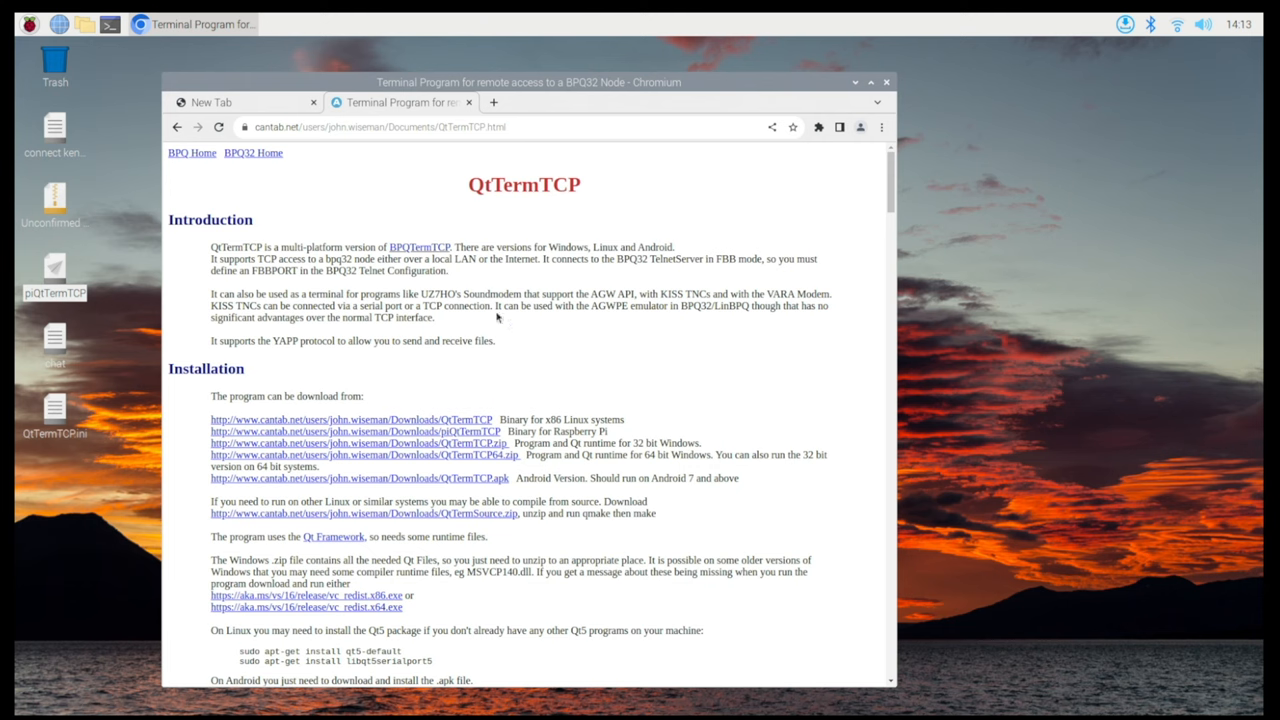
{"action": "mouse_move", "coordinate": [569, 277]}
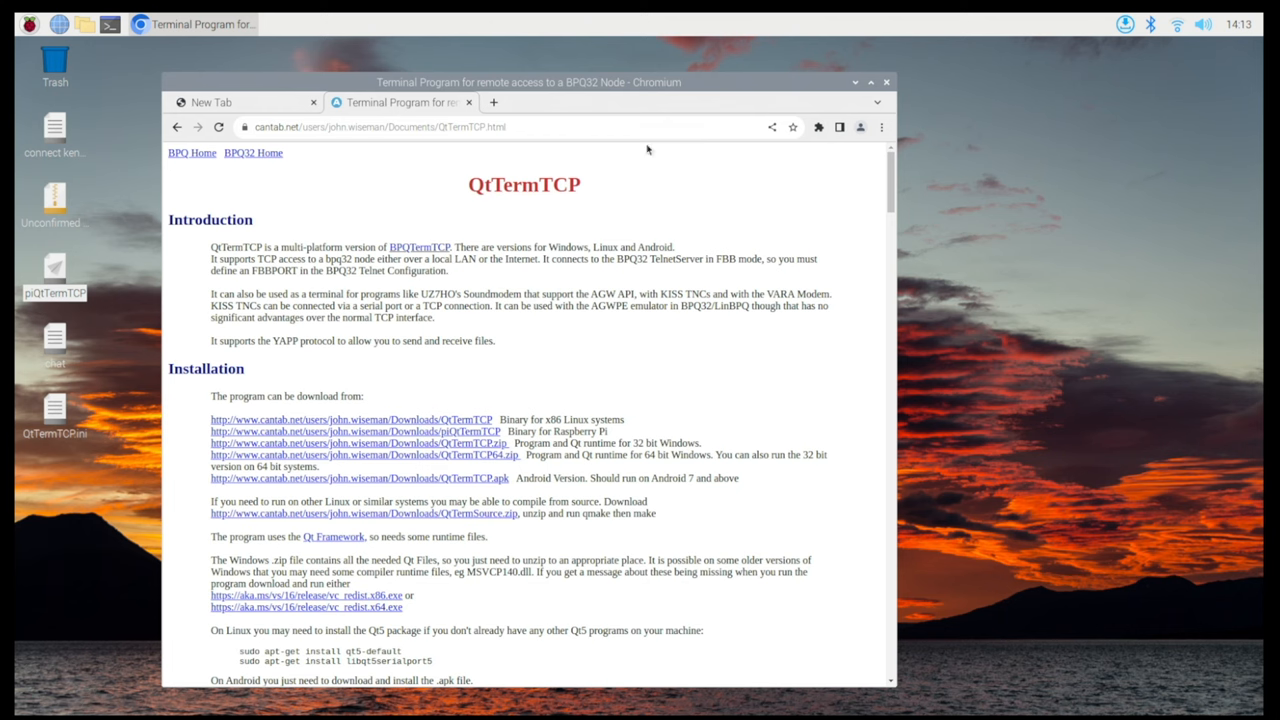
Close the Chromium window showing the QtTermTCP download page.
{"action": "left_click", "coordinate": [886, 82]}
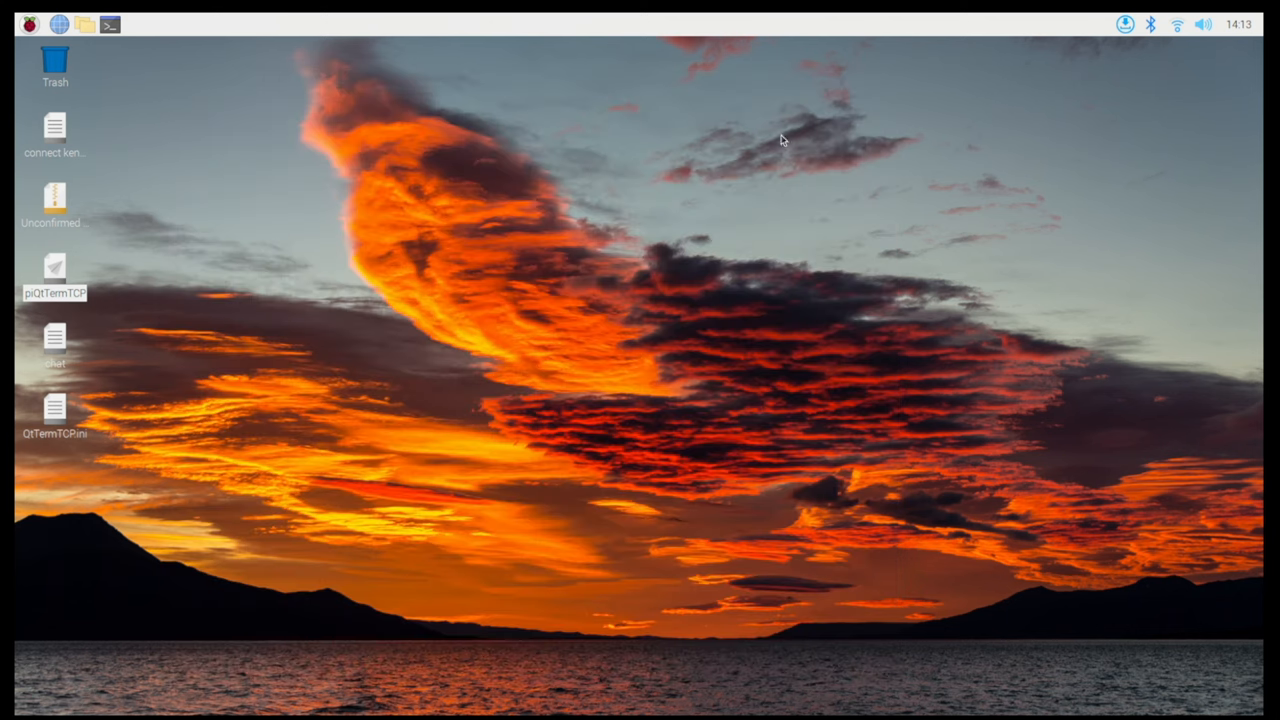
{"action": "mouse_move", "coordinate": [55, 275]}
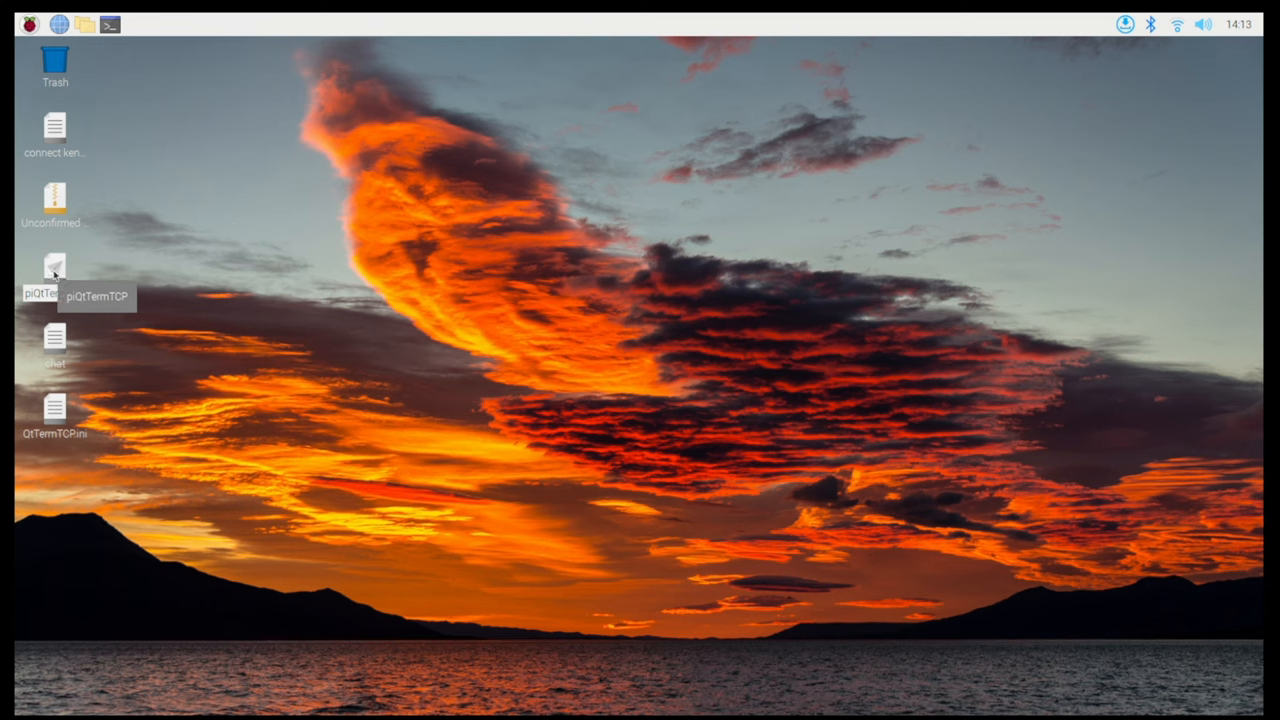
Launch piQtTermTCP from the desktop and open its KISS Setup dialog.
{"action": "double_click", "coordinate": [52, 272]}
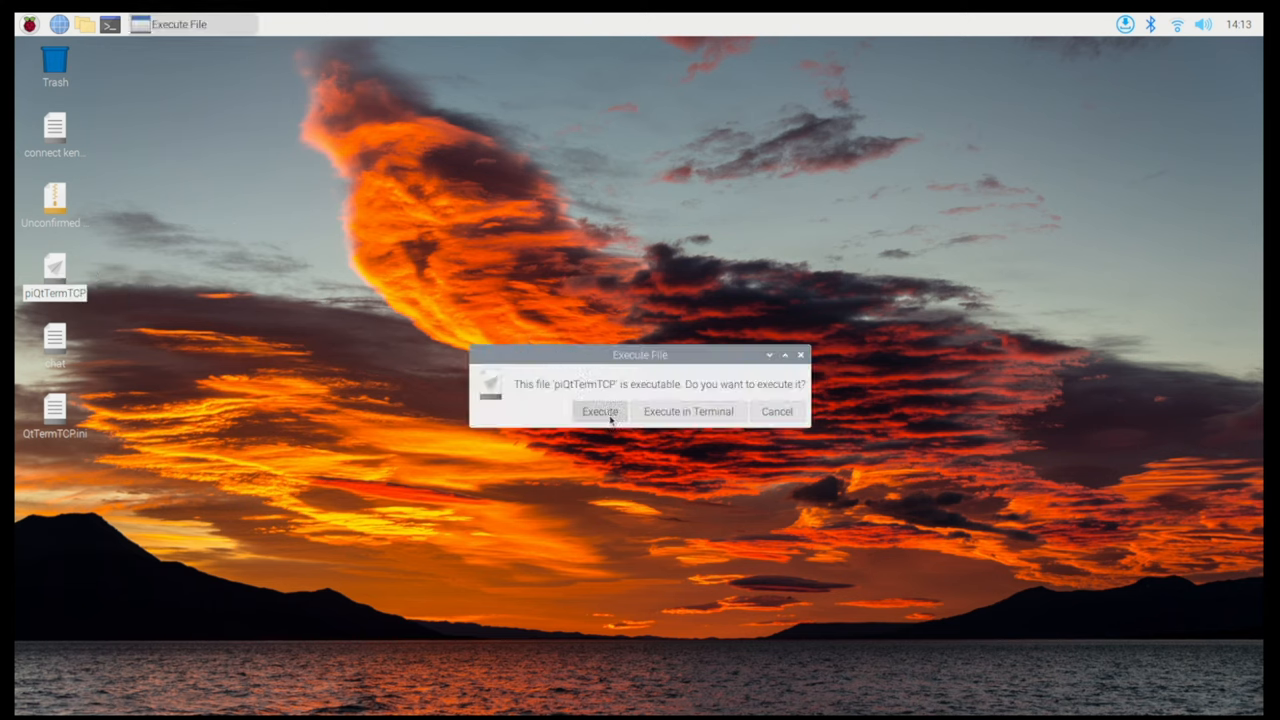
{"action": "left_click", "coordinate": [598, 411]}
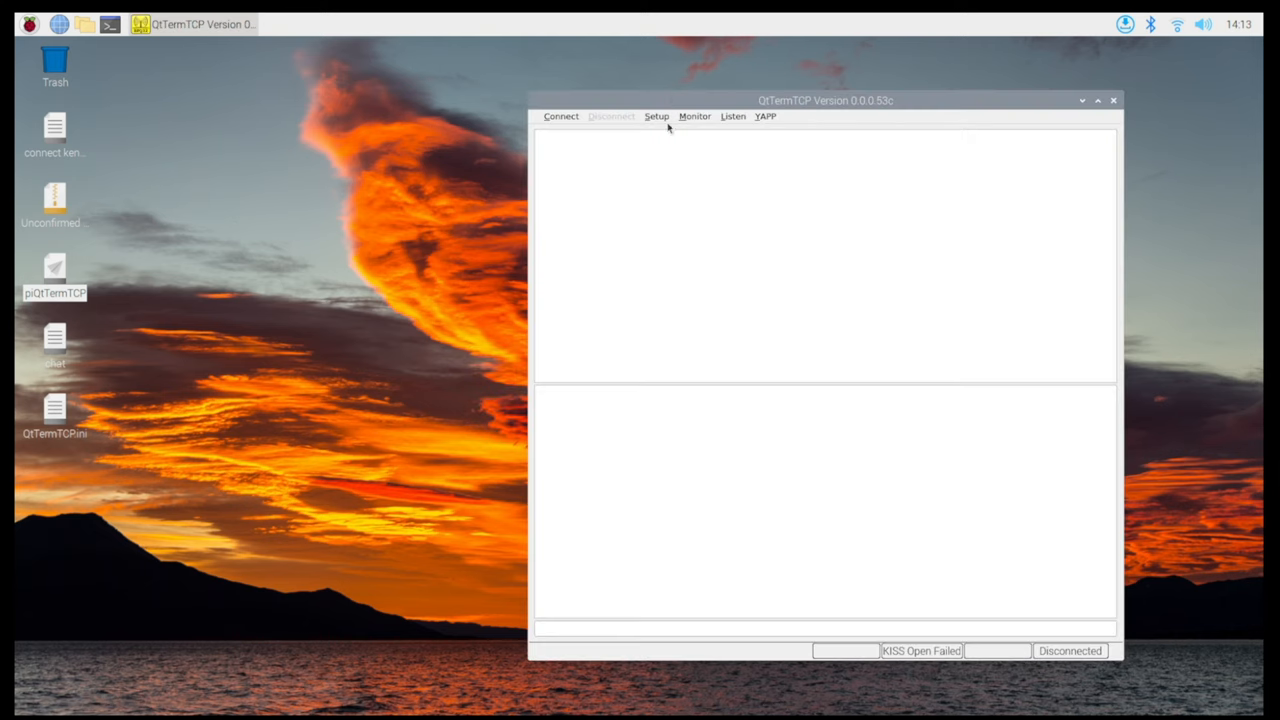
{"action": "left_click", "coordinate": [662, 116]}
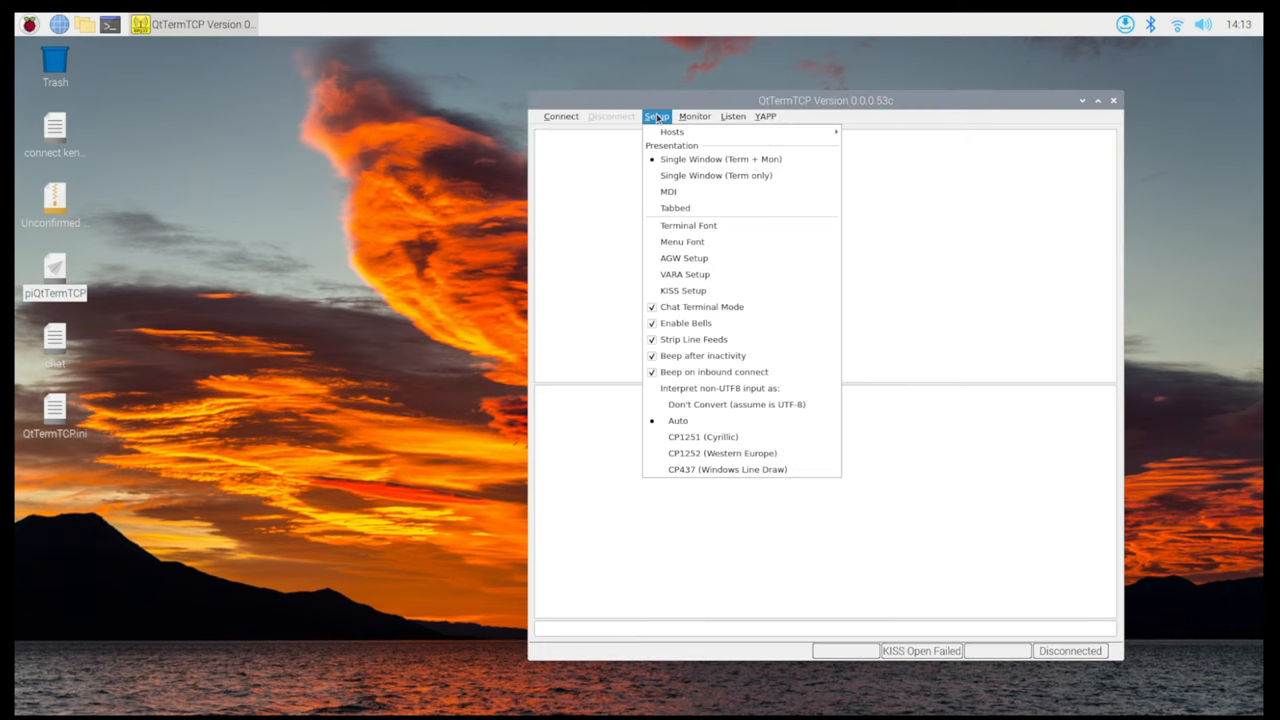
{"action": "left_click", "coordinate": [683, 290]}
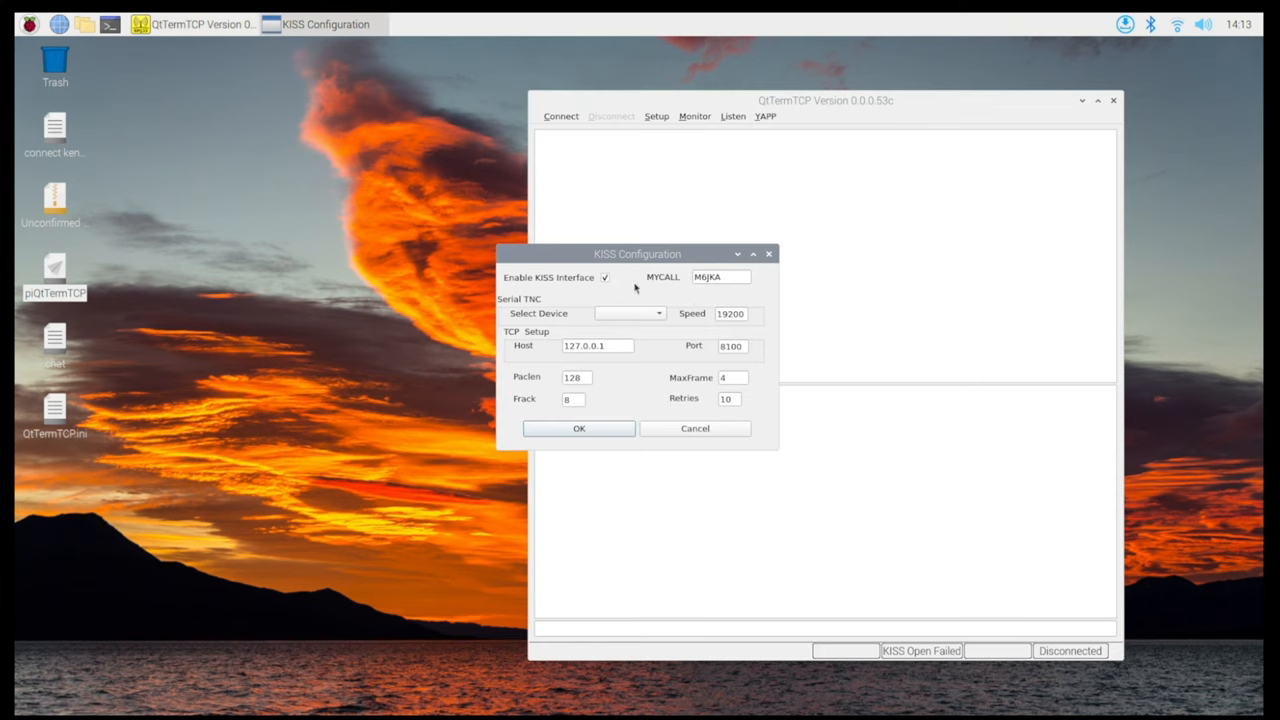
{"action": "mouse_move", "coordinate": [680, 285]}
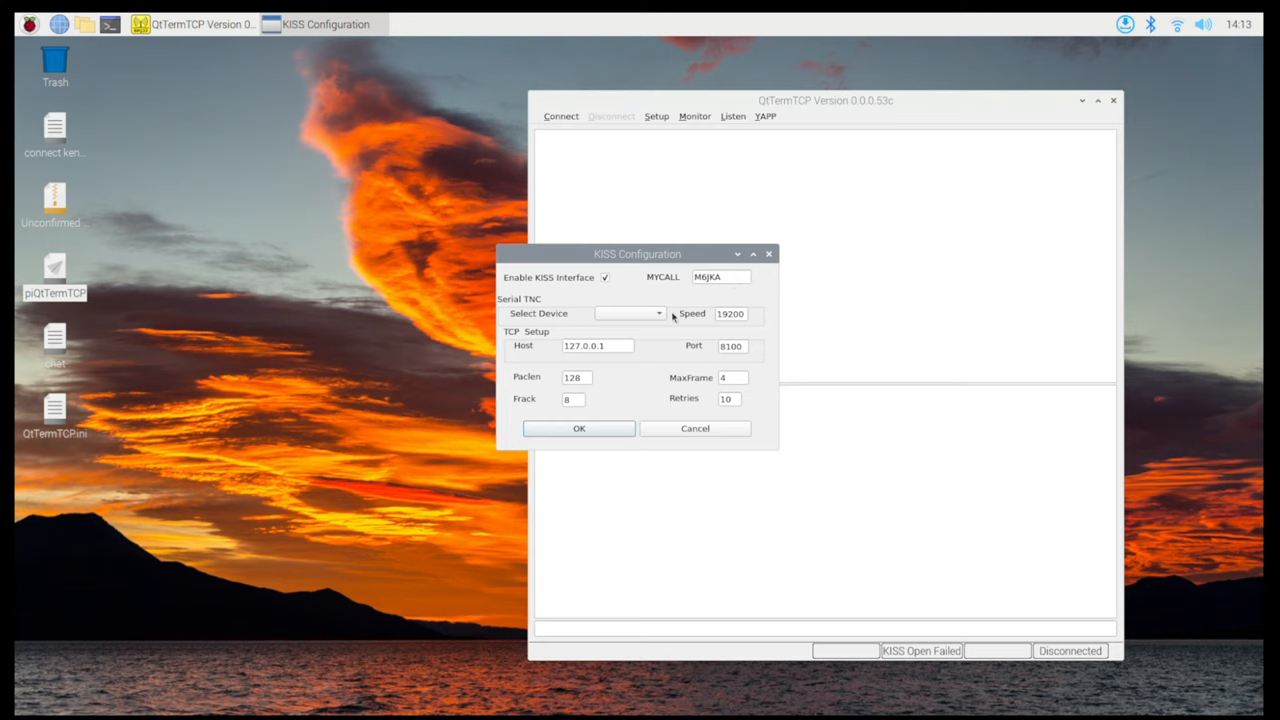
{"action": "mouse_move", "coordinate": [656, 314]}
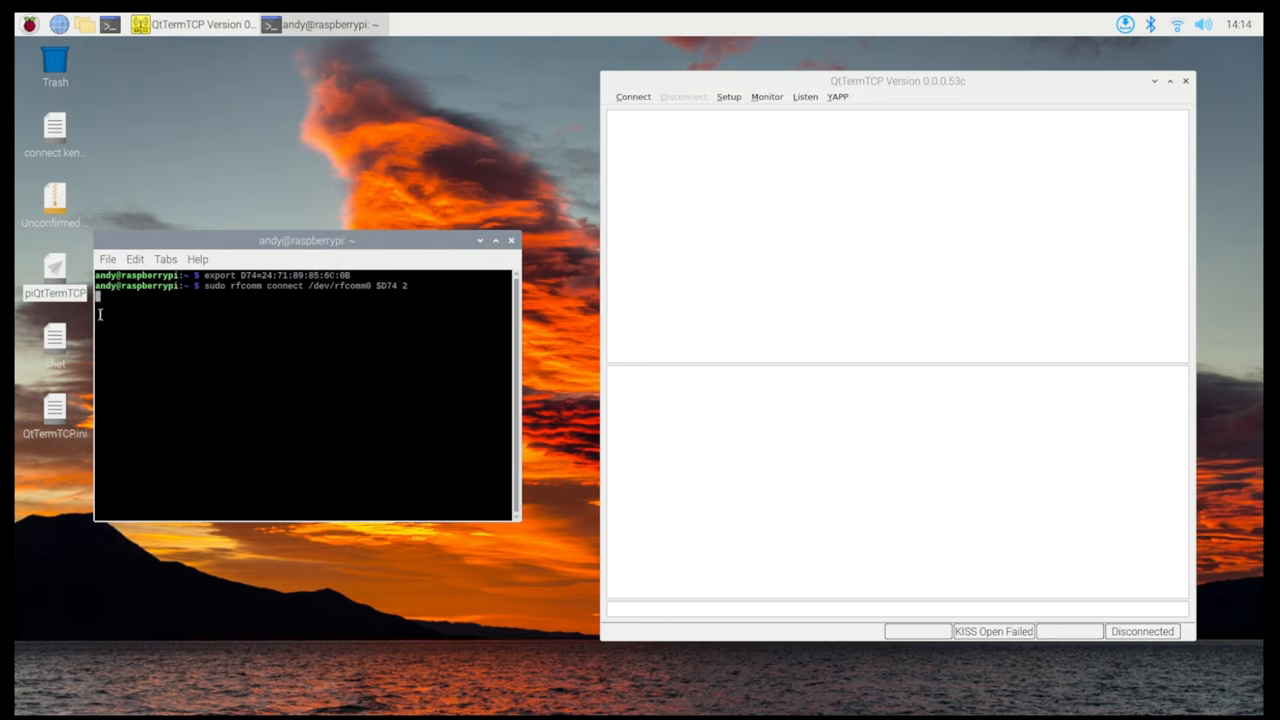
Run 'sudo rfcomm connect /dev/rfcomm0 $D74 2' to reconnect to the radio.
{"action": "key", "text": "Return"}
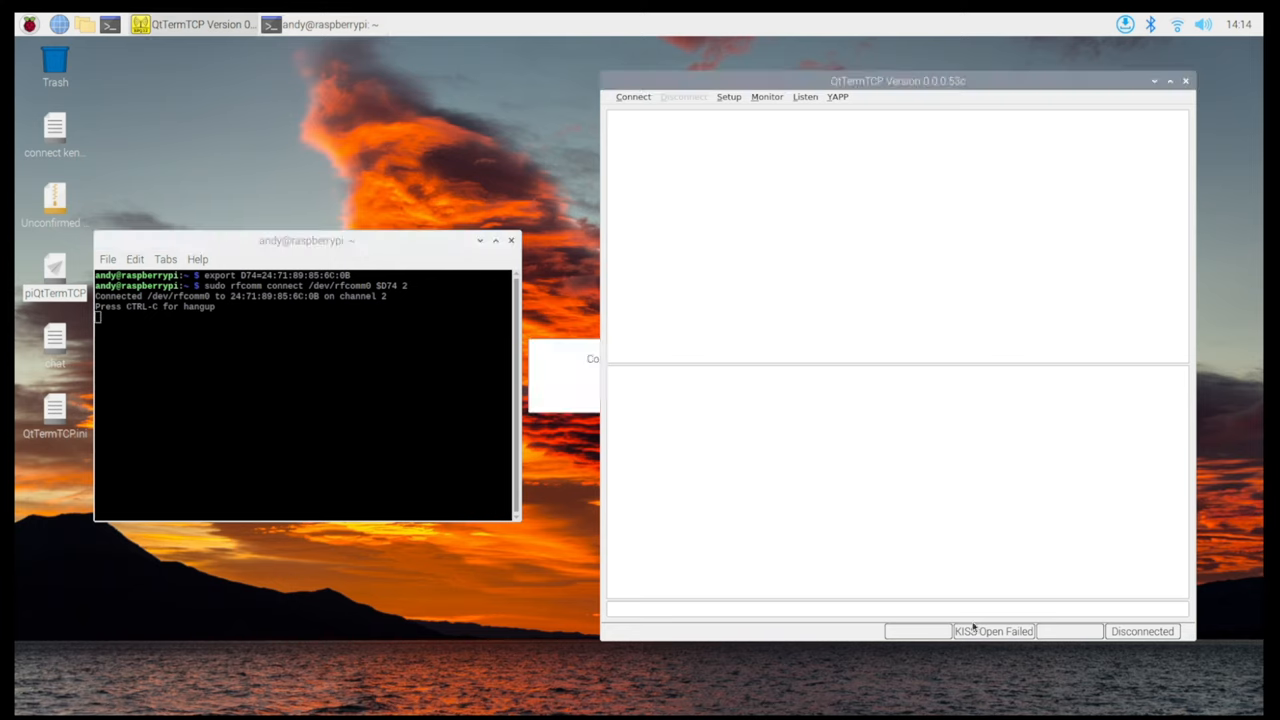
{"action": "mouse_move", "coordinate": [582, 404]}
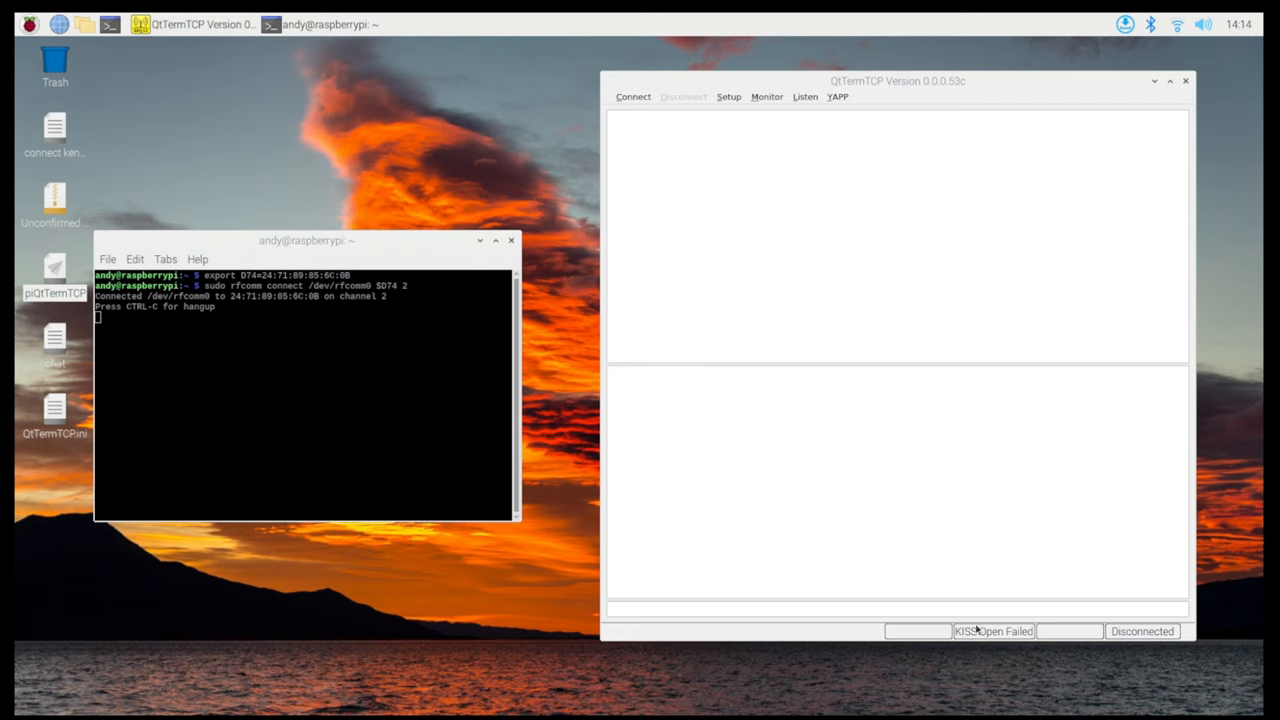
{"action": "mouse_move", "coordinate": [1002, 640]}
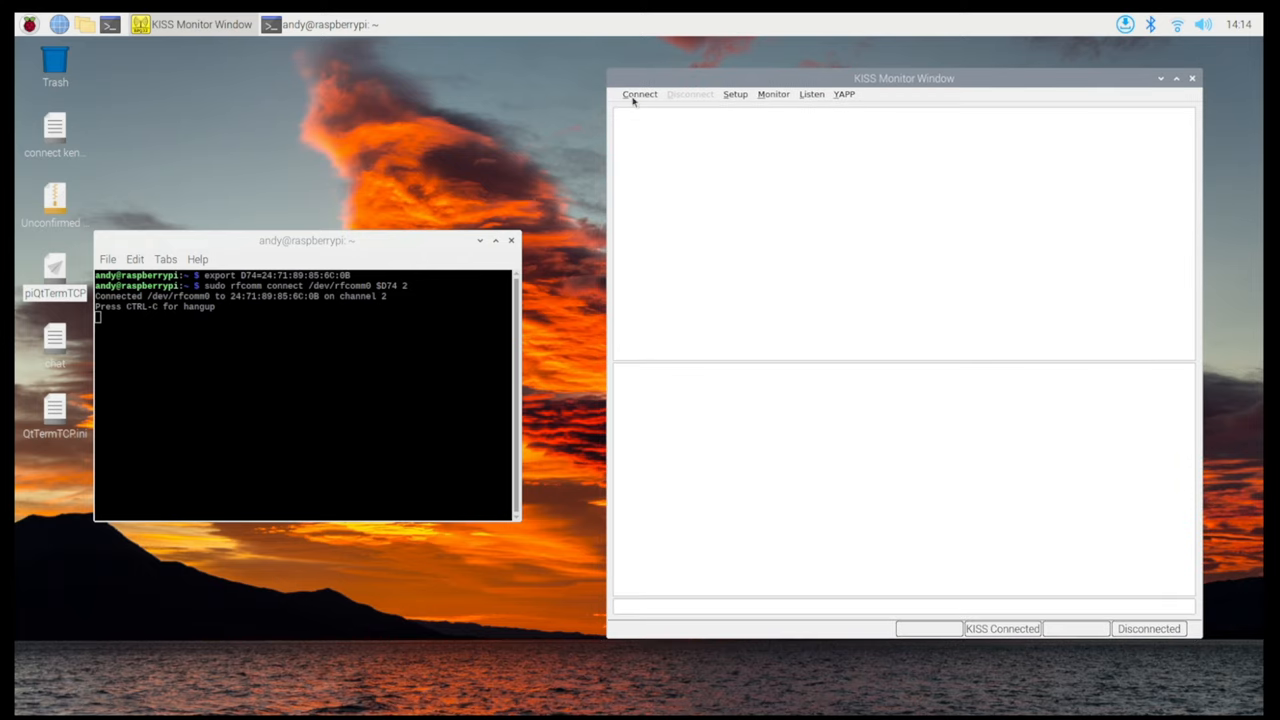
Start a KISS connection calling G0SYR instead of GB7KUX, then focus the chat input line.
{"action": "left_click", "coordinate": [639, 94]}
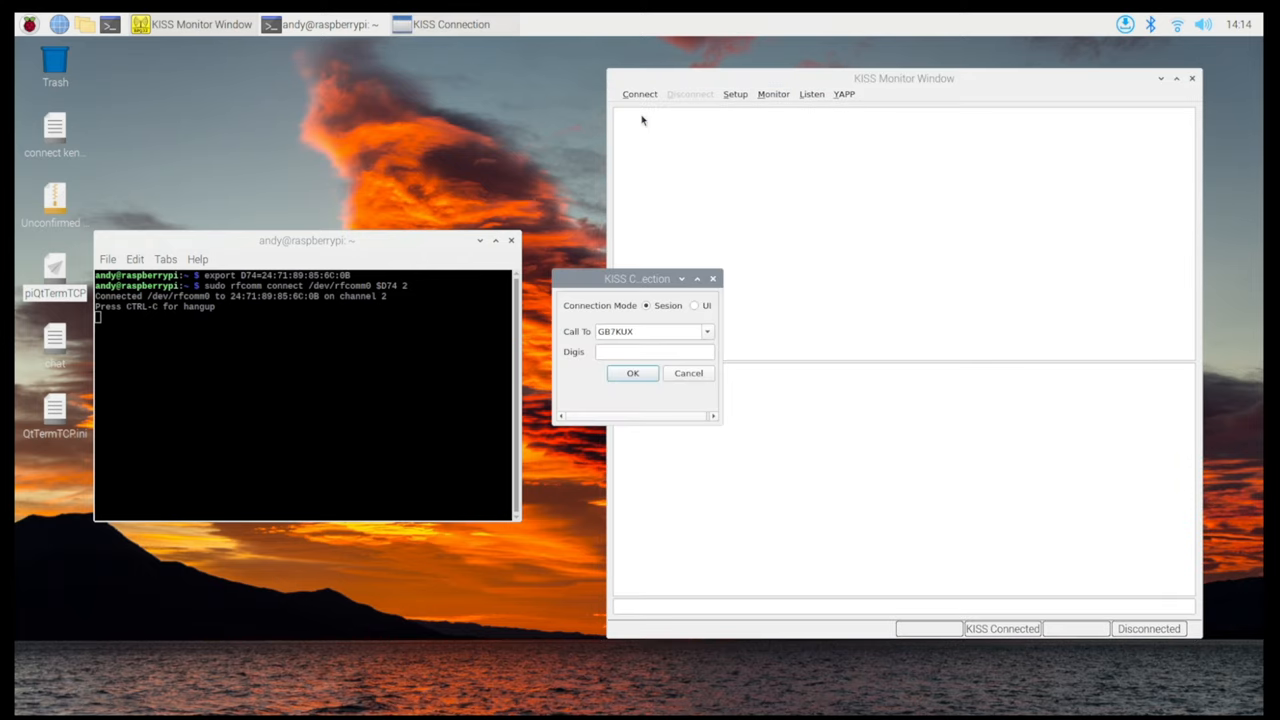
{"action": "left_click", "coordinate": [707, 331]}
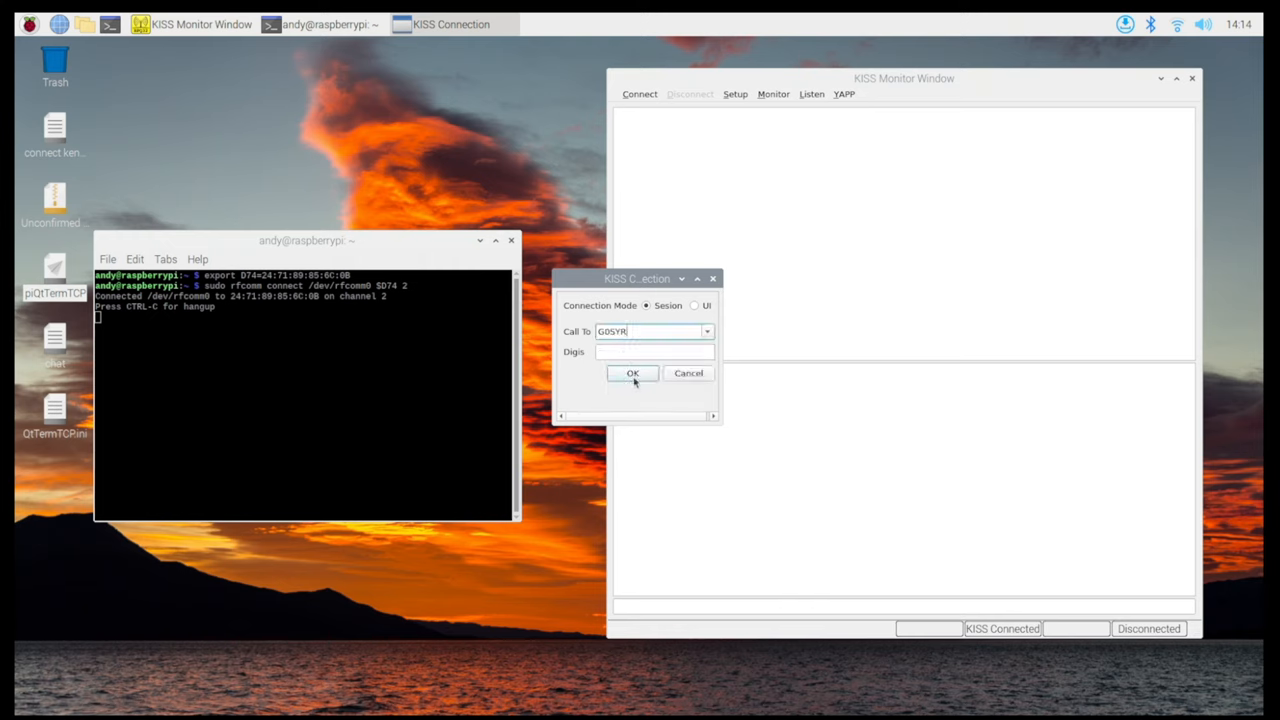
{"action": "left_click", "coordinate": [632, 373]}
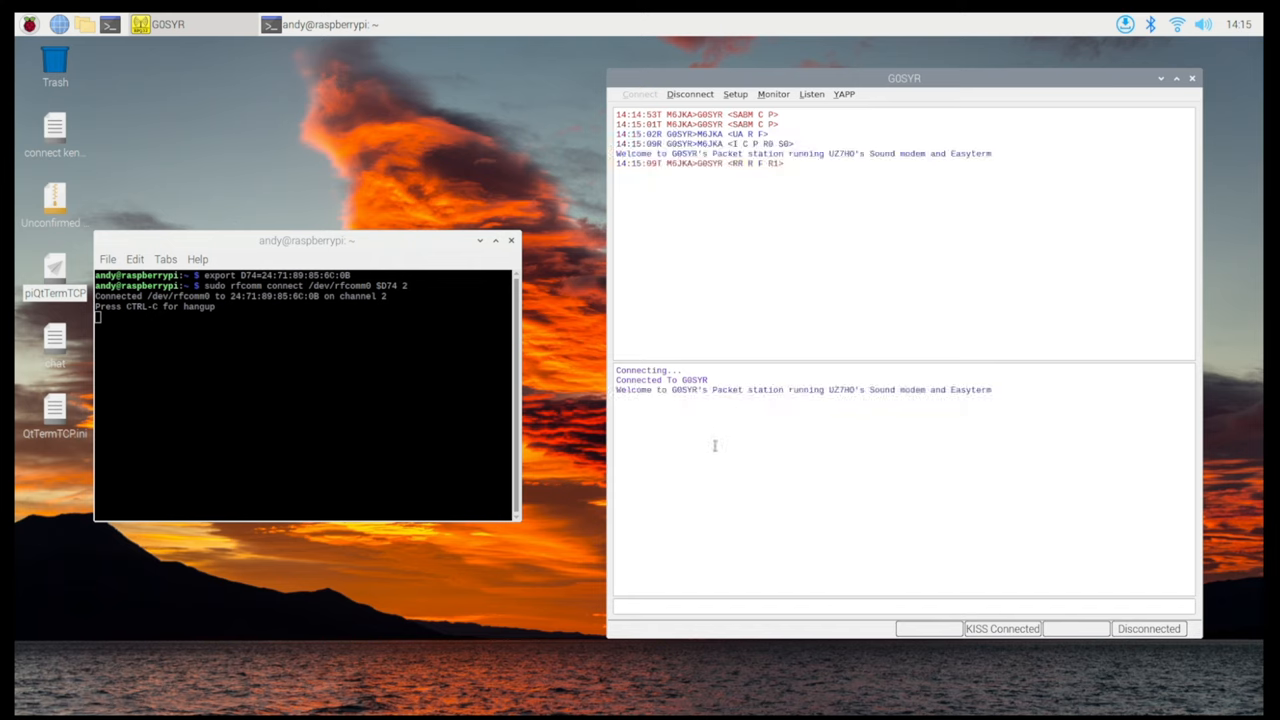
{"action": "mouse_move", "coordinate": [614, 399]}
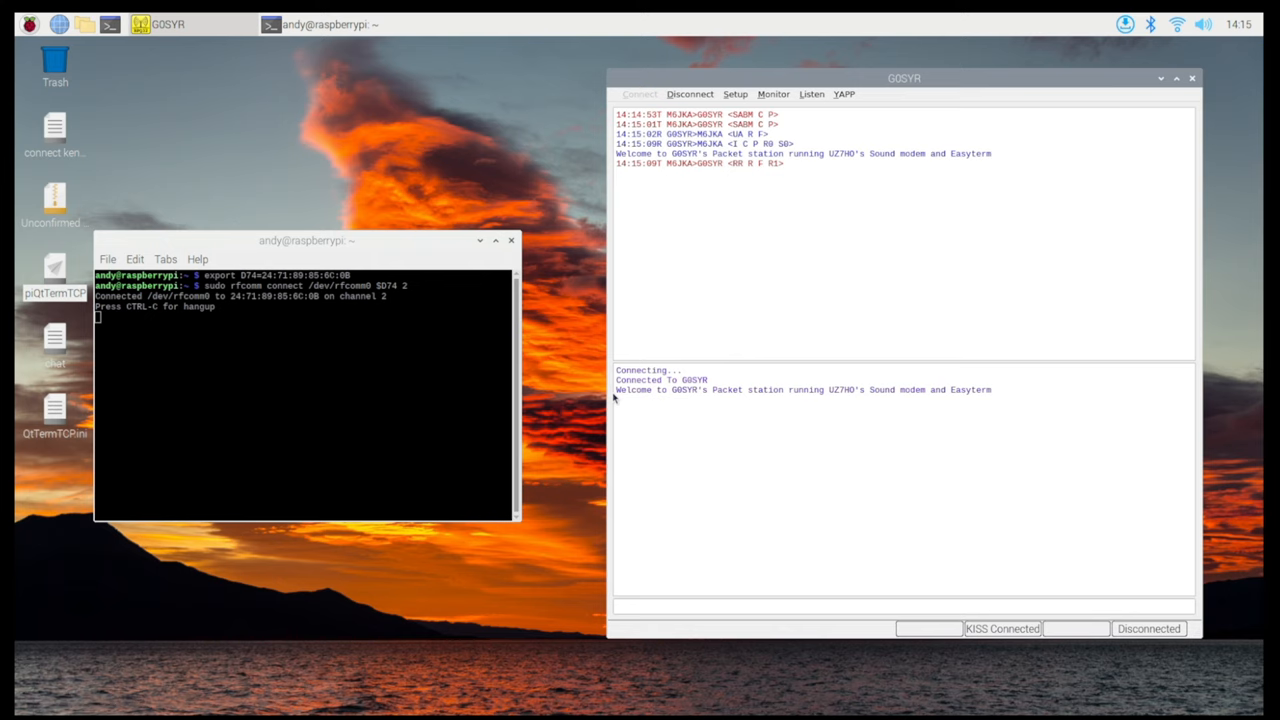
{"action": "mouse_move", "coordinate": [685, 395]}
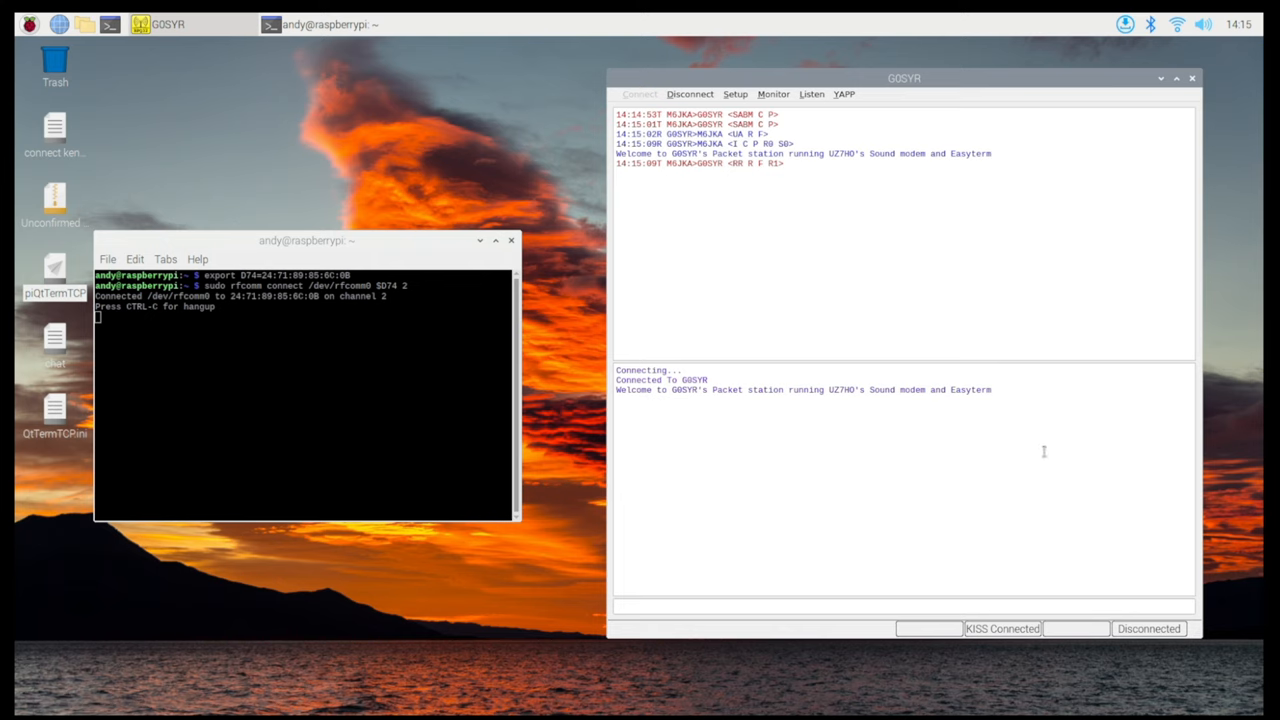
{"action": "left_click", "coordinate": [810, 603]}
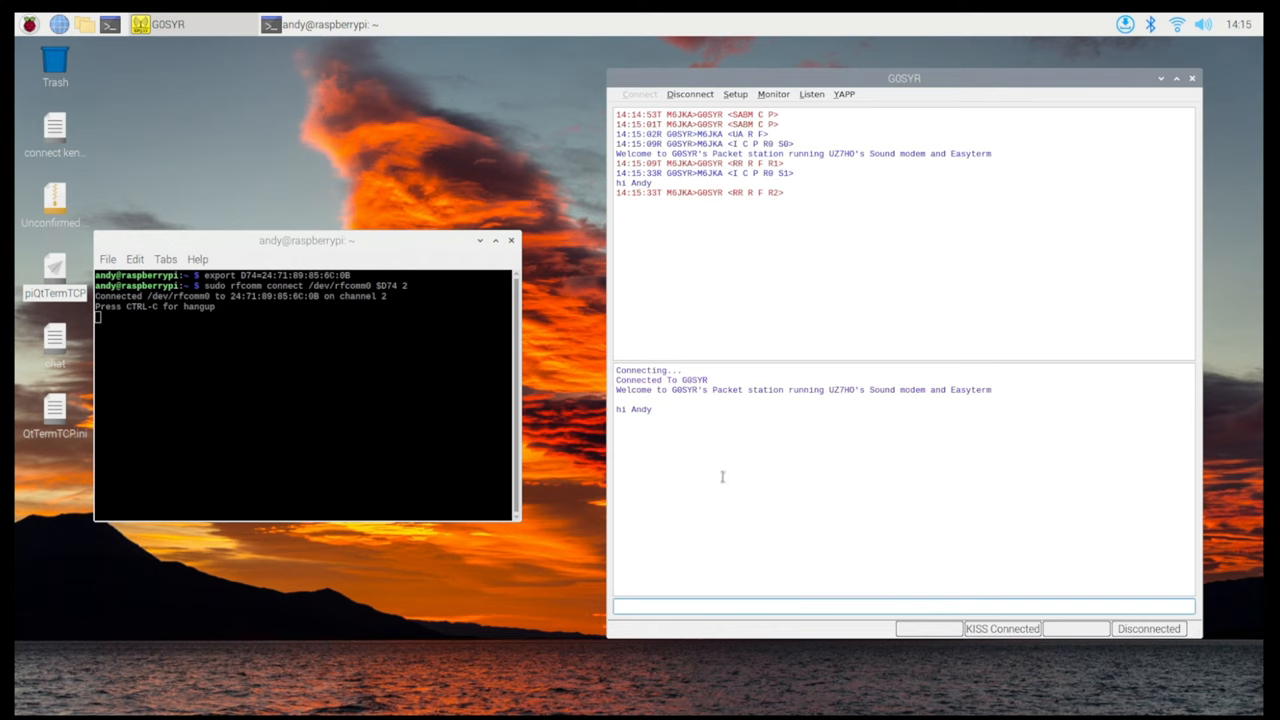
{"action": "type", "text": "hi b"}
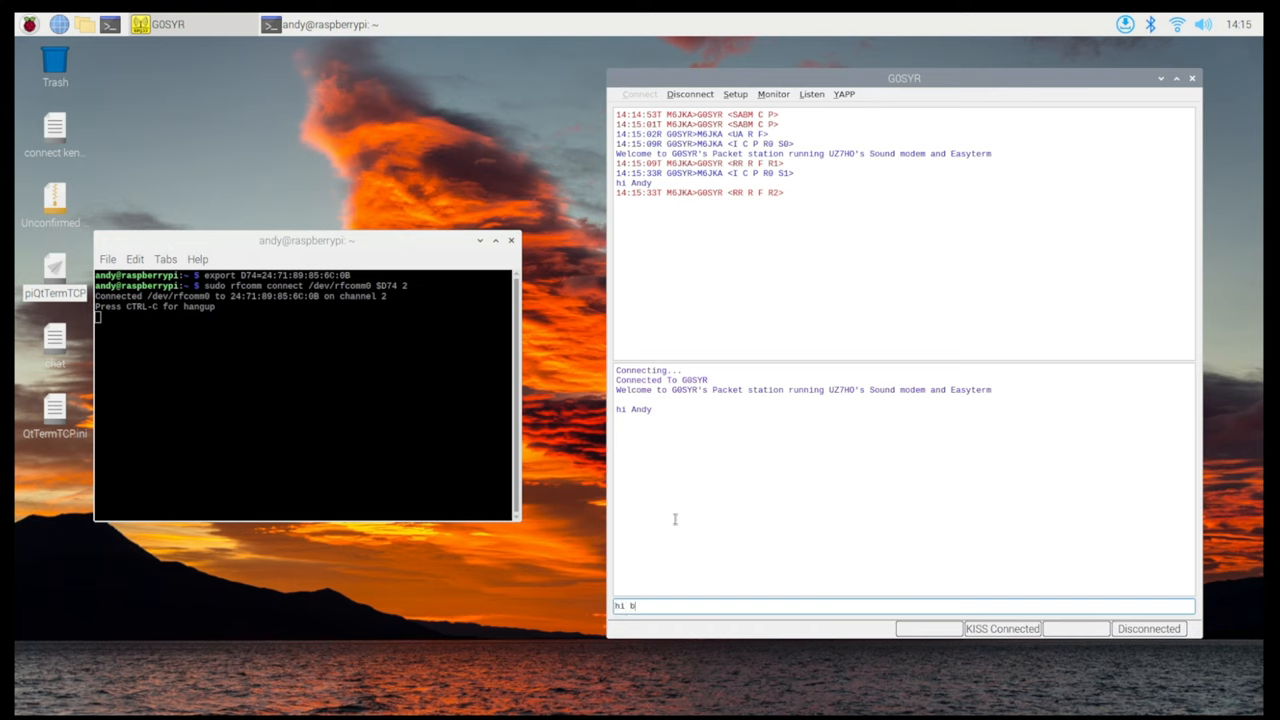
{"action": "type", "text": "ryan"}
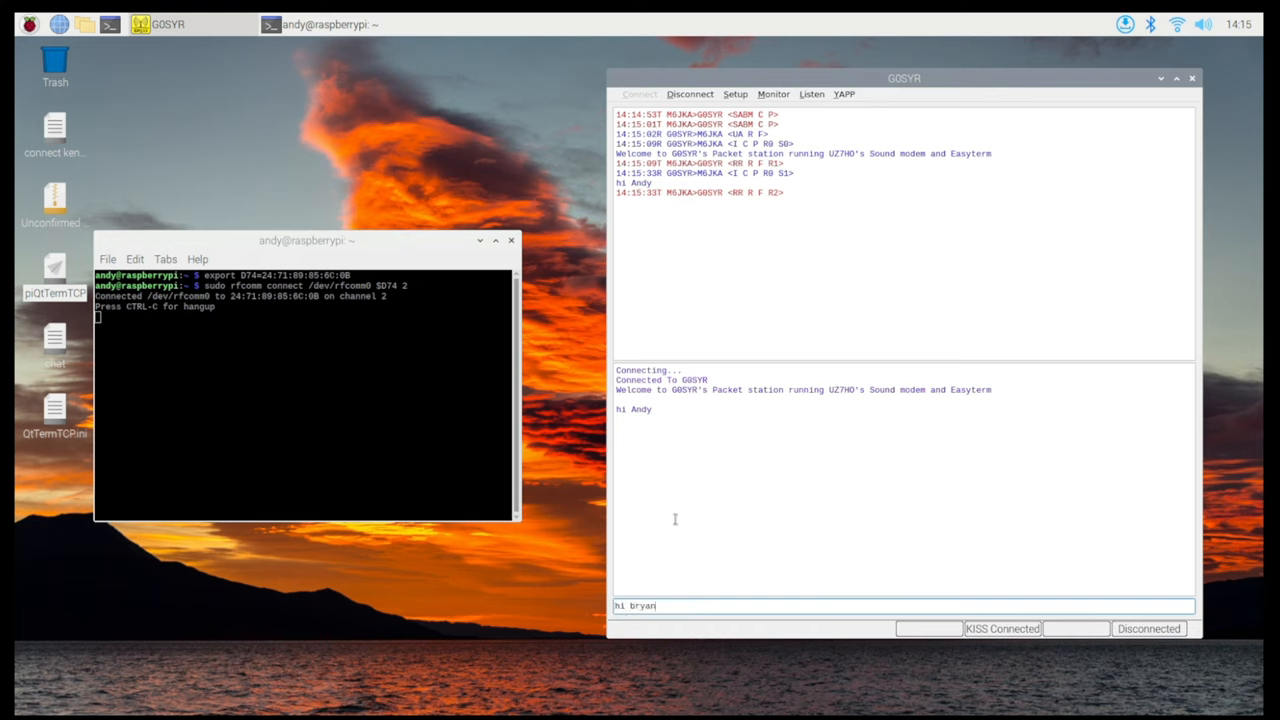
{"action": "type", "text": ", just making a vi"}
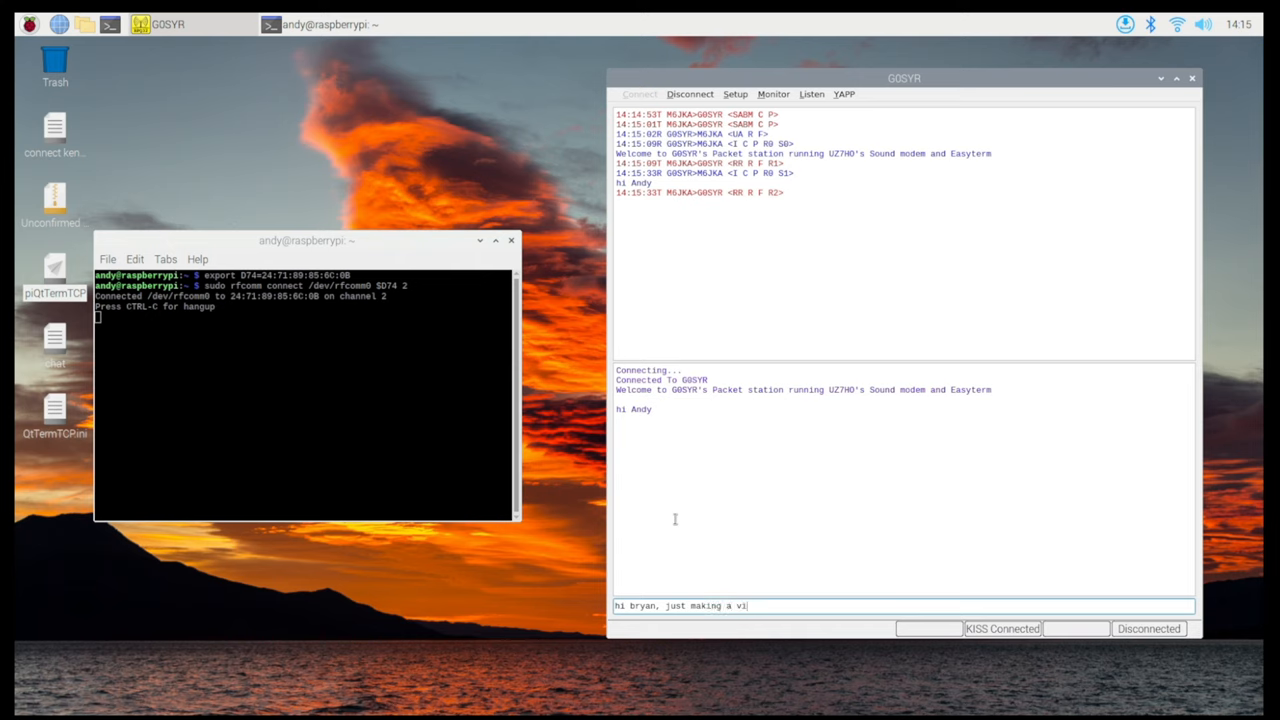
{"action": "type", "text": "deo."}
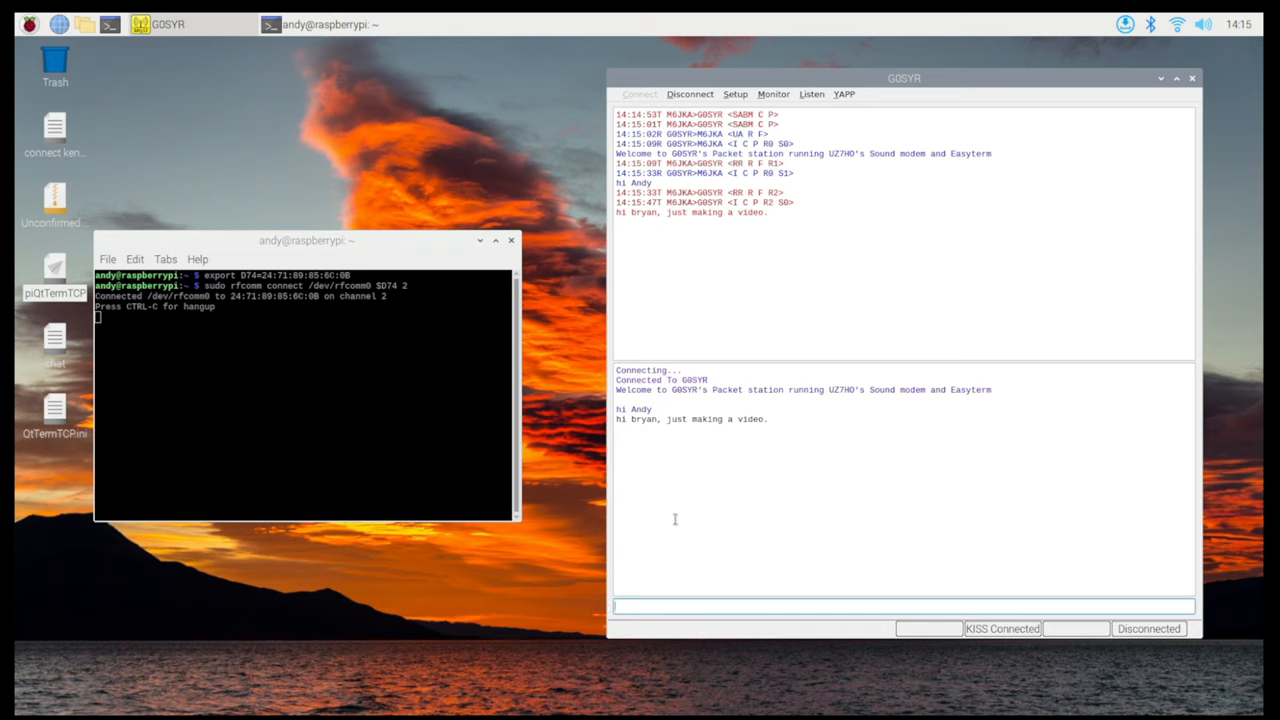
{"action": "mouse_move", "coordinate": [639, 440]}
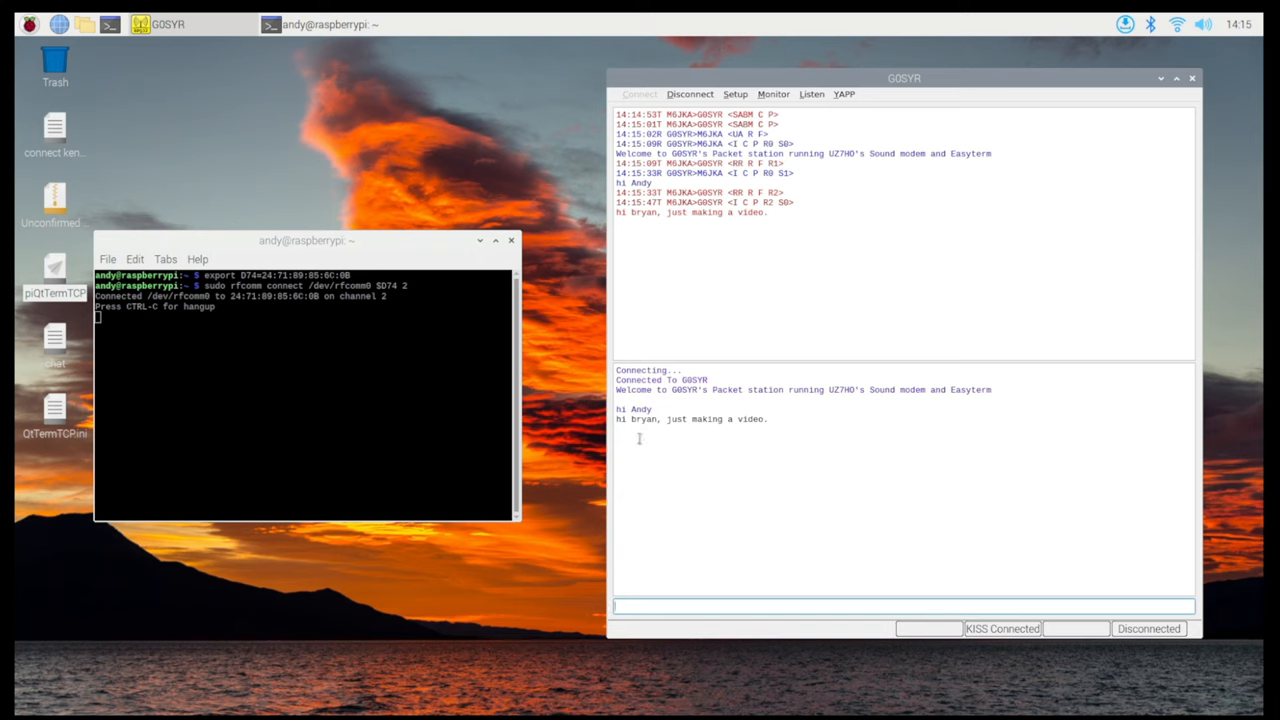
{"action": "mouse_move", "coordinate": [671, 482]}
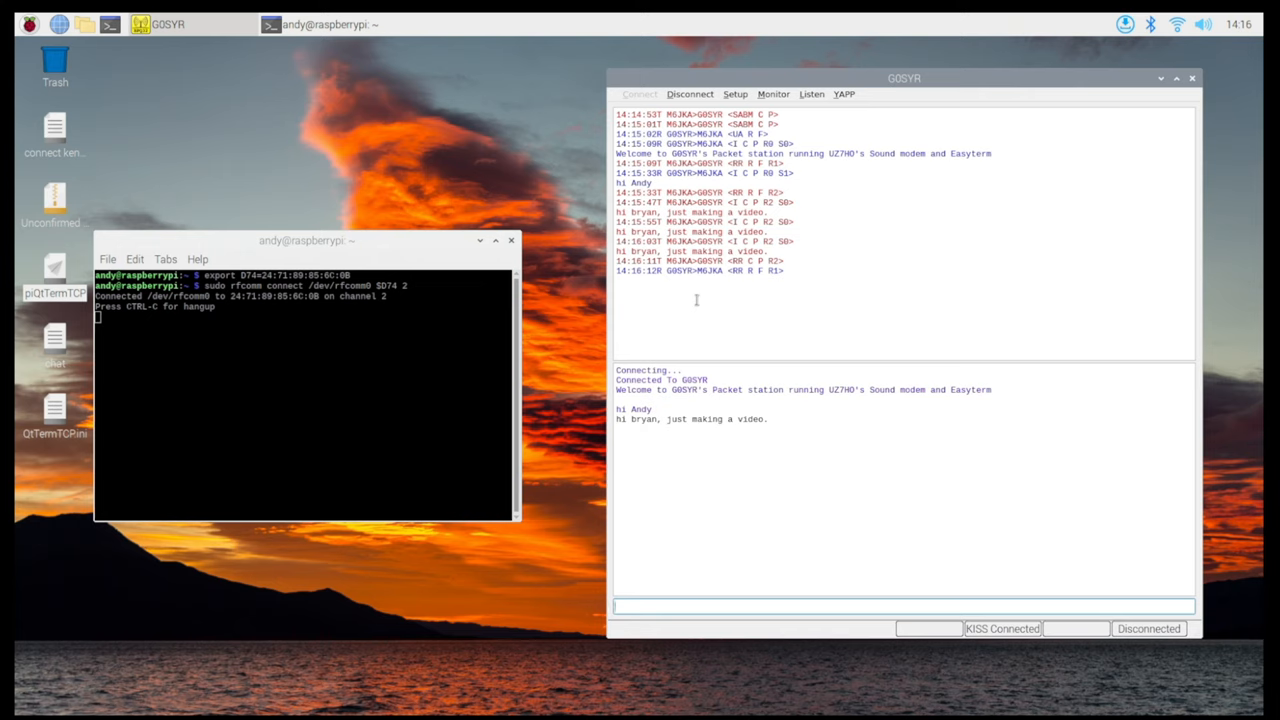
{"action": "mouse_move", "coordinate": [706, 294]}
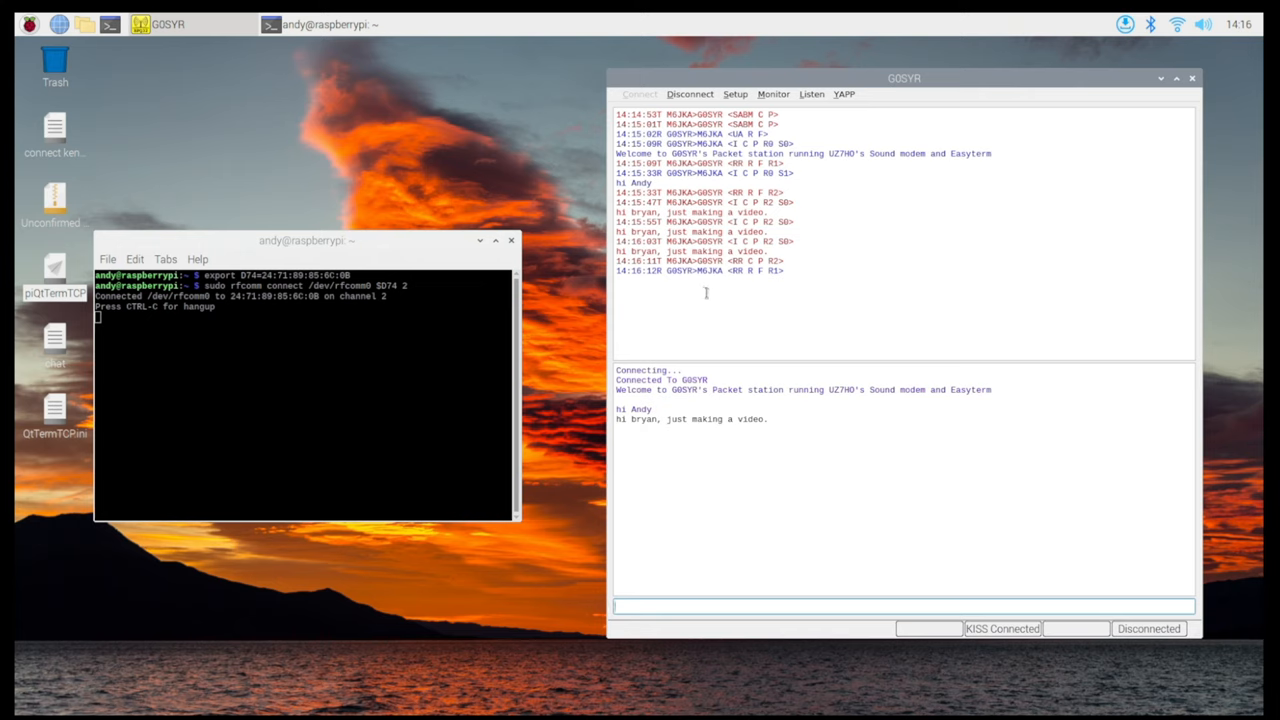
{"action": "mouse_move", "coordinate": [703, 294]}
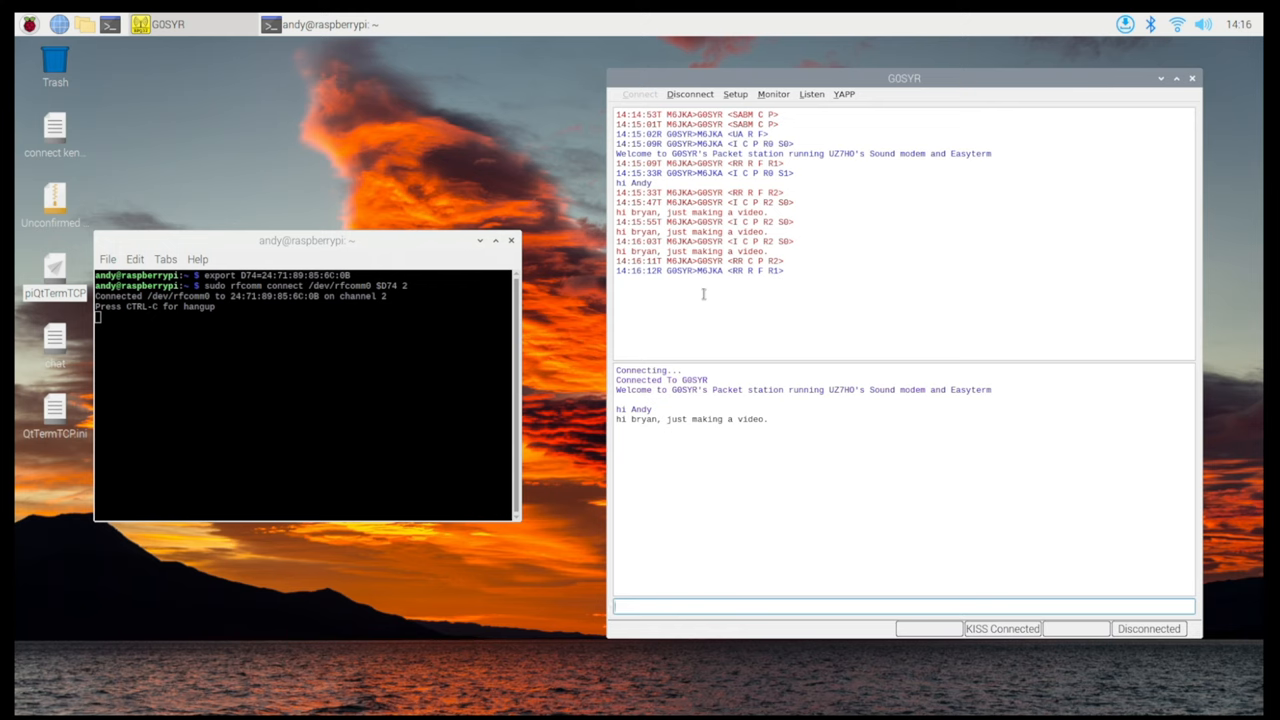
{"action": "type", "text": "having"}
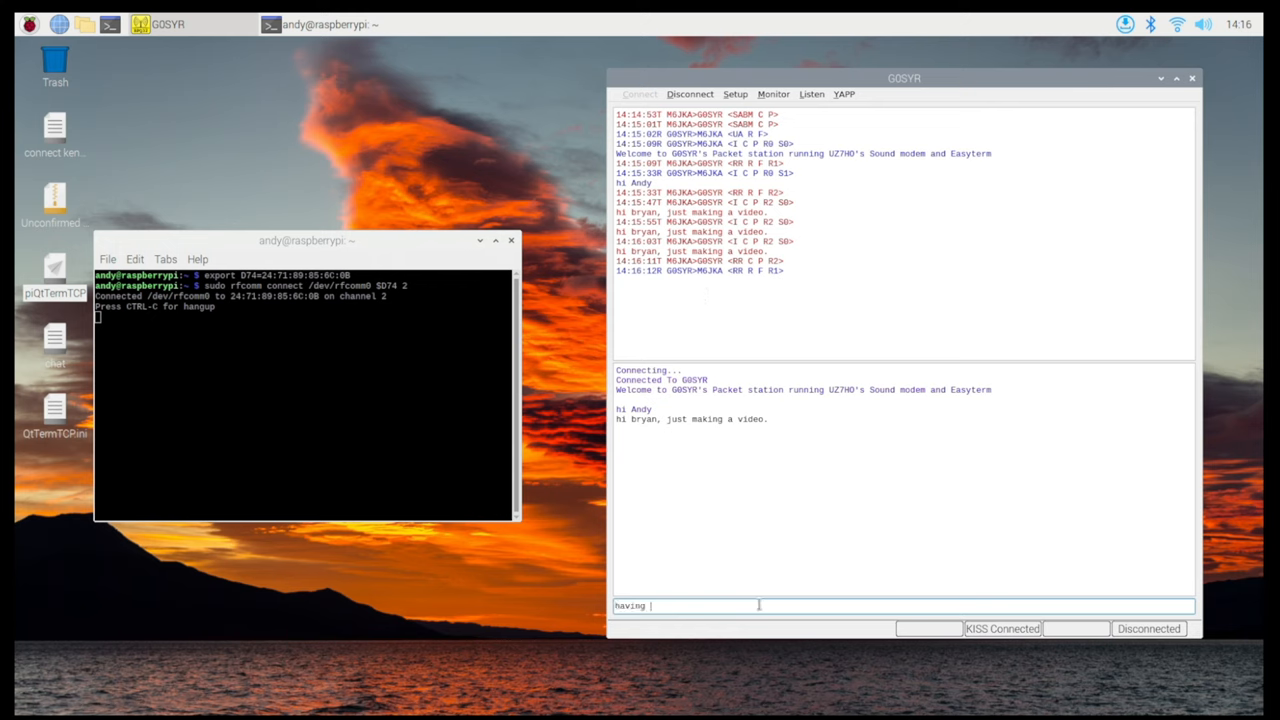
{"action": "type", "text": "trouble loggin into gb7"}
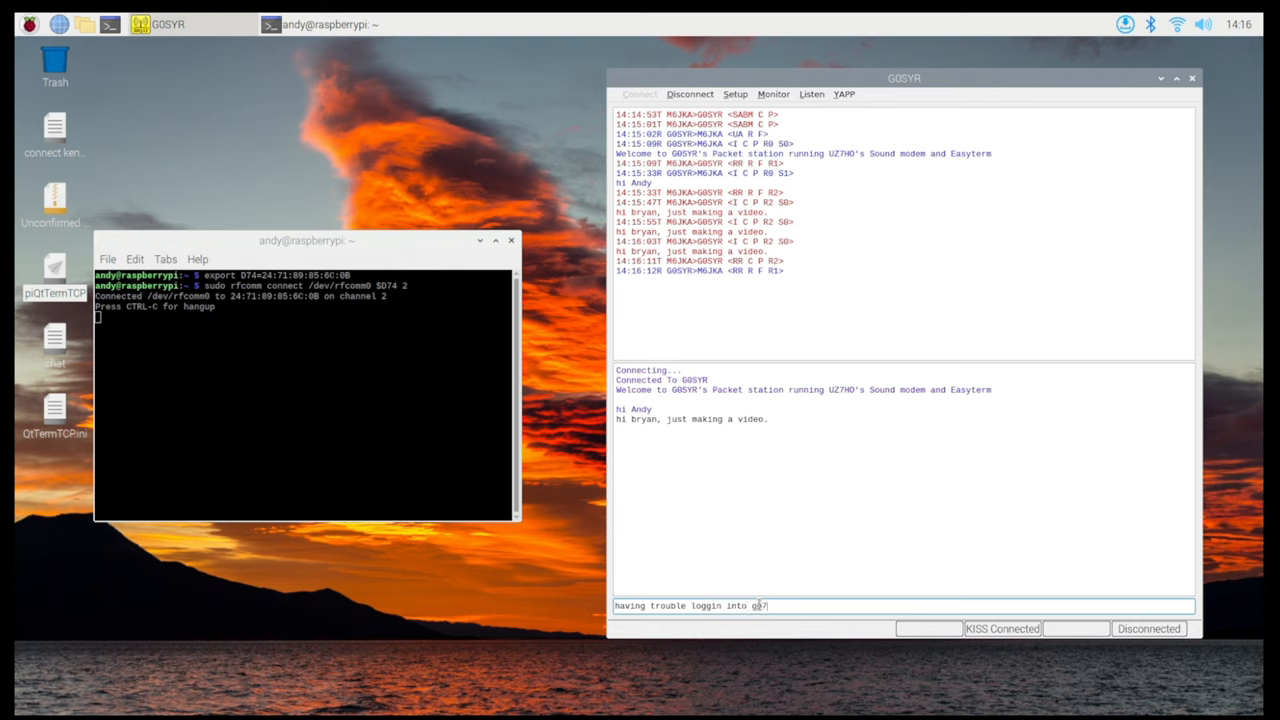
{"action": "type", "text": "ku"}
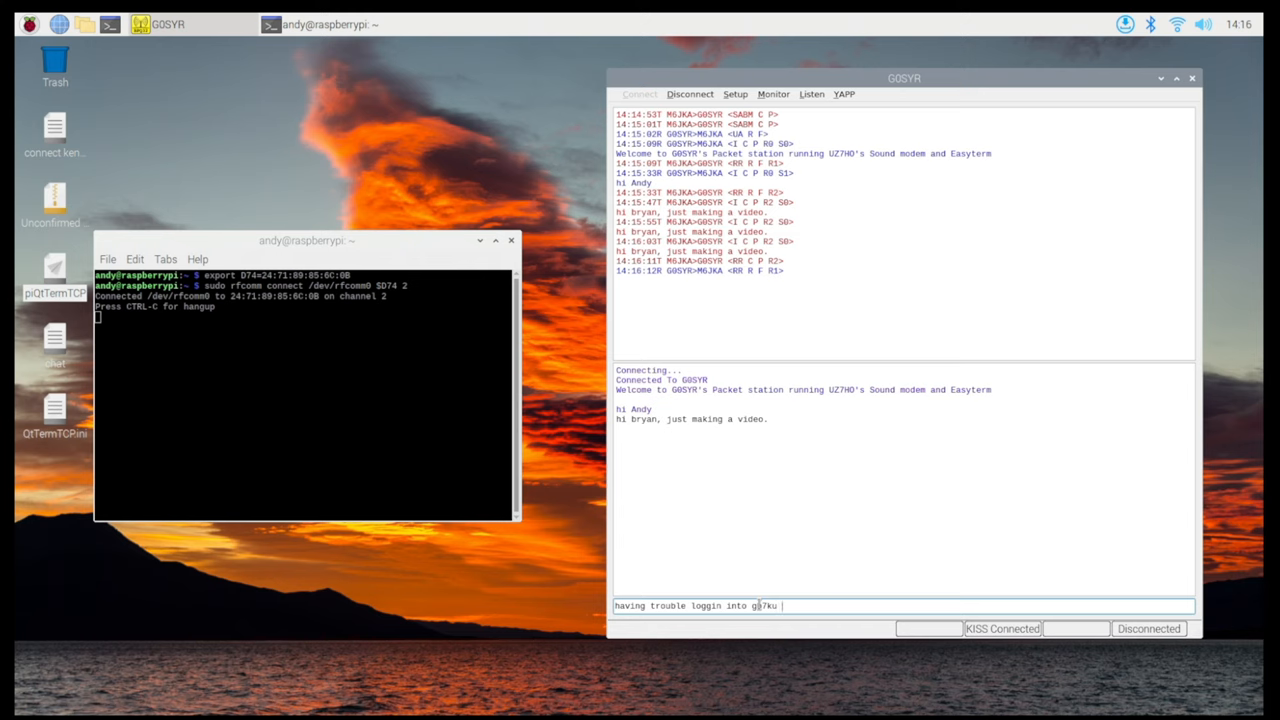
{"action": "type", "text": "x"}
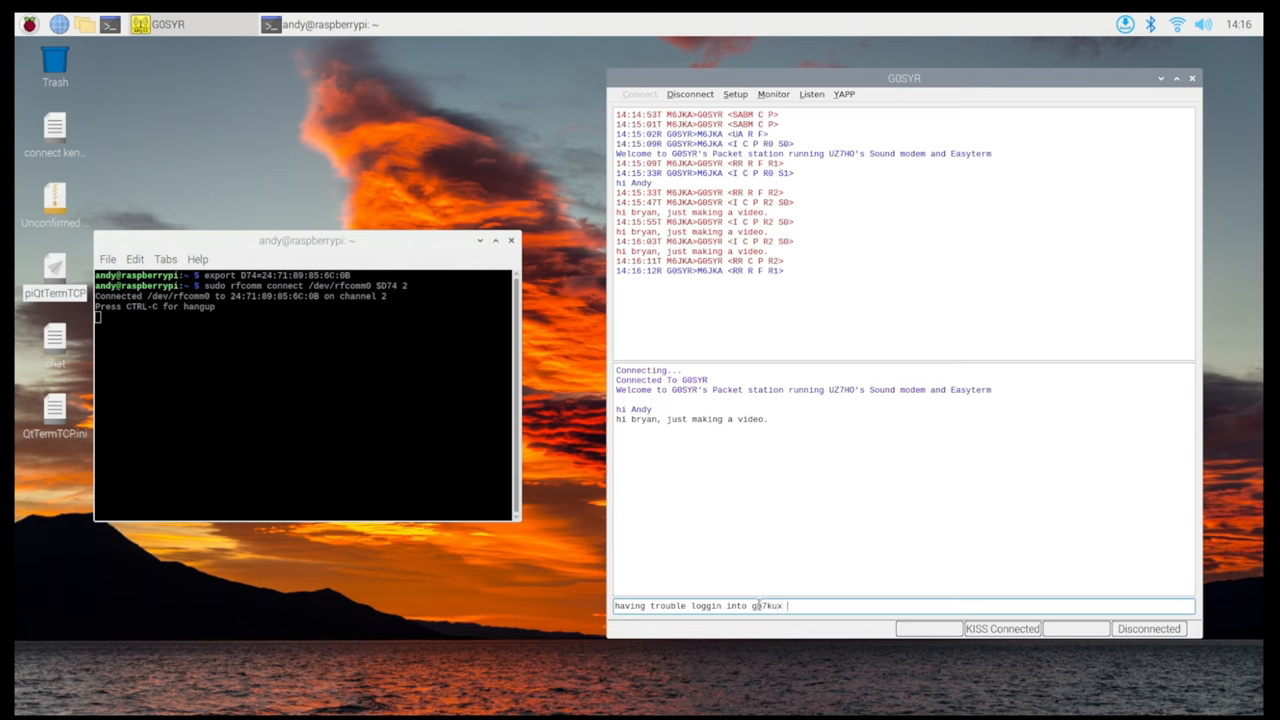
{"action": "type", "text": "today"}
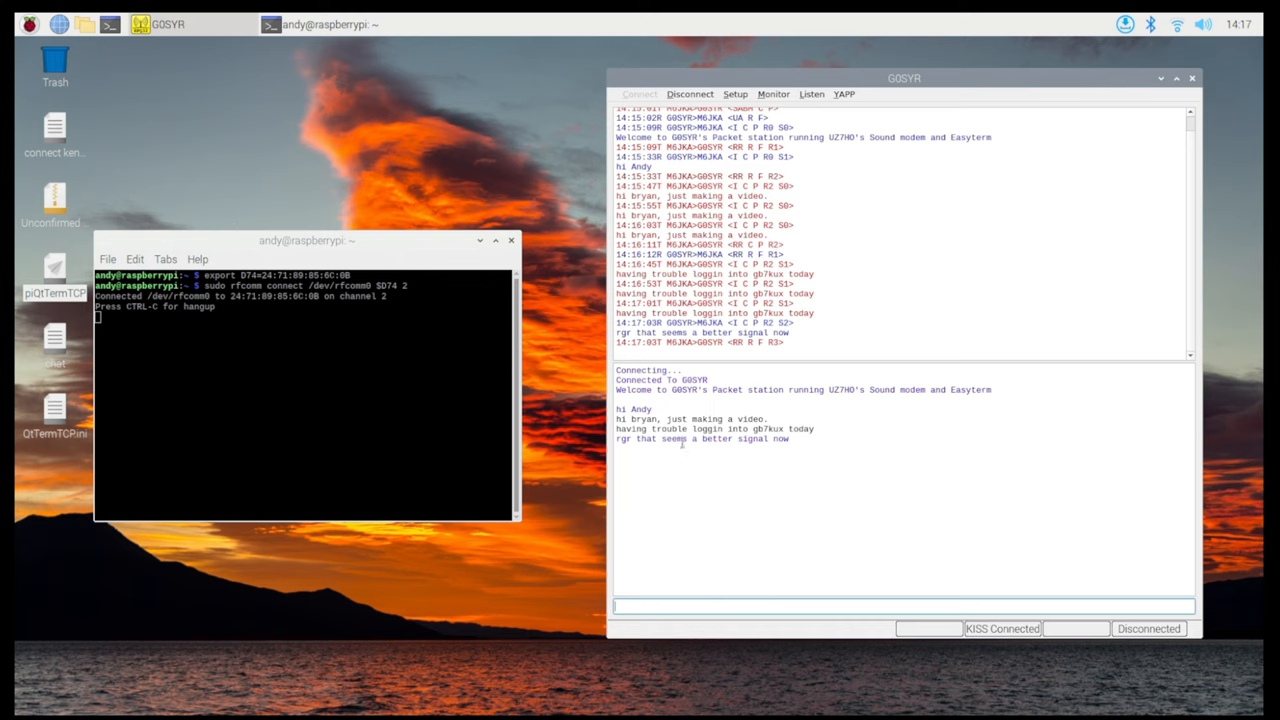
{"action": "mouse_move", "coordinate": [743, 504]}
{"action": "type", "text": "you might be able to"}
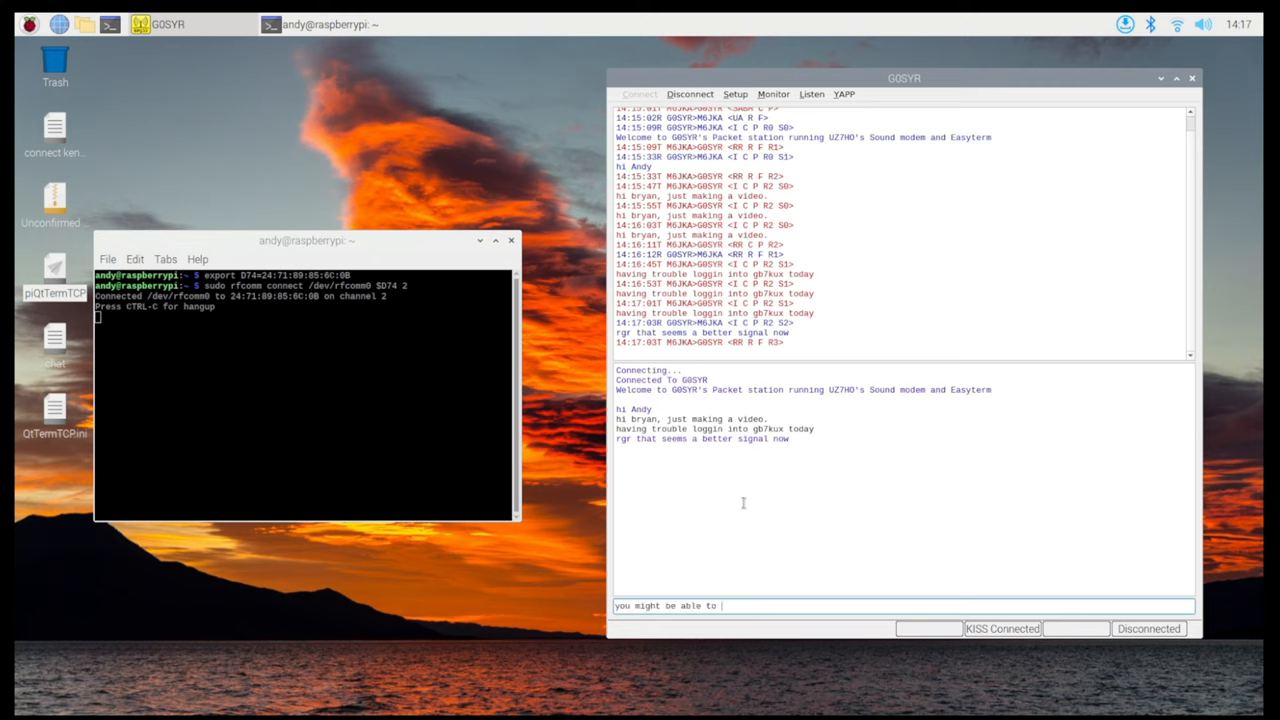
{"action": "type", "text": "connect to me now as i"}
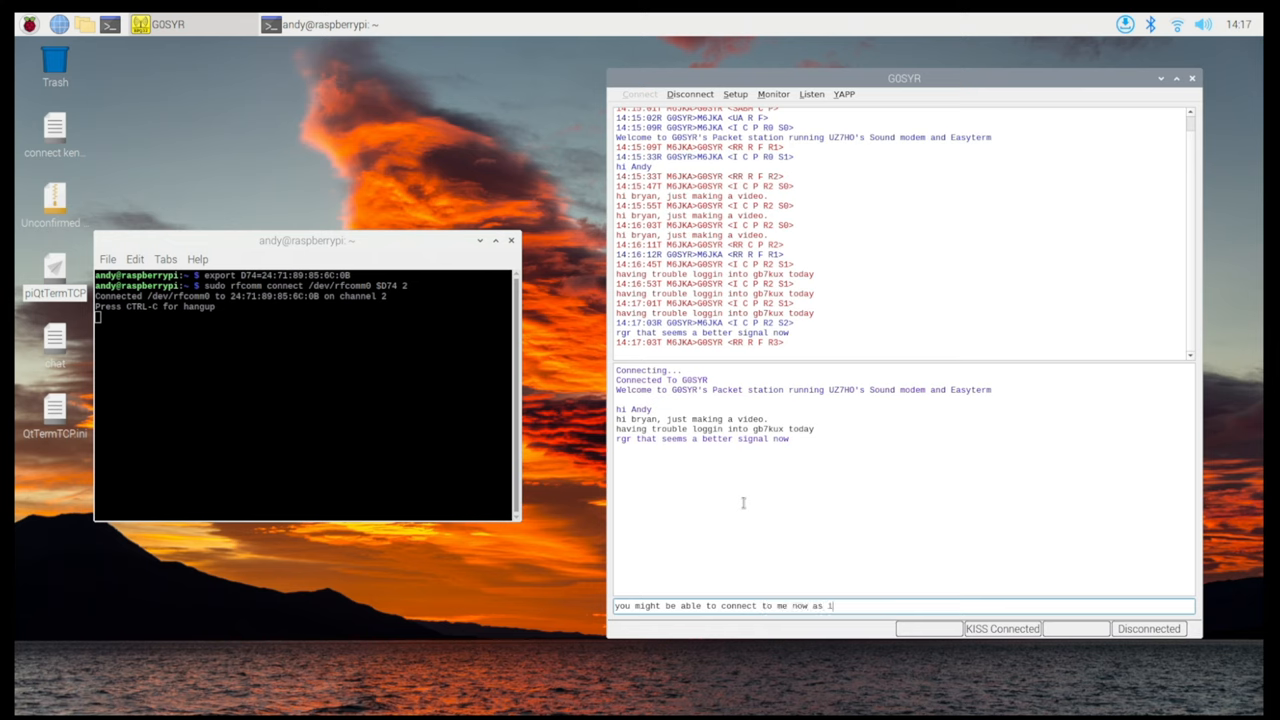
{"action": "type", "text": "'ve"}
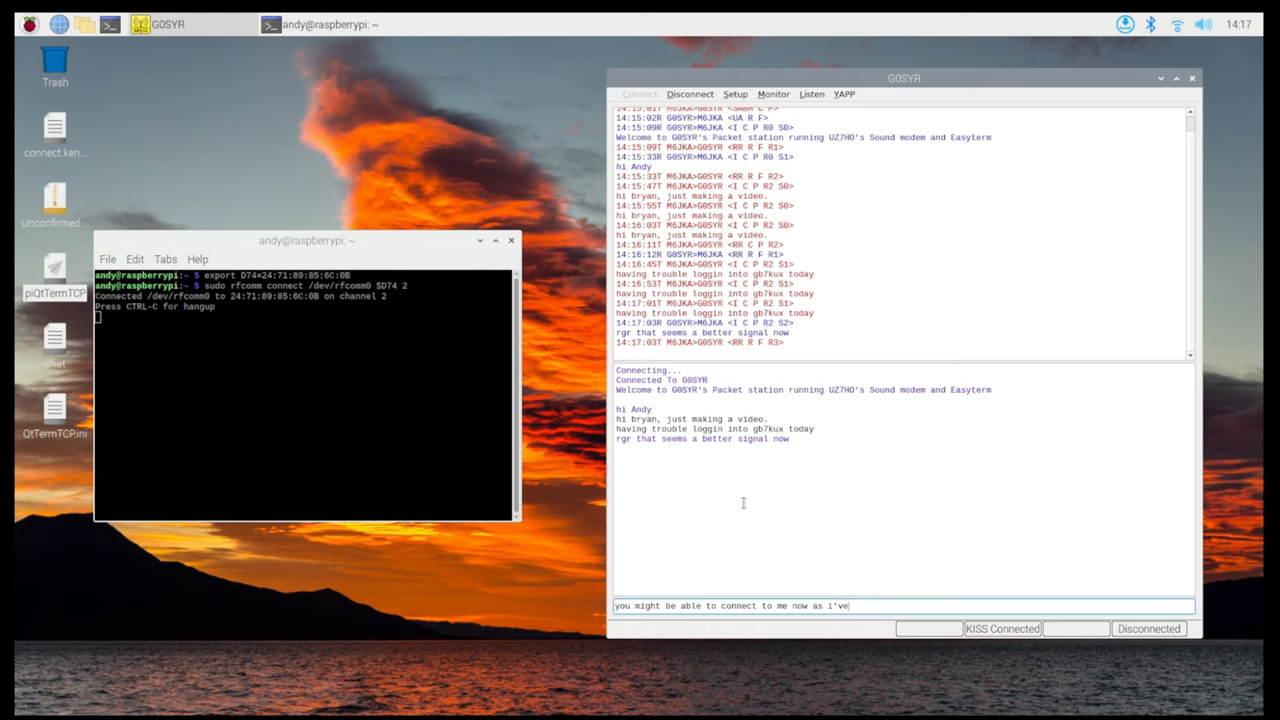
{"action": "type", "text": "enabled con"}
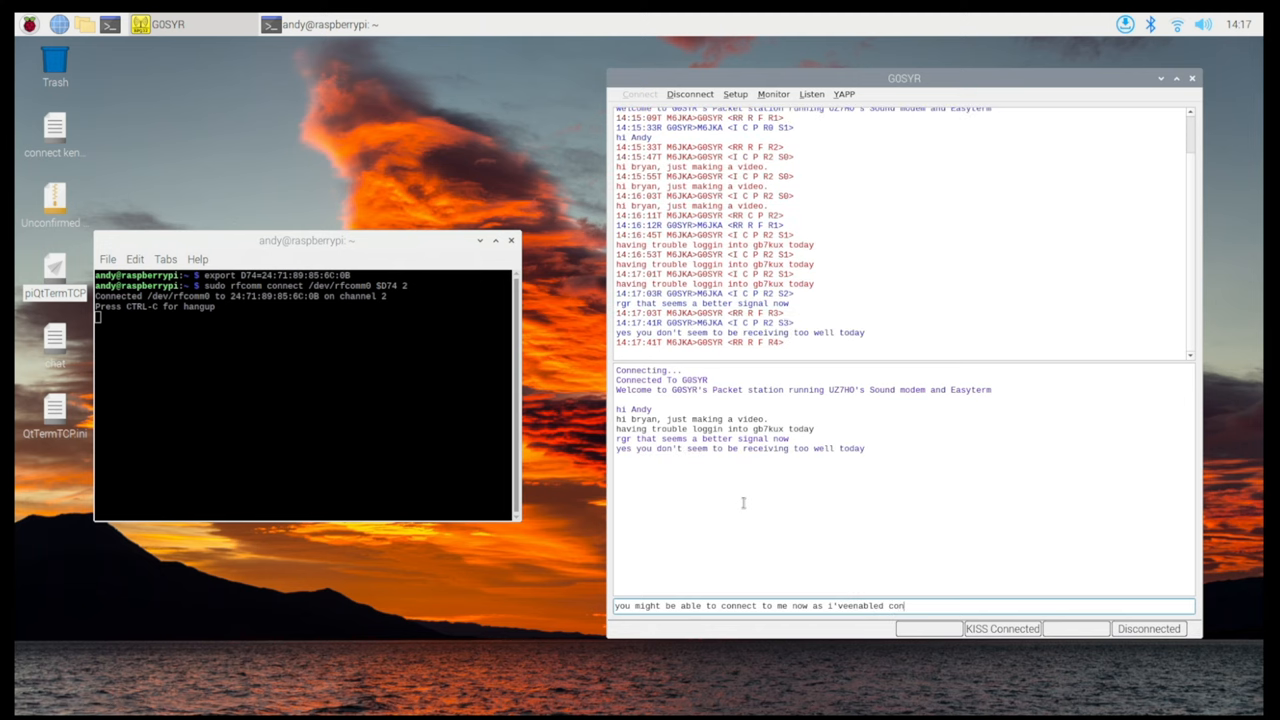
{"action": "type", "text": "nections"}
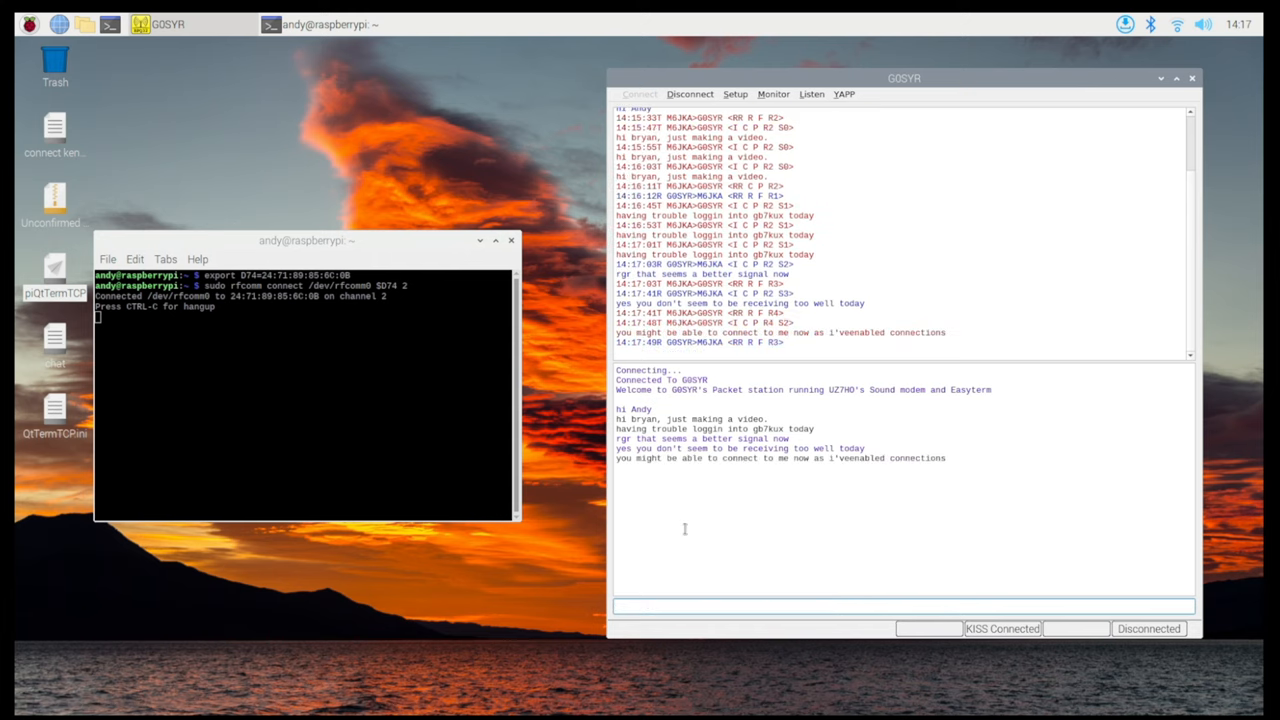
{"action": "mouse_move", "coordinate": [853, 491]}
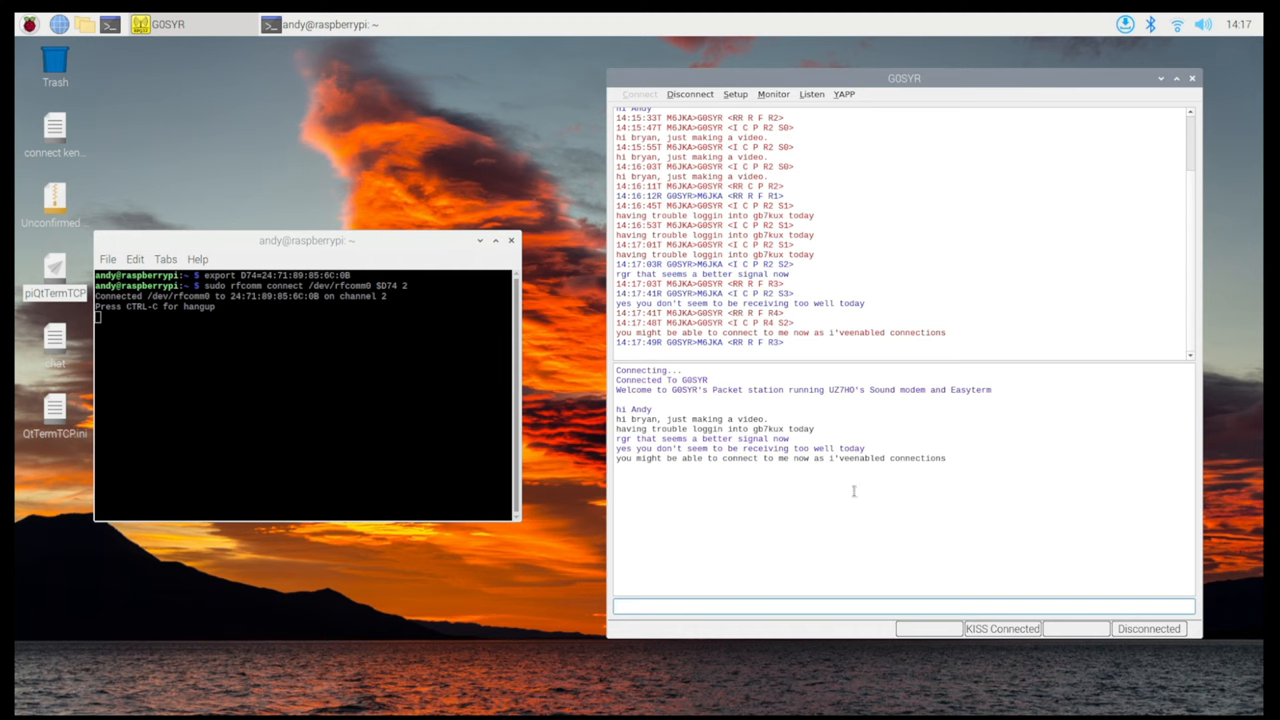
{"action": "mouse_move", "coordinate": [811, 78]}
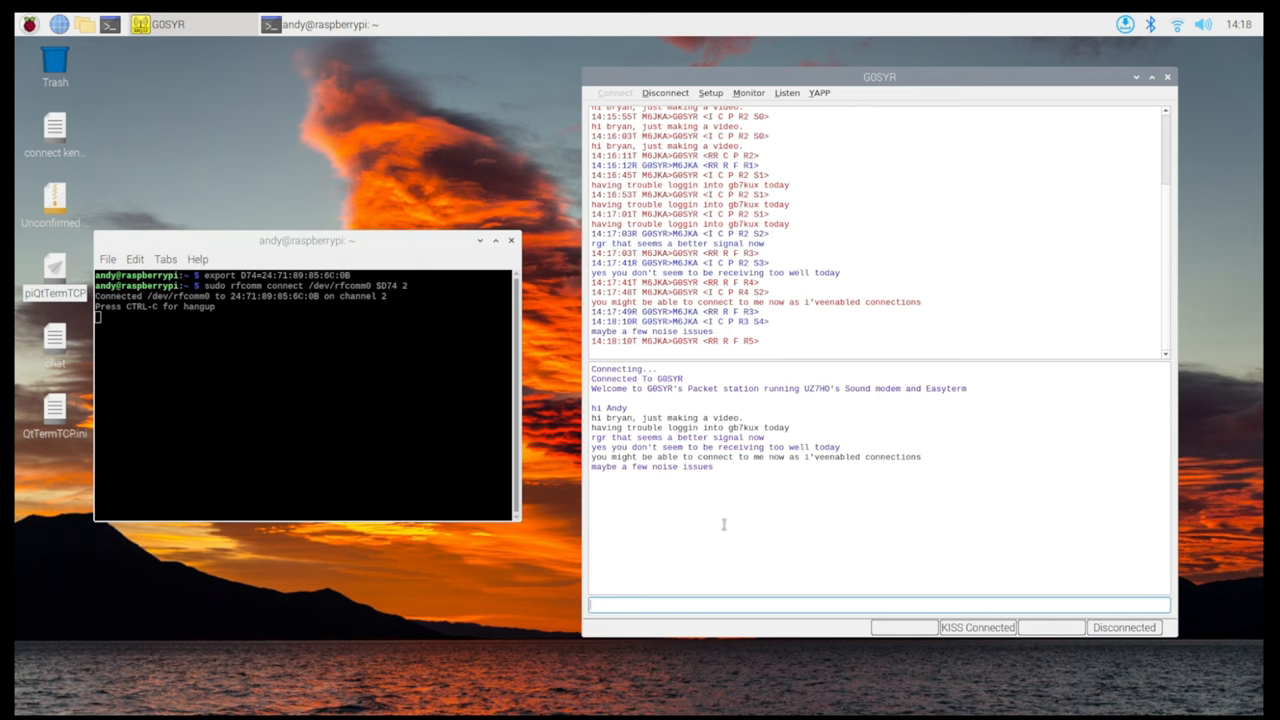
{"action": "mouse_move", "coordinate": [717, 541]}
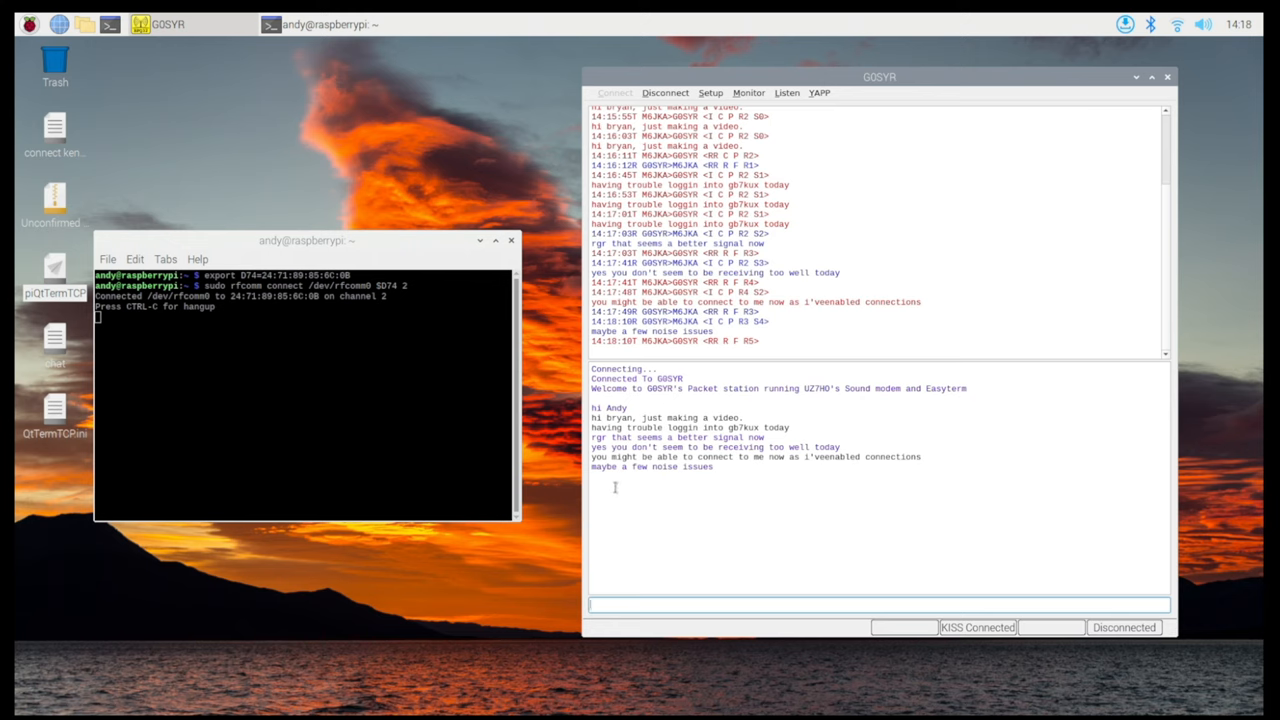
{"action": "mouse_move", "coordinate": [628, 496]}
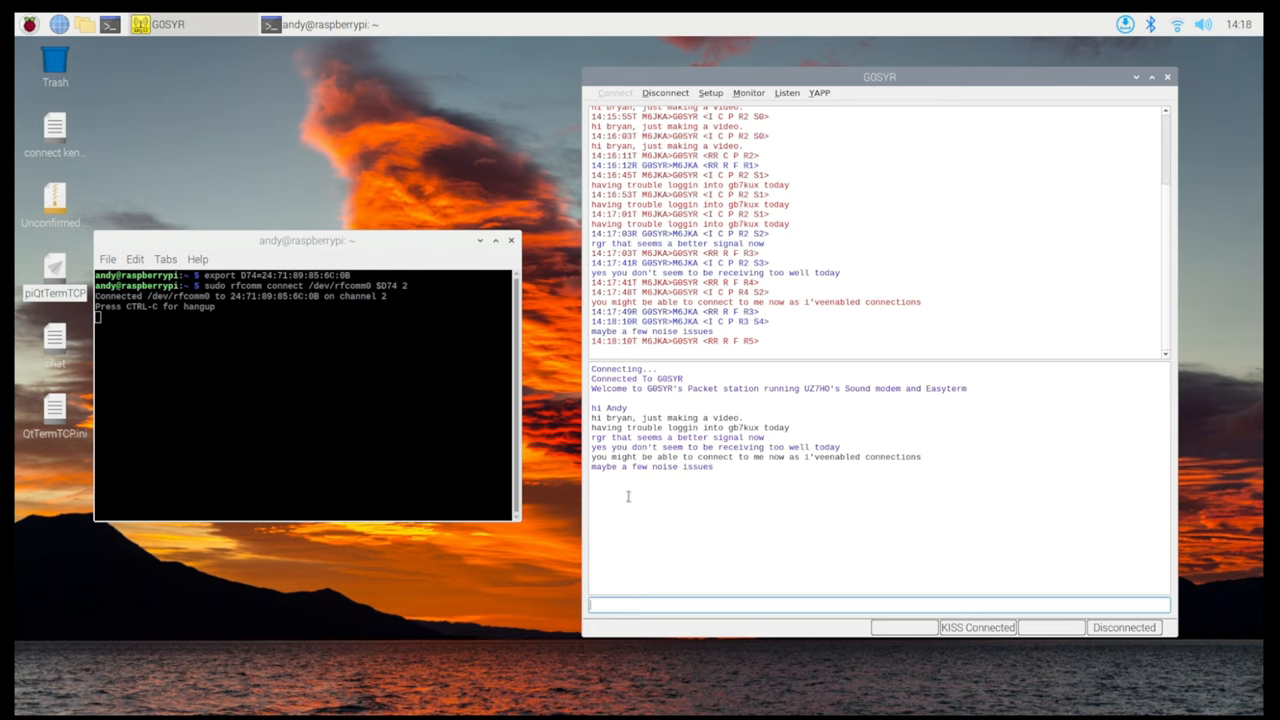
{"action": "mouse_move", "coordinate": [677, 515]}
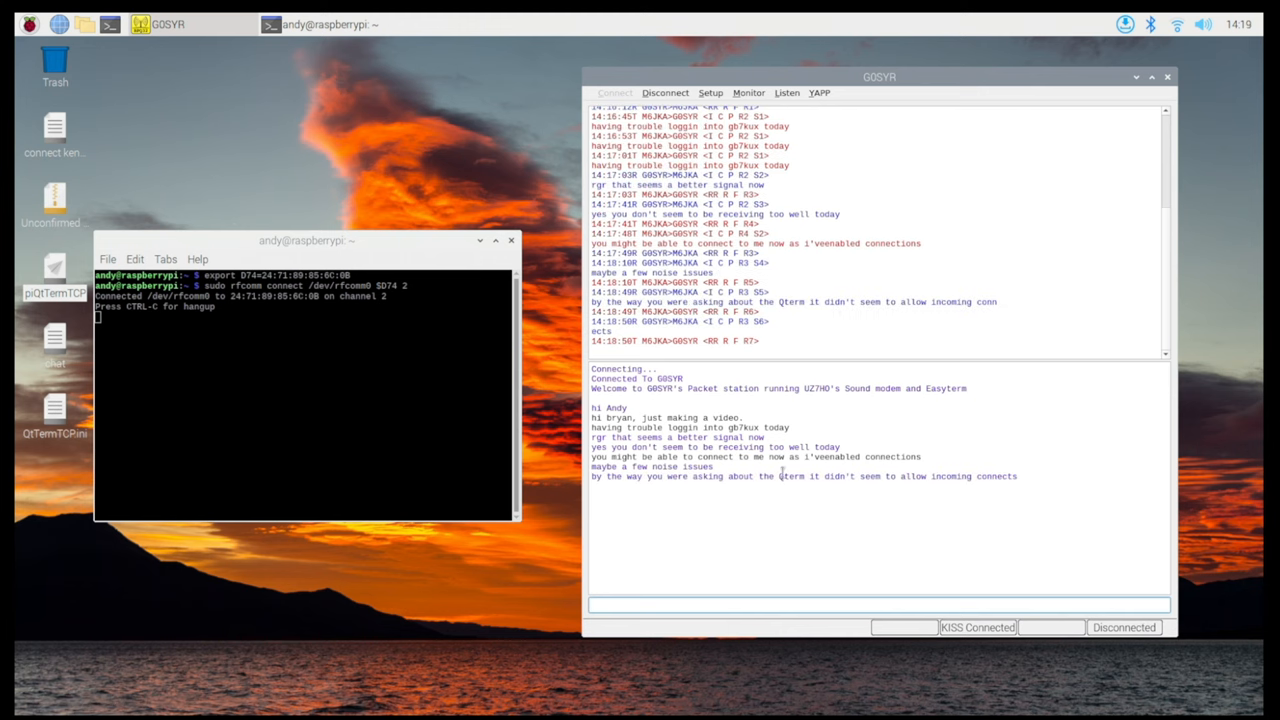
{"action": "mouse_move", "coordinate": [962, 489]}
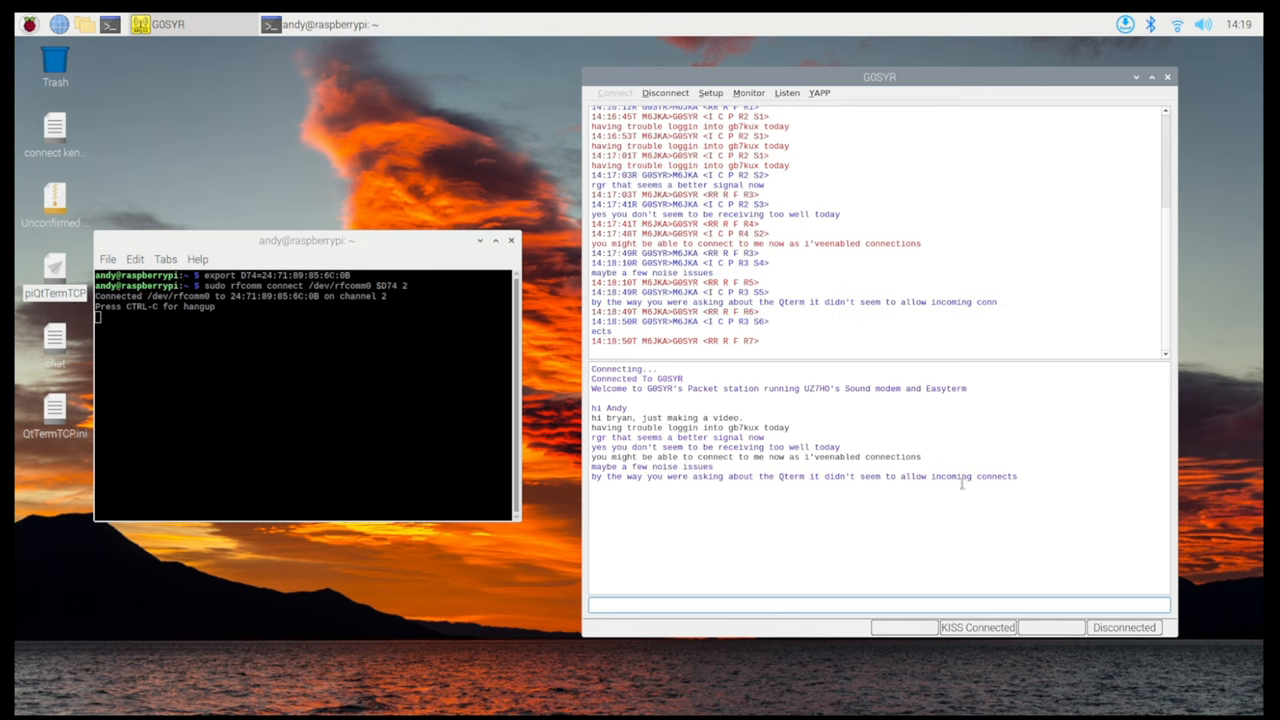
{"action": "mouse_move", "coordinate": [902, 527]}
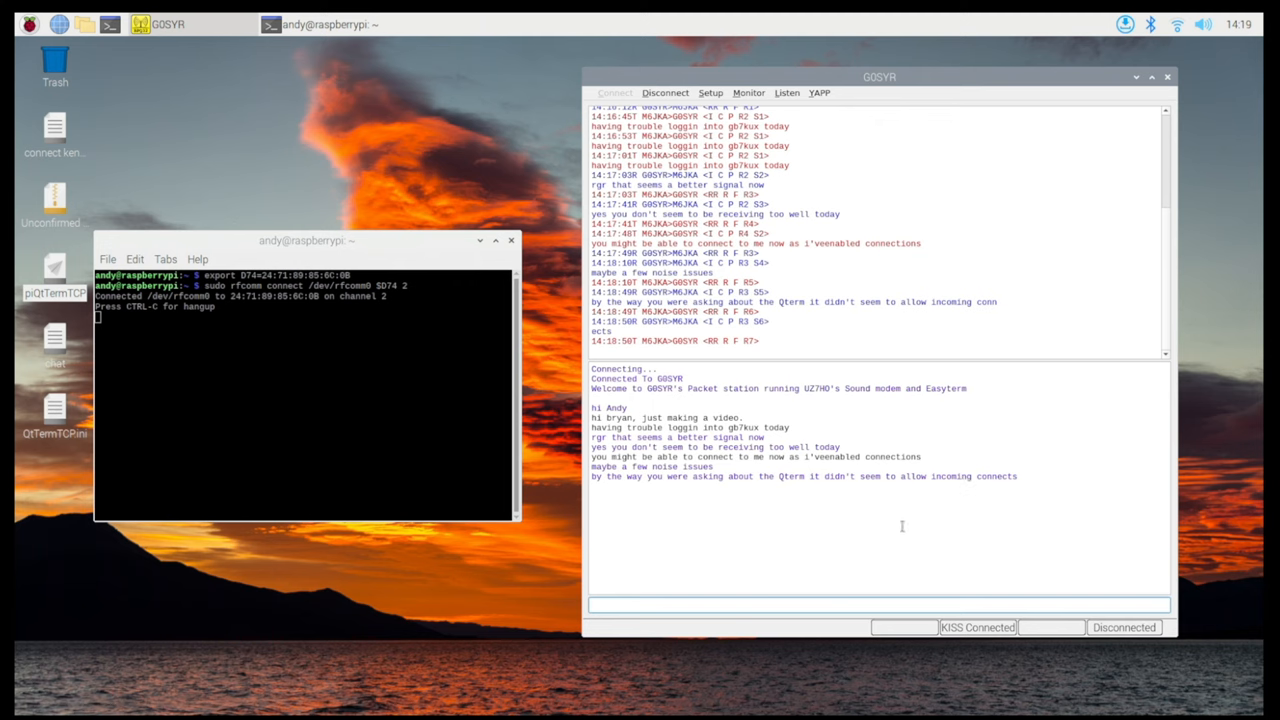
{"action": "mouse_move", "coordinate": [891, 551]}
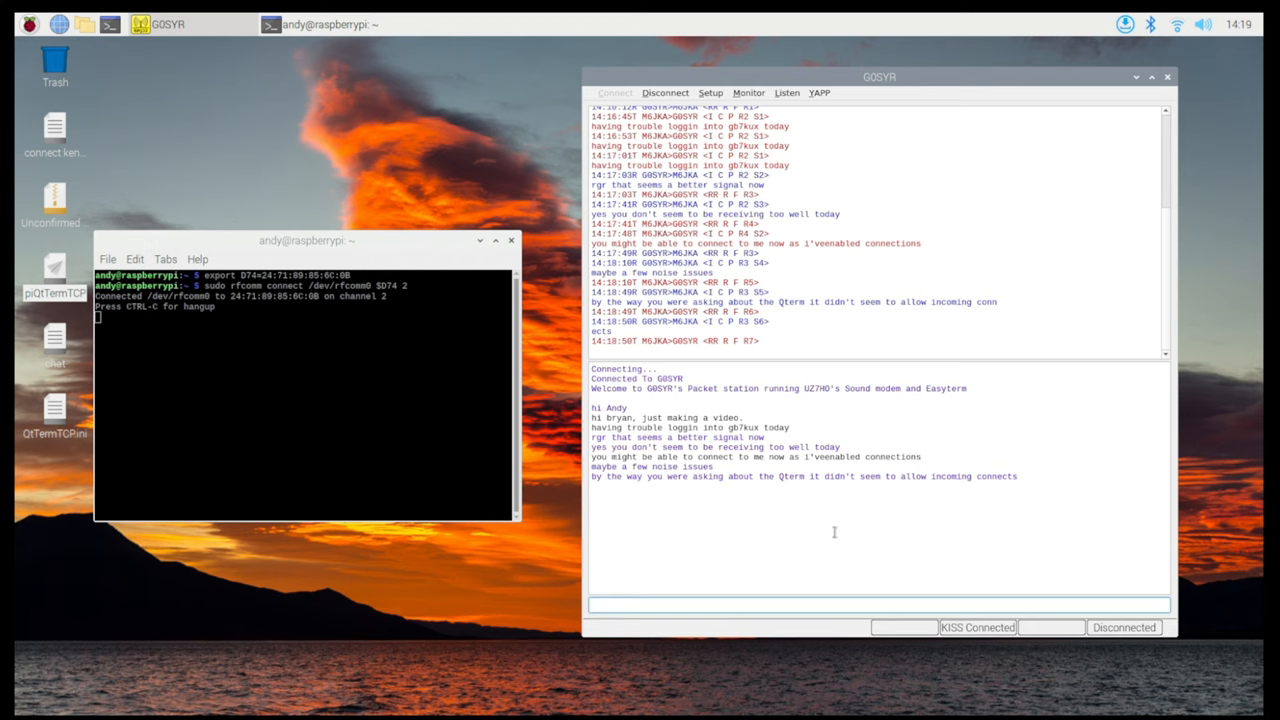
Offer to disconnect and send 'maybe I wasnt around to confirm it?'.
{"action": "type", "text": "do you want to try now."}
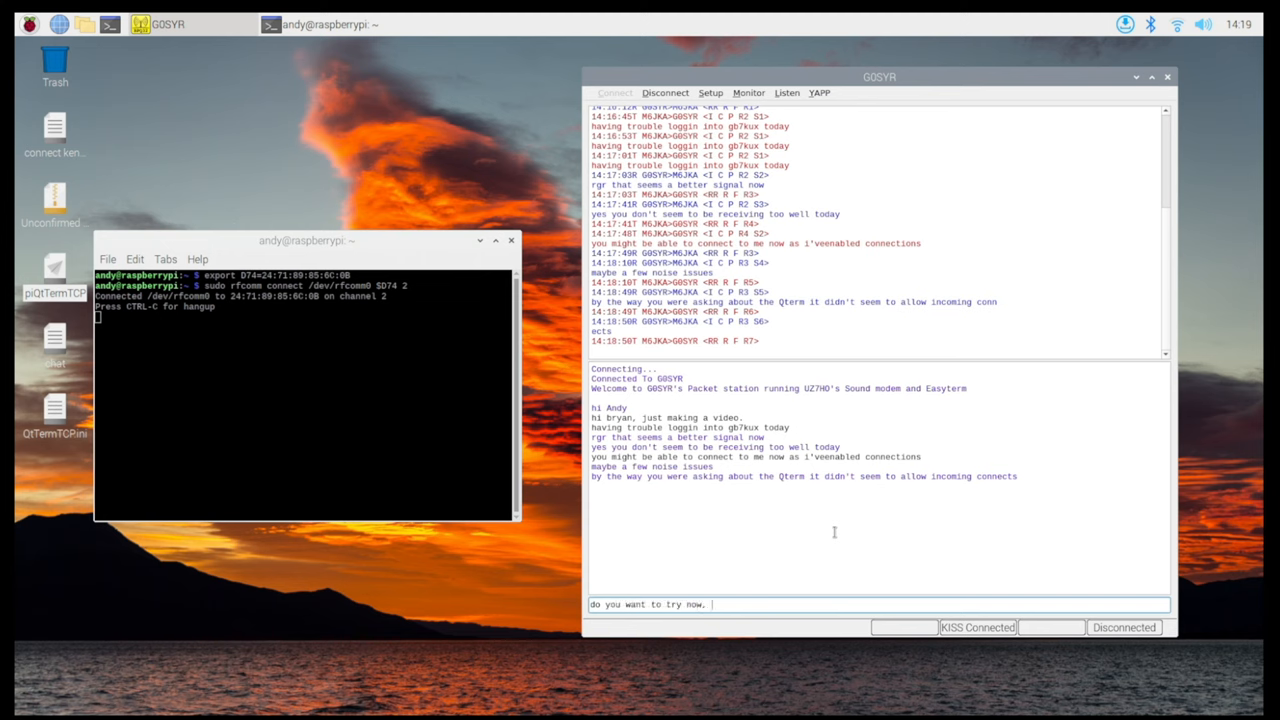
{"action": "type", "text": "i'll disc"}
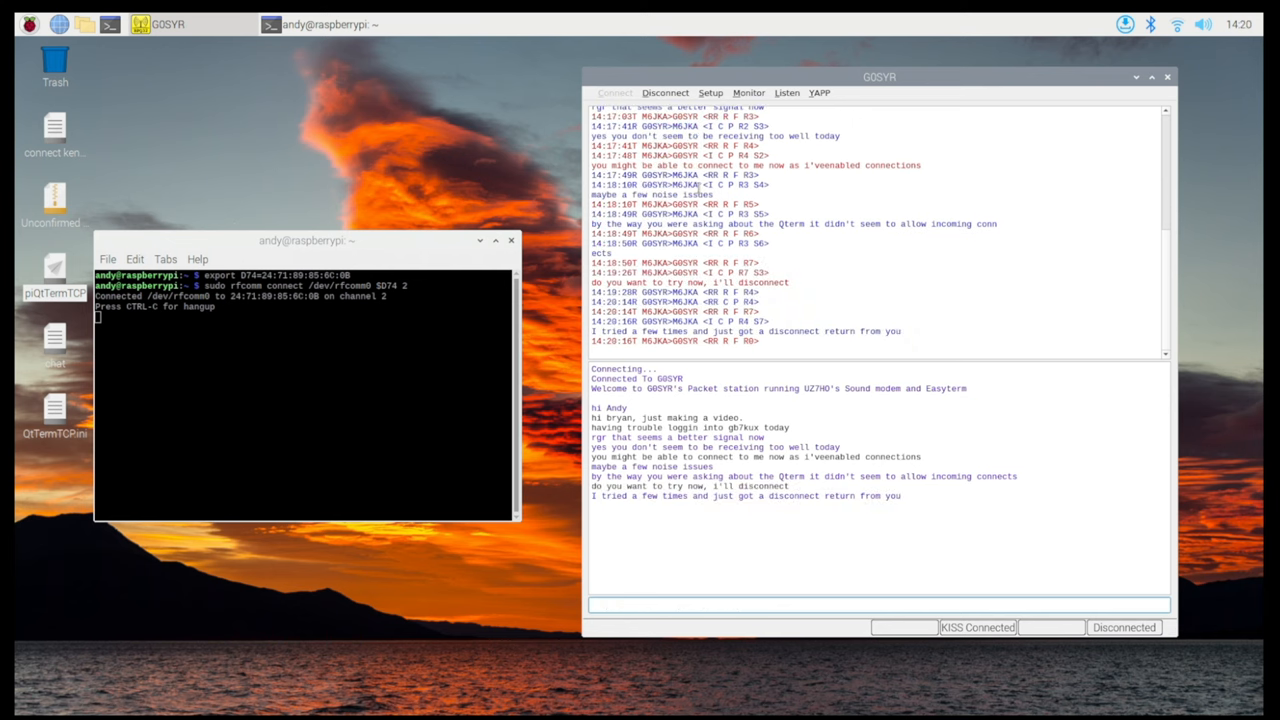
{"action": "type", "text": "maybe"}
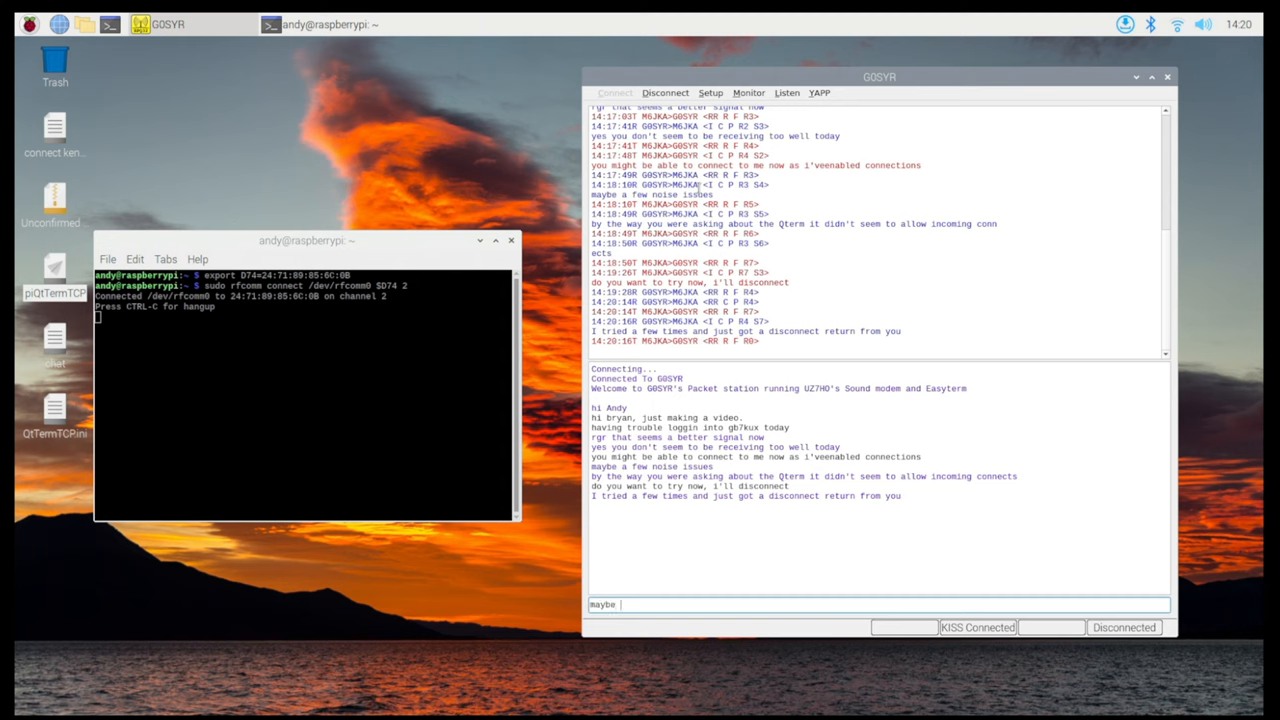
{"action": "type", "text": "I wasnt around to confirm it"}
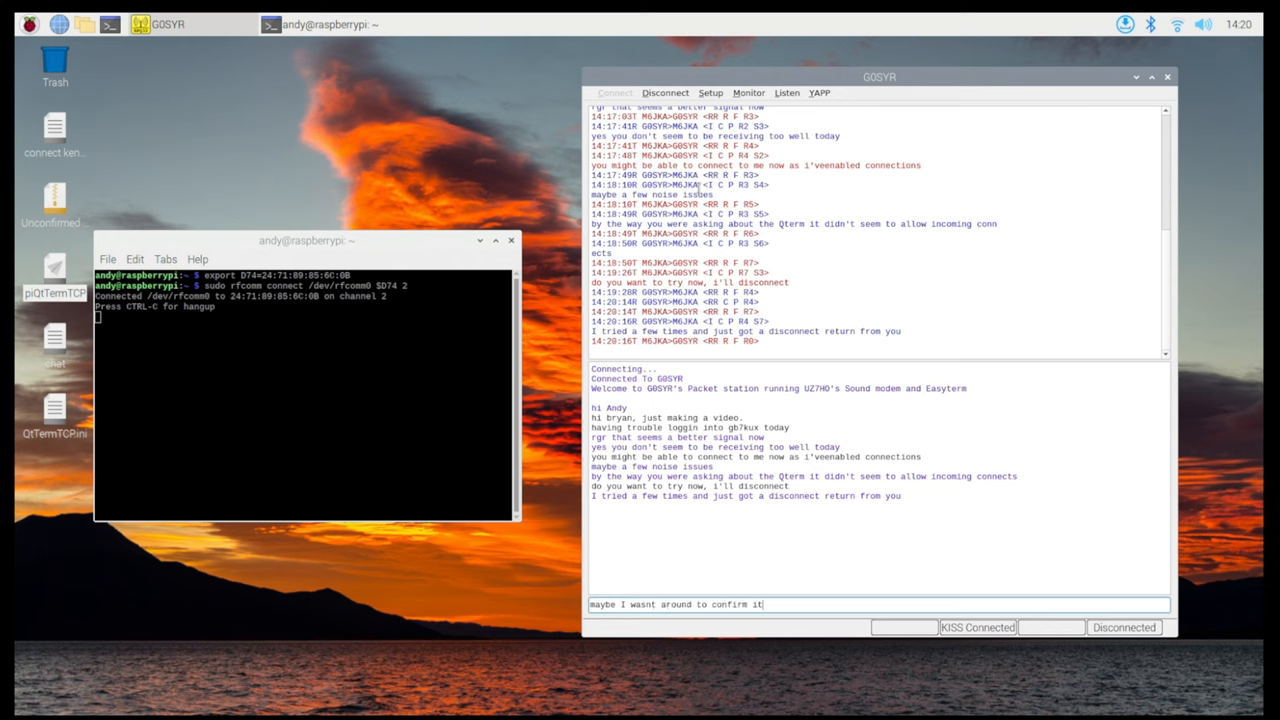
{"action": "type", "text": "ill try c"}
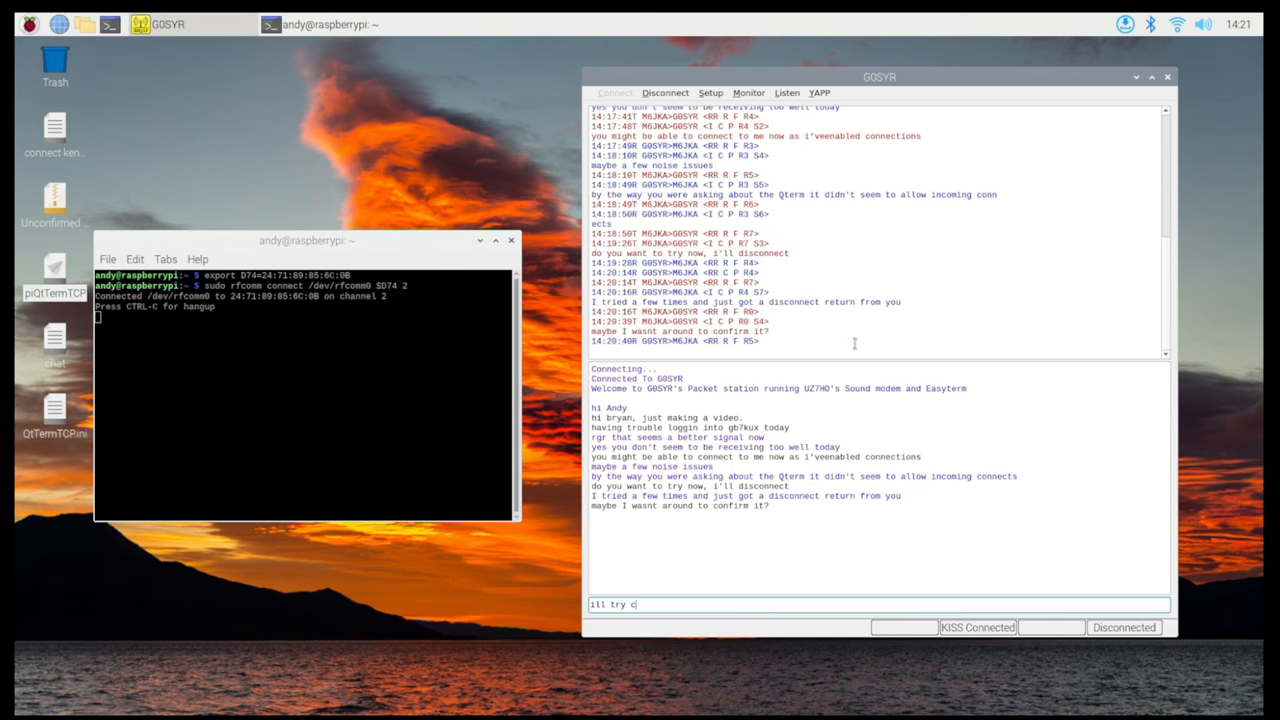
{"action": "type", "text": "dis"}
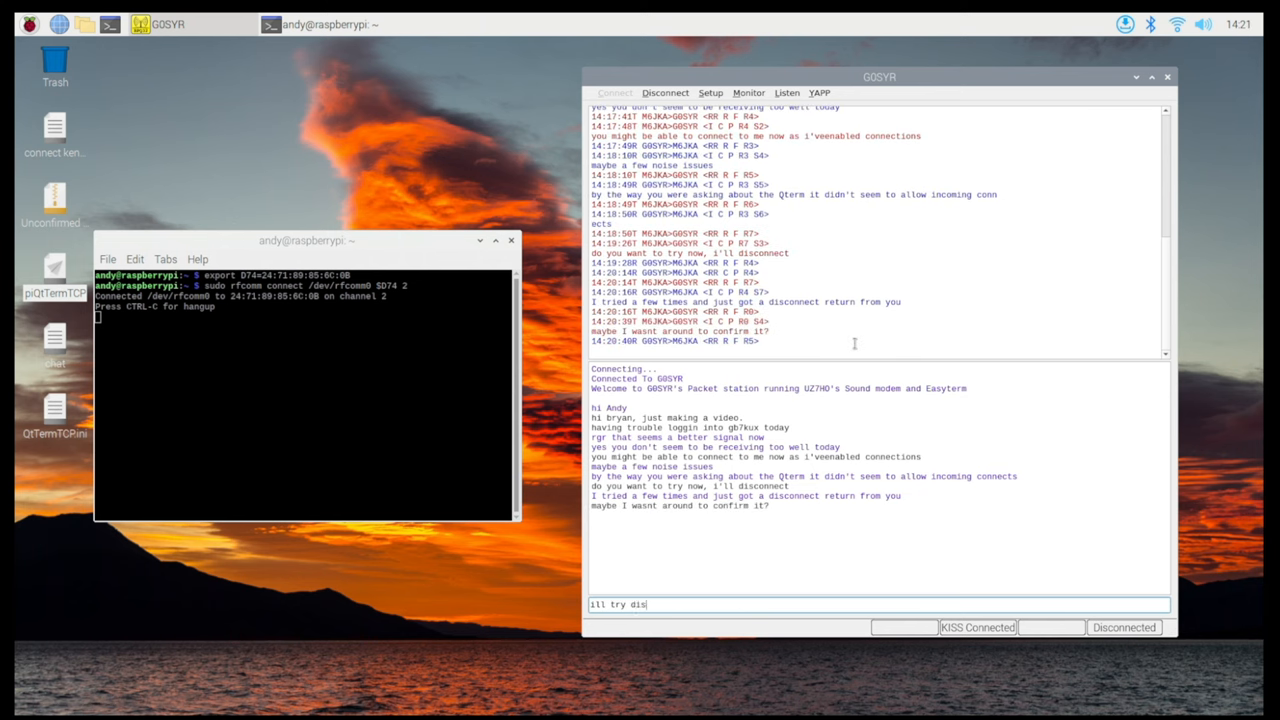
{"action": "type", "text": "conne"}
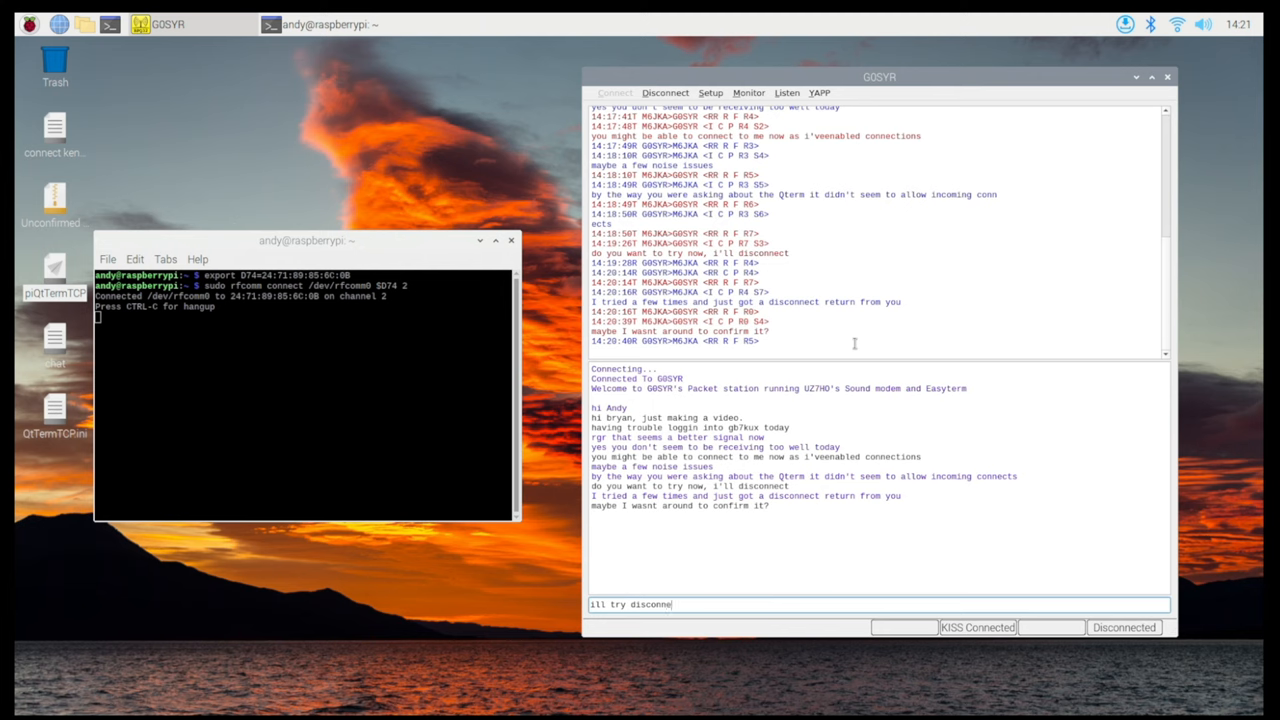
{"action": "type", "text": "cting"}
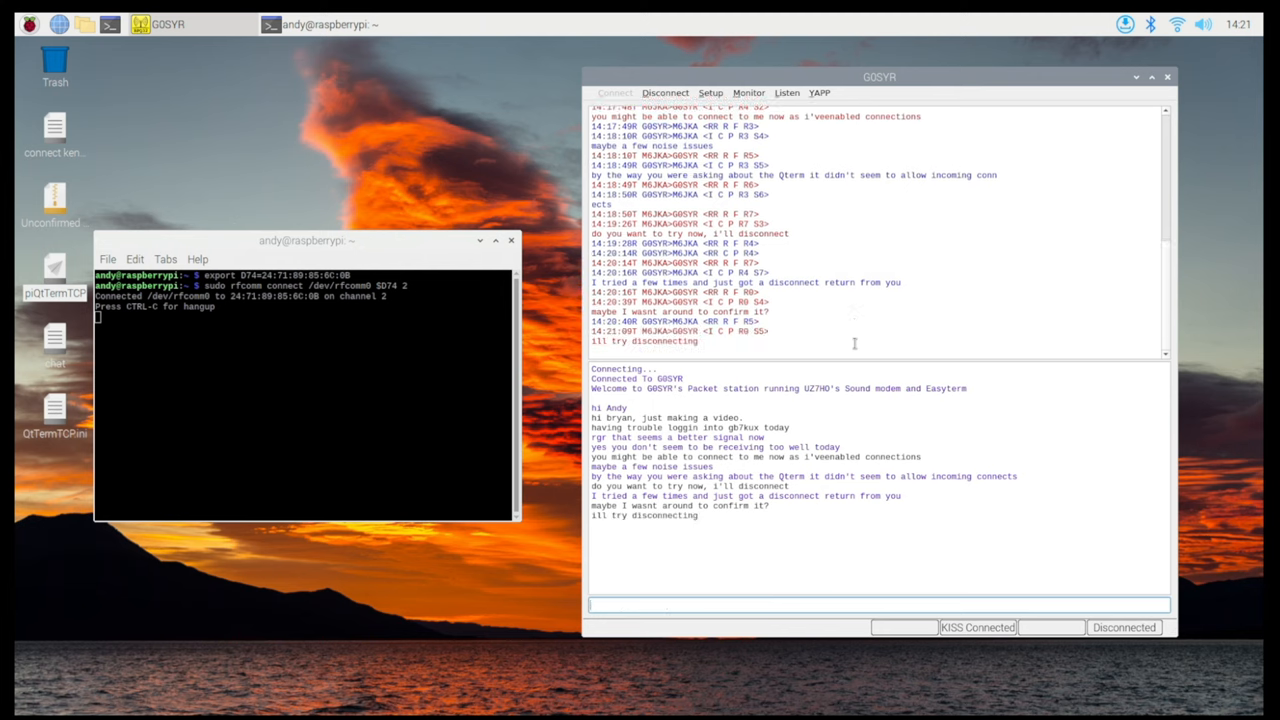
Disconnect the session with G0SYR from the menu bar.
{"action": "left_click", "coordinate": [665, 92]}
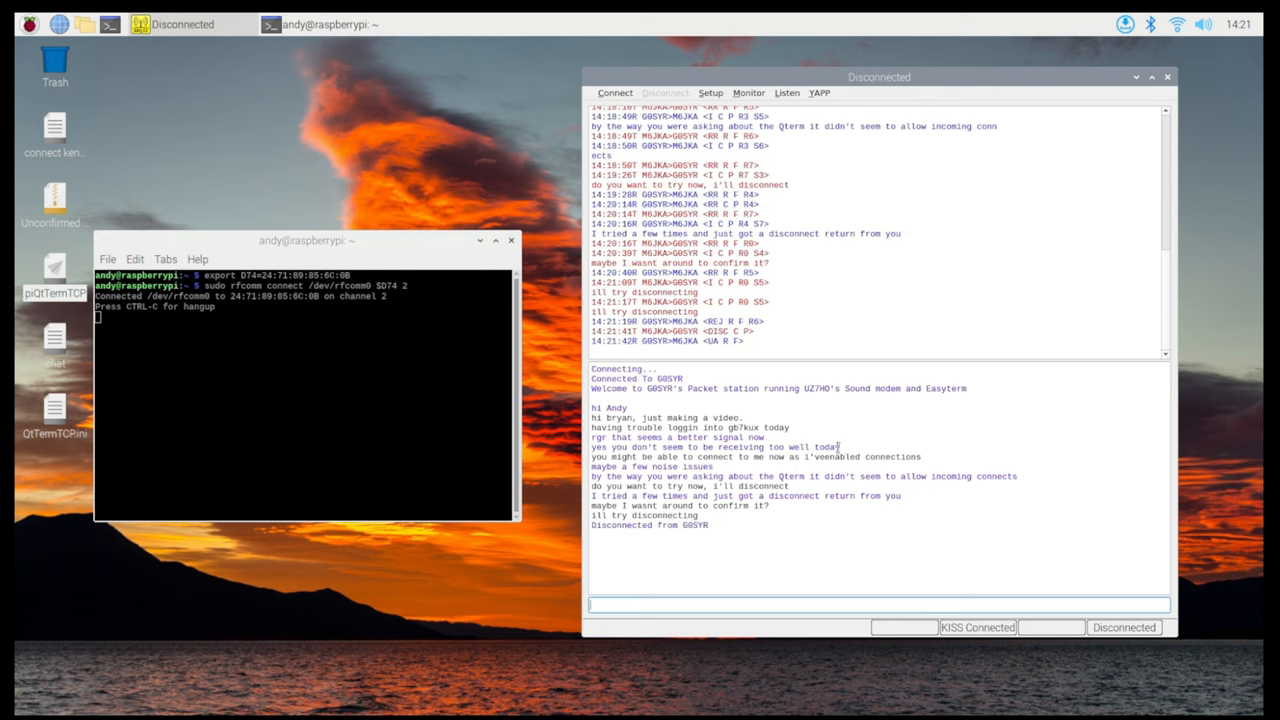
{"action": "mouse_move", "coordinate": [864, 434]}
{"action": "type", "text": "did you get a connection messag"}
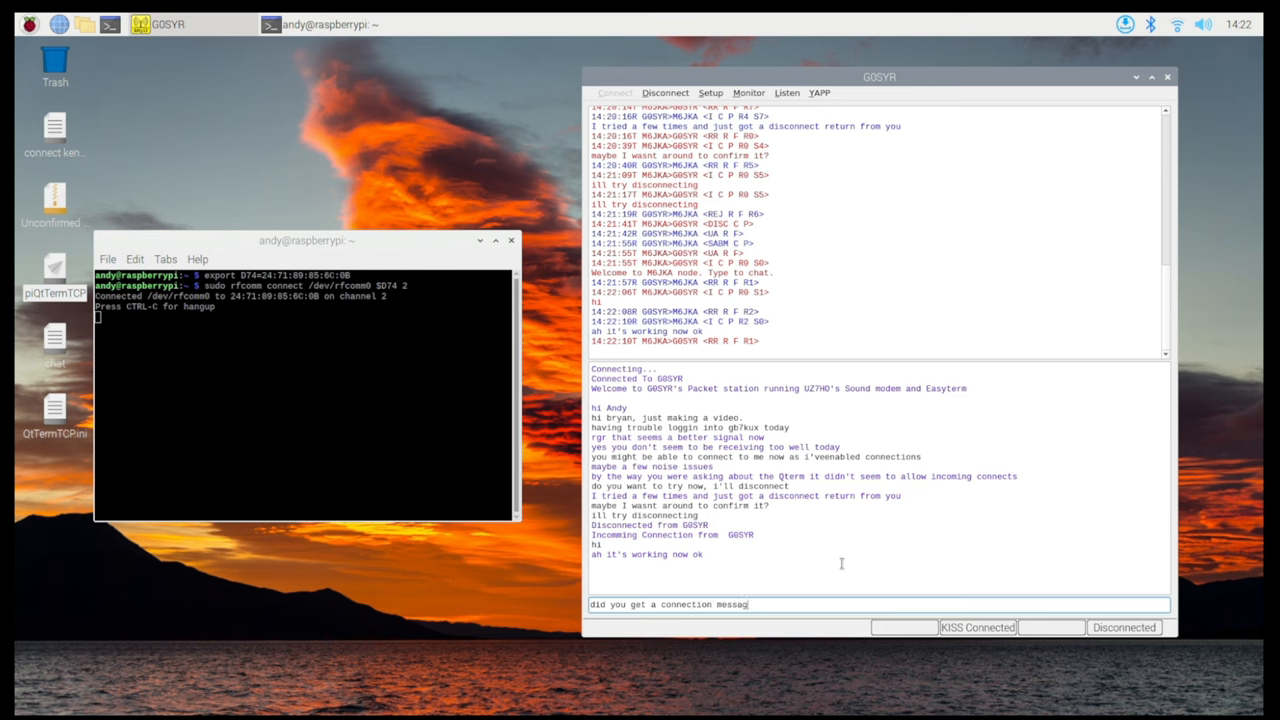
Send the question about the connection message and cancel the Listen settings dialog.
{"action": "key", "text": "Return"}
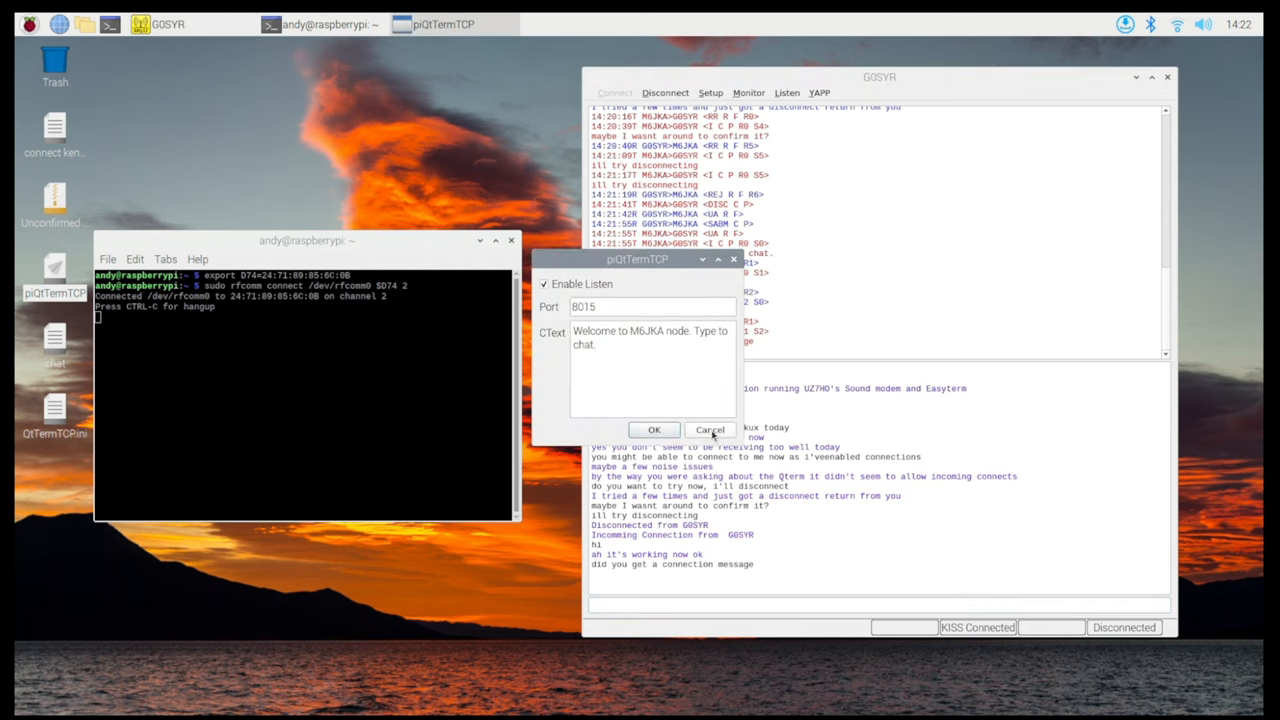
{"action": "left_click", "coordinate": [653, 429]}
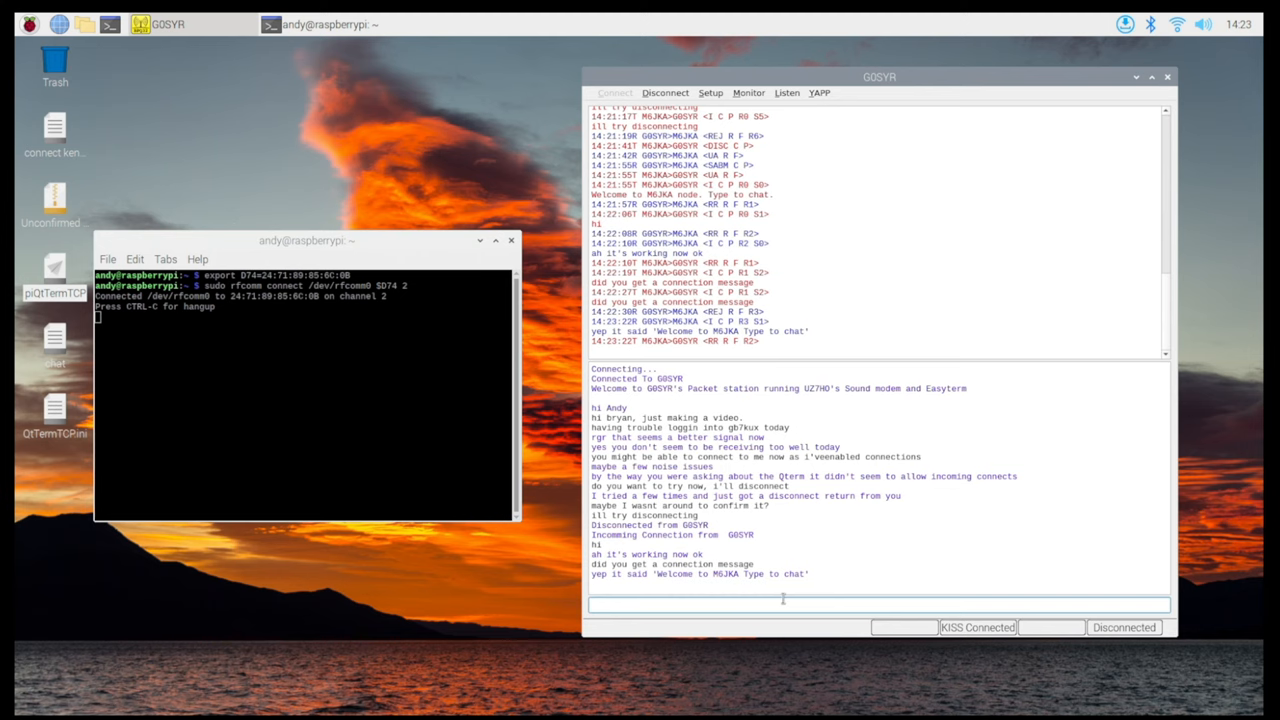
{"action": "type", "text": "ecellent"}
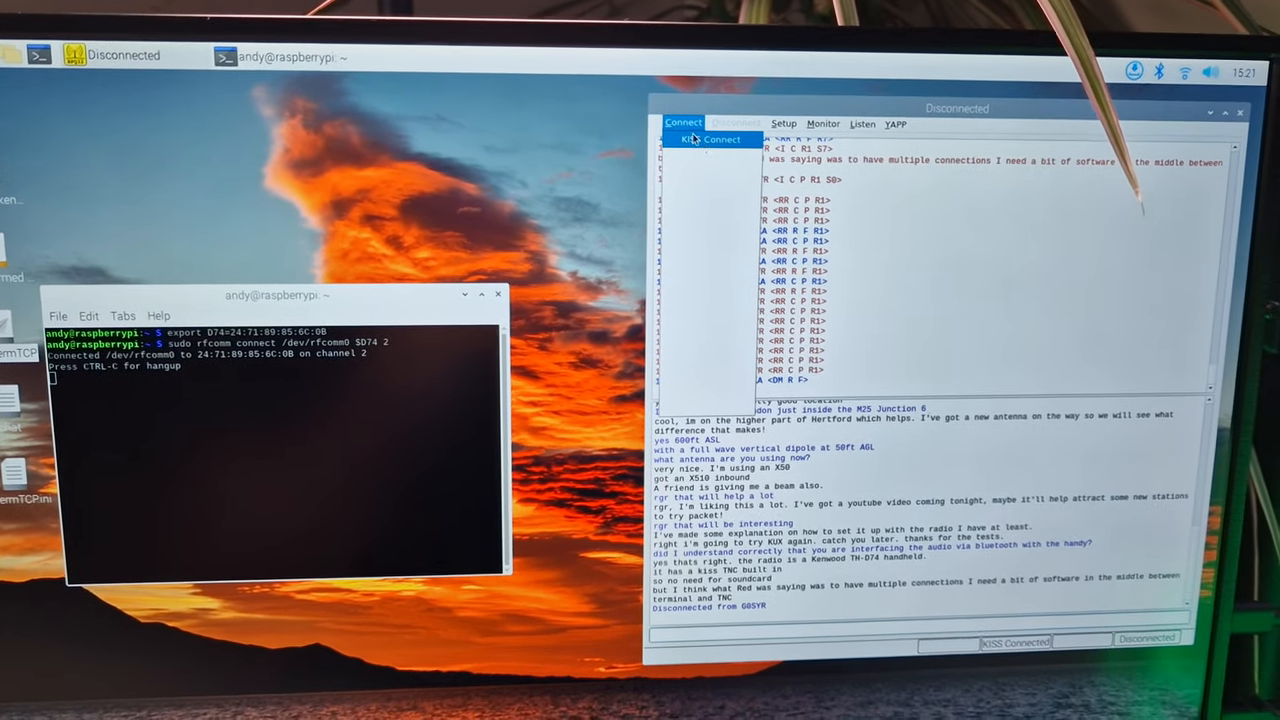
Start a KISS Connect session with GB7KUX chosen from the Call To list.
{"action": "left_click", "coordinate": [716, 139]}
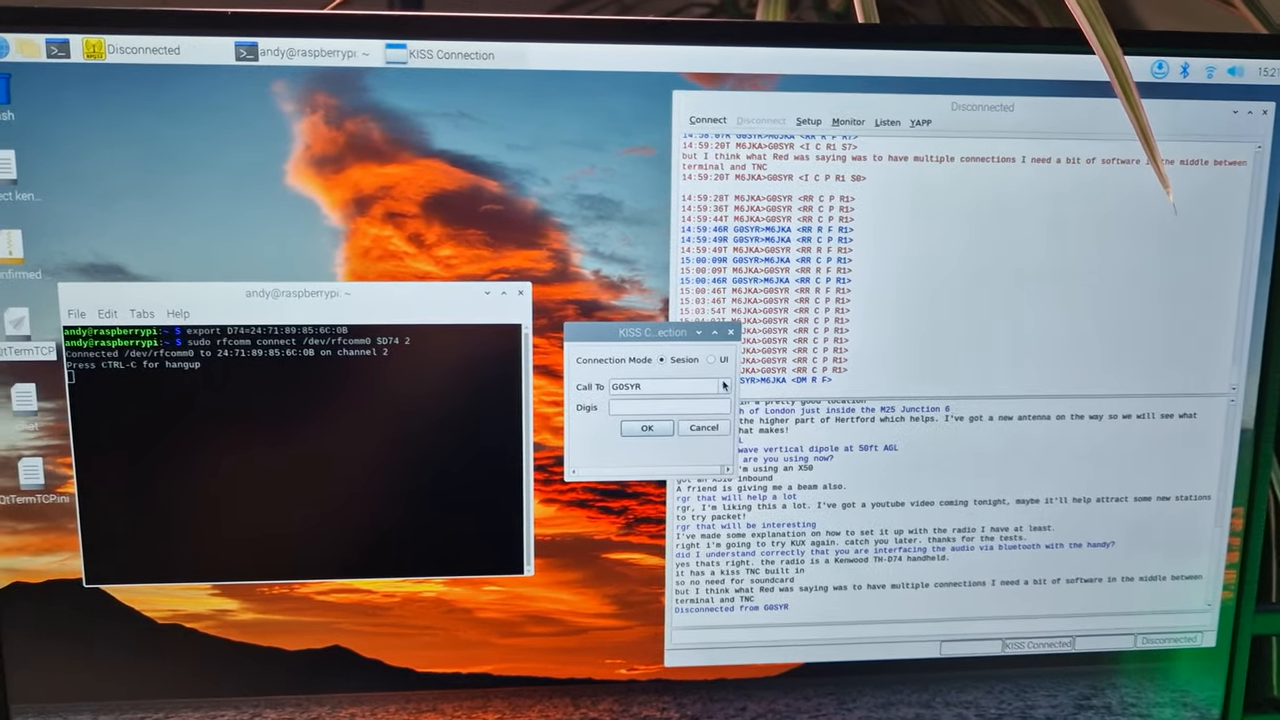
{"action": "left_click", "coordinate": [742, 386]}
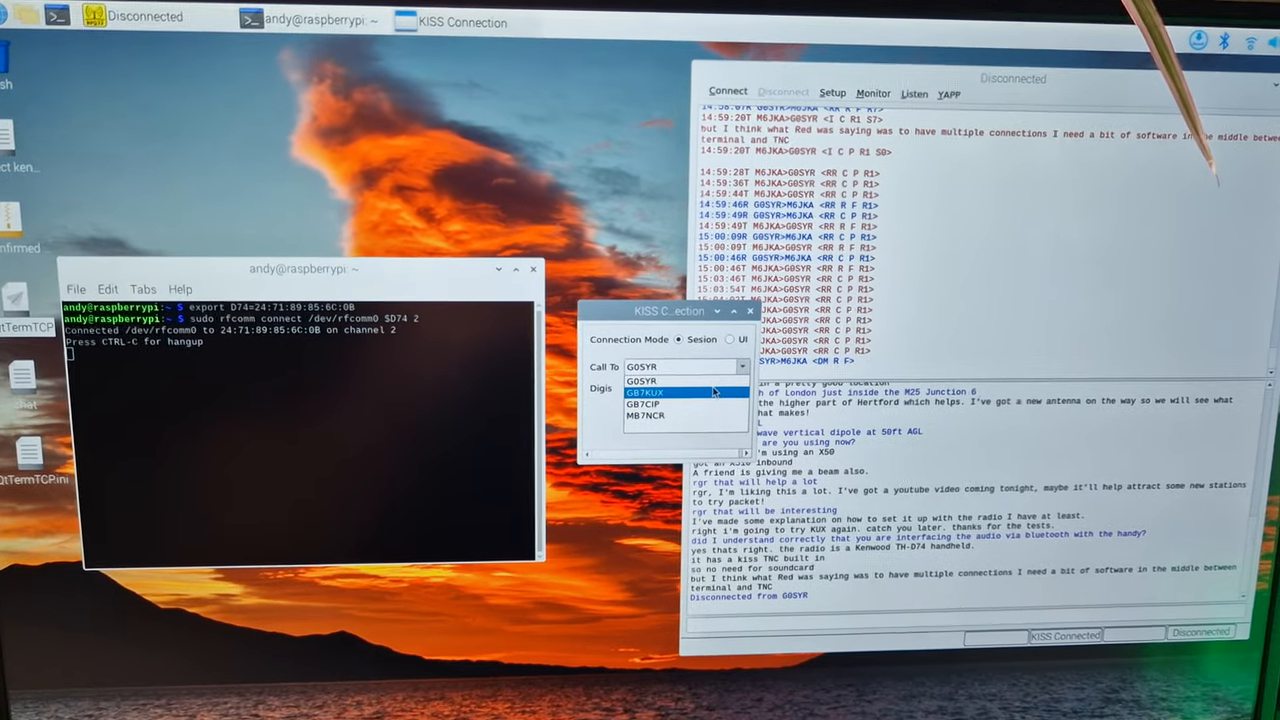
{"action": "left_click", "coordinate": [646, 392]}
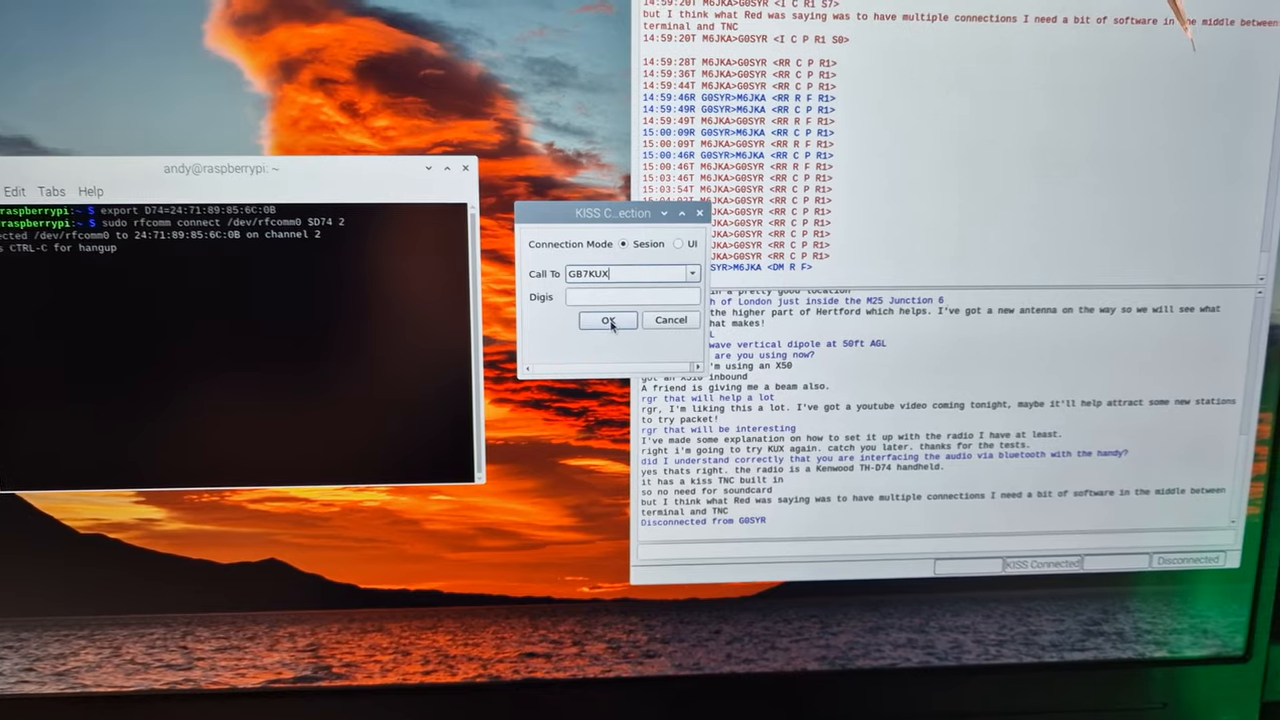
{"action": "left_click", "coordinate": [607, 320]}
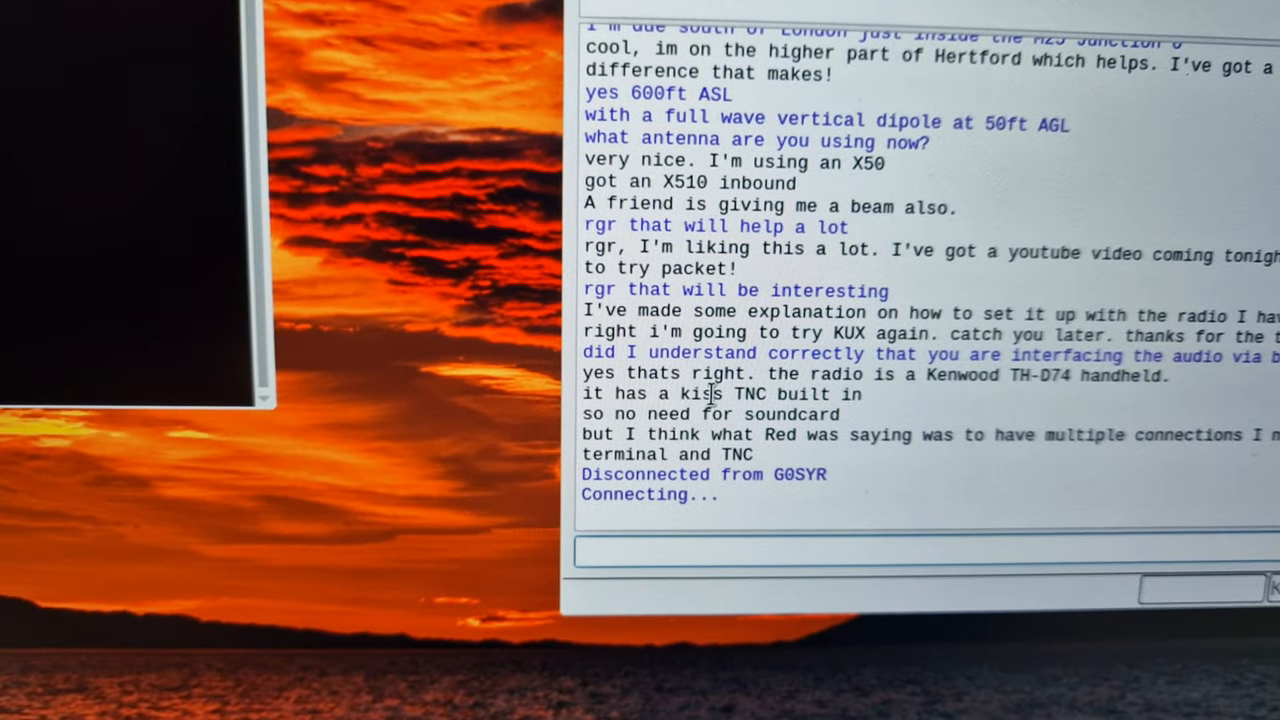